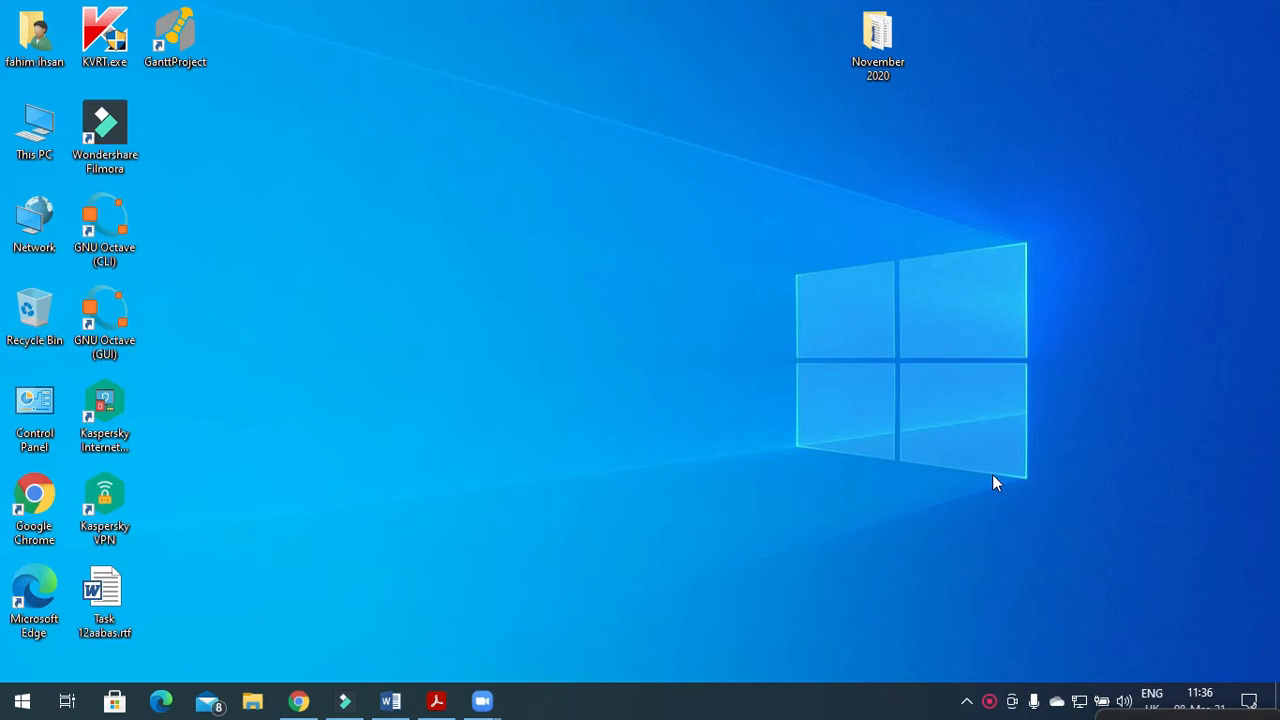
mouse_move(812, 492)
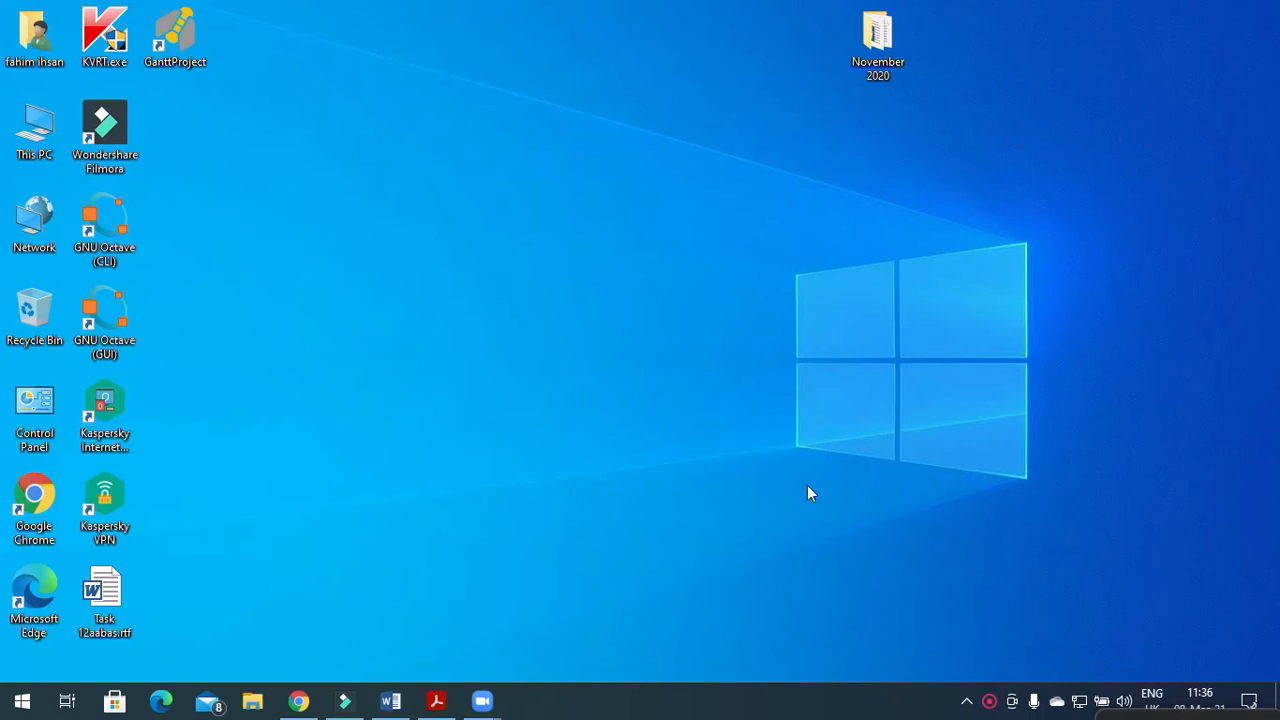
mouse_move(904, 504)
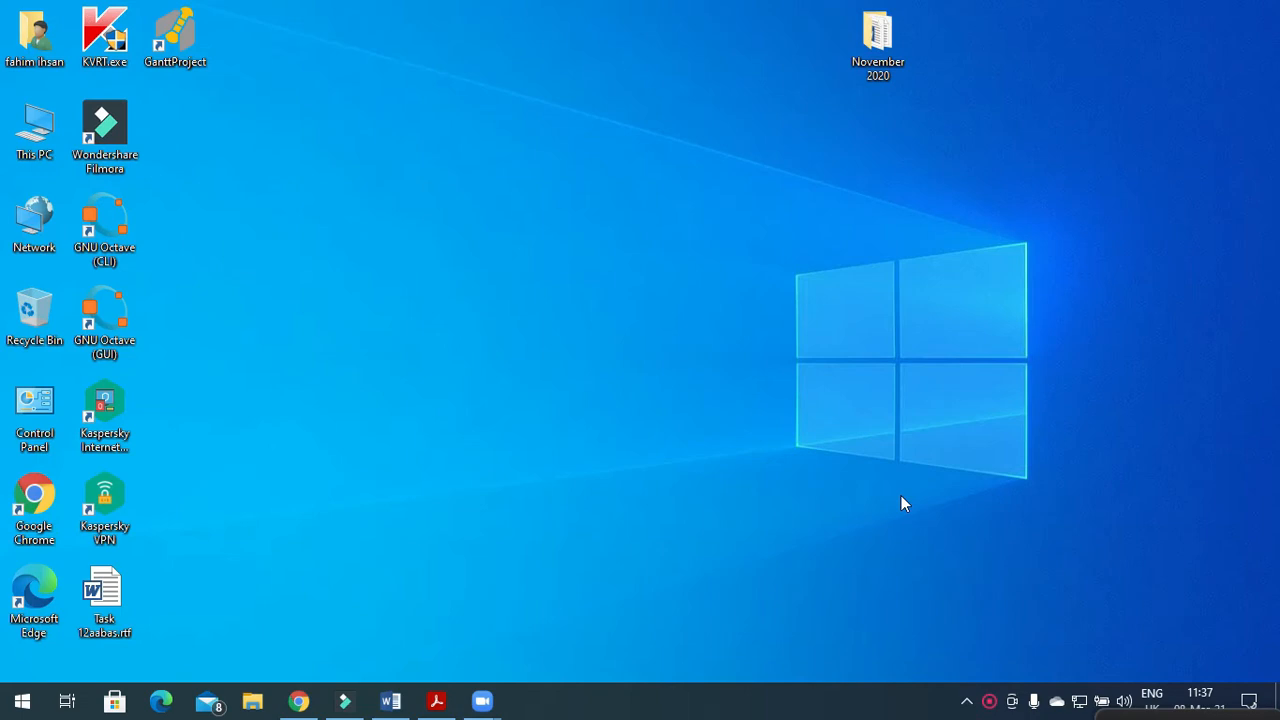
mouse_move(6, 498)
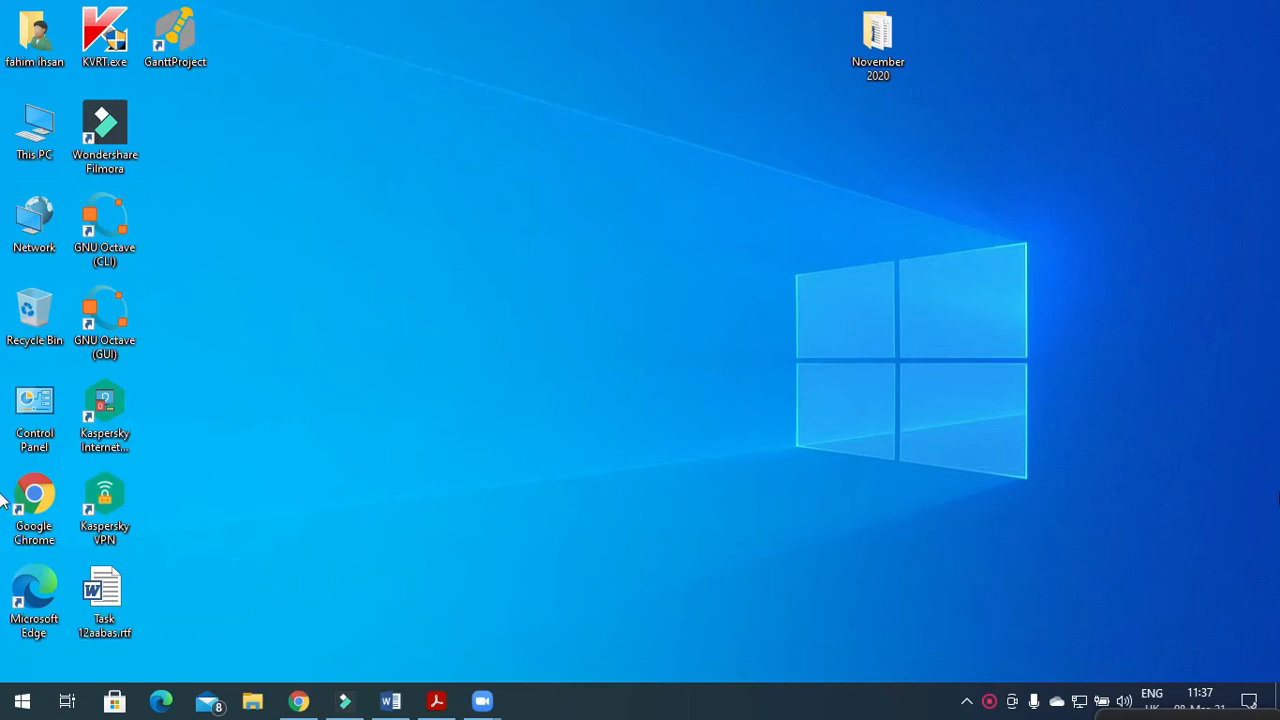
mouse_move(430, 684)
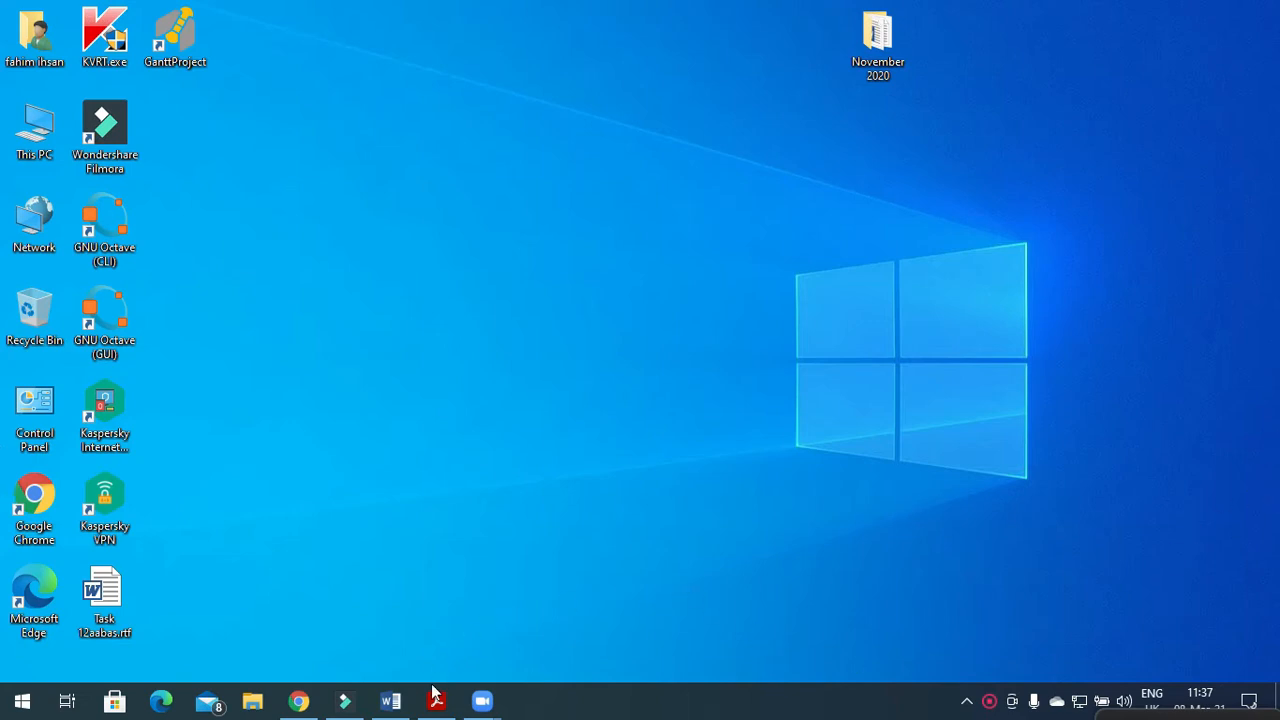
Step: Bring up the exam paper and read Task 6's consistent layout and formatting requirements
left_click(436, 700)
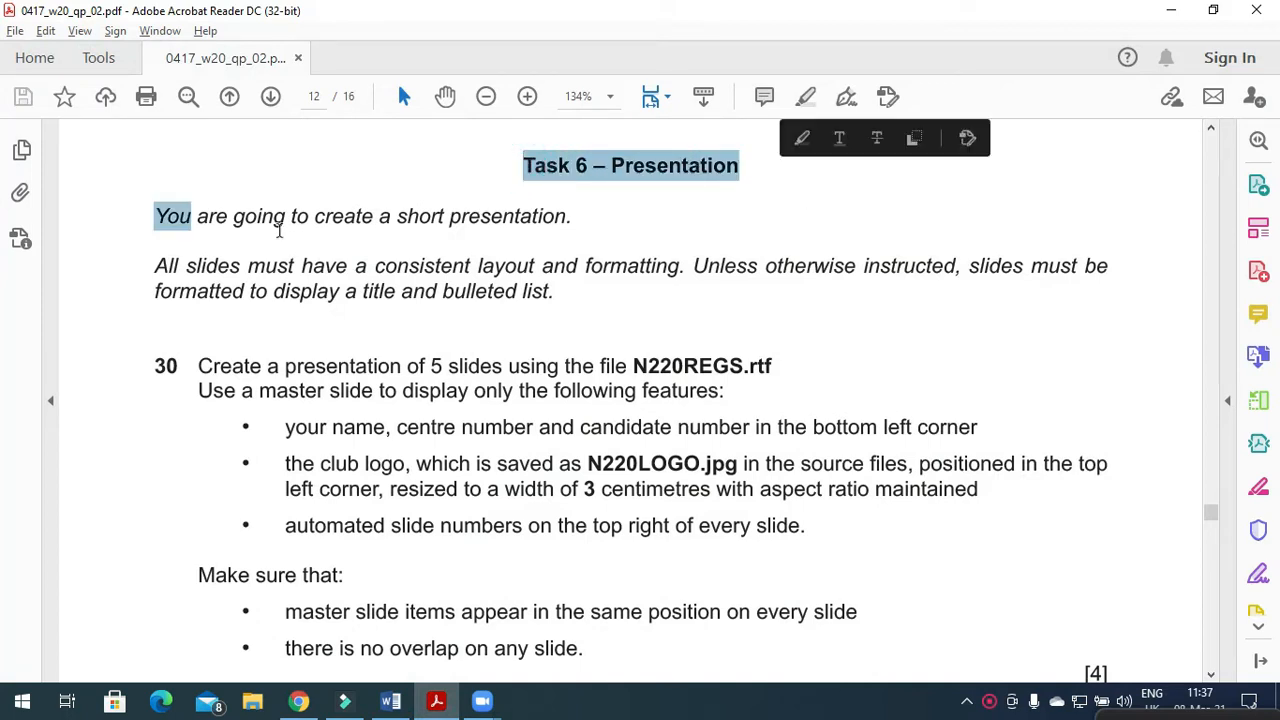
left_click_drag(156, 216, 288, 216)
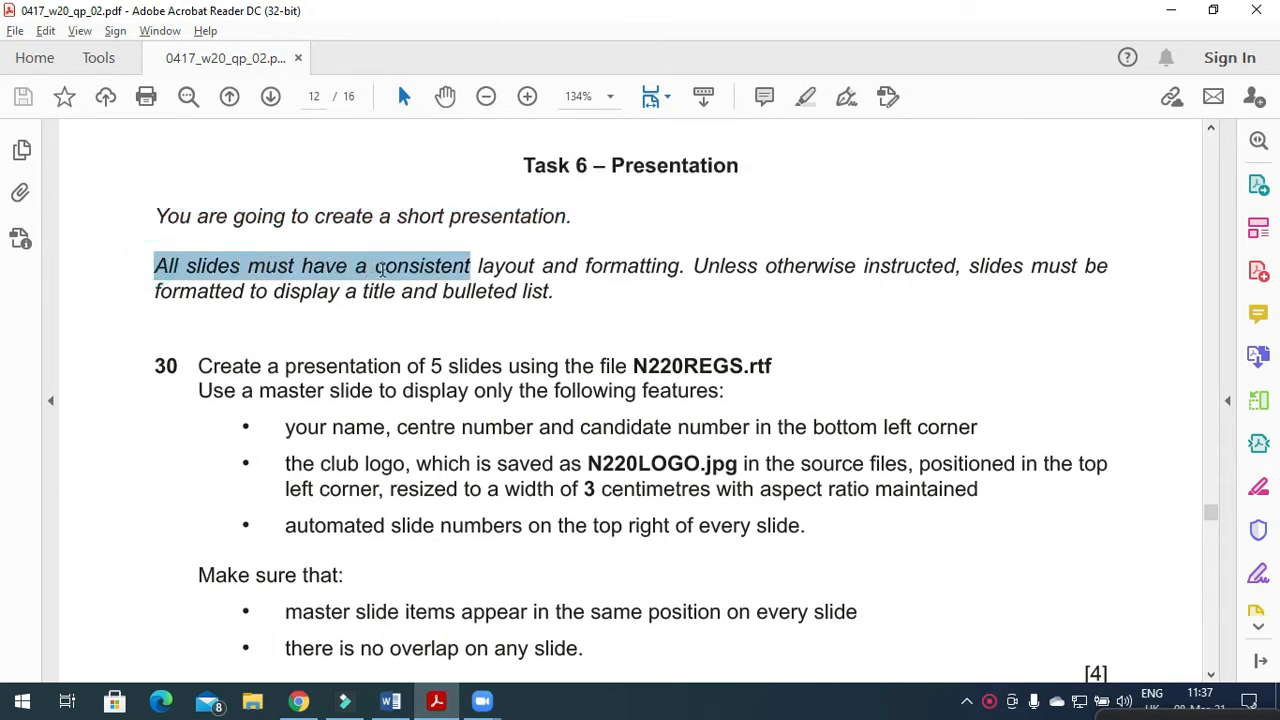
left_click_drag(378, 266, 578, 266)
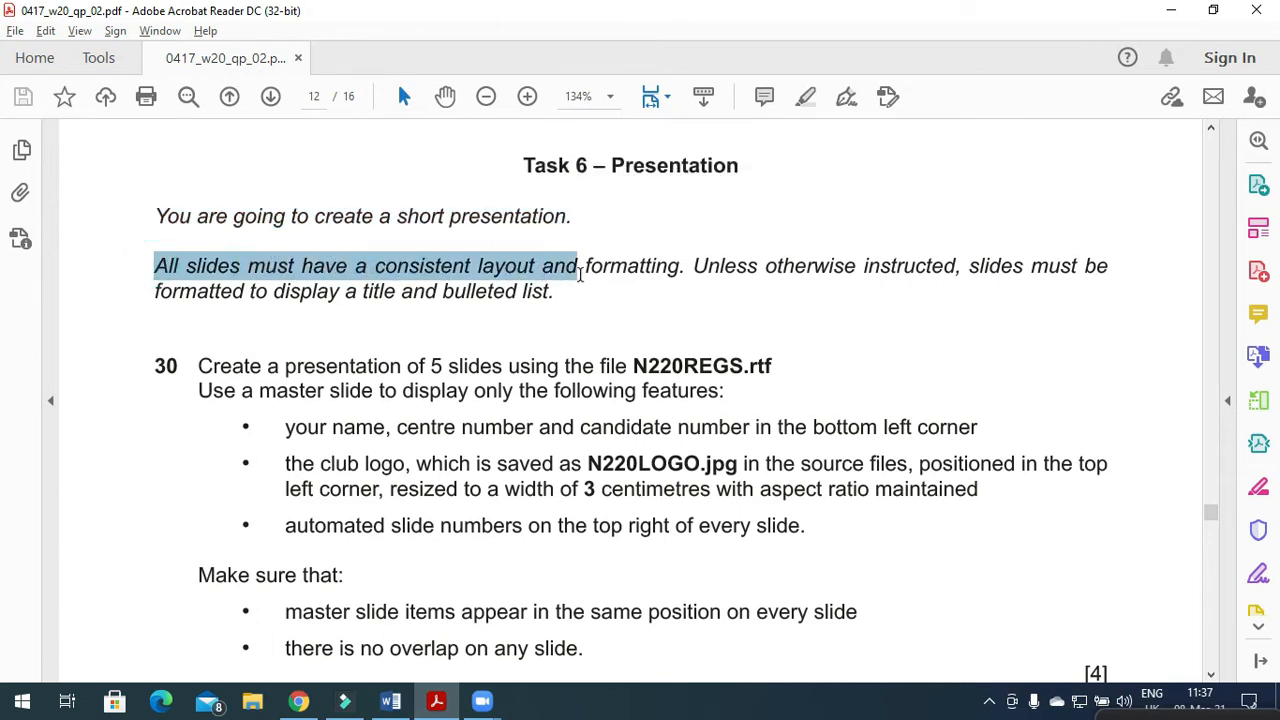
left_click_drag(576, 266, 760, 266)
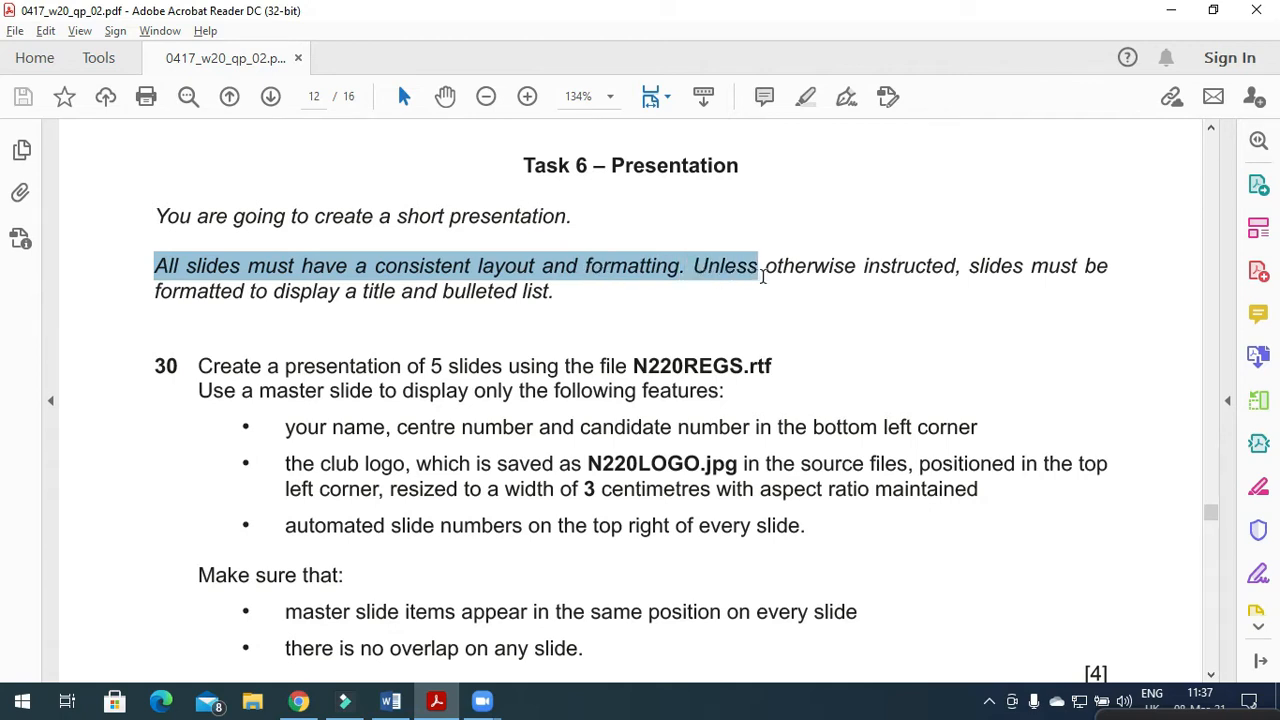
left_click_drag(758, 266, 1024, 266)
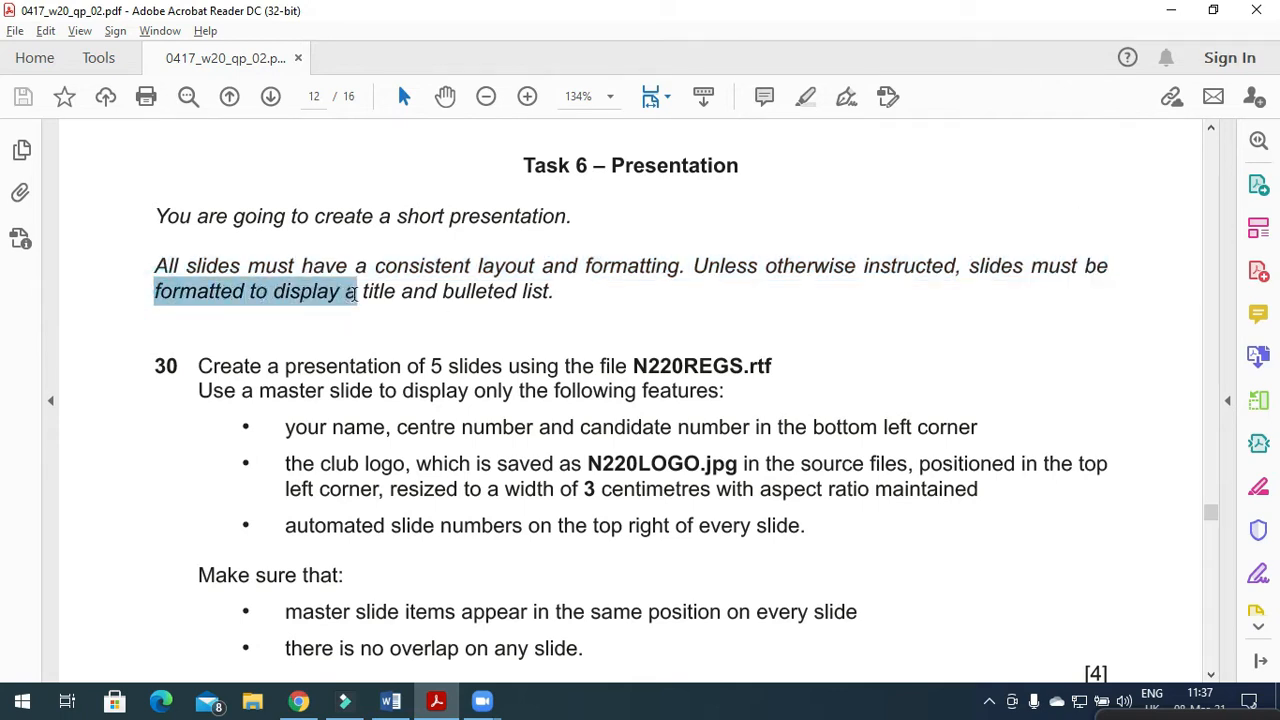
Step: Read the title, bulleted list and create-5-slides requirements
left_click_drag(350, 292, 396, 292)
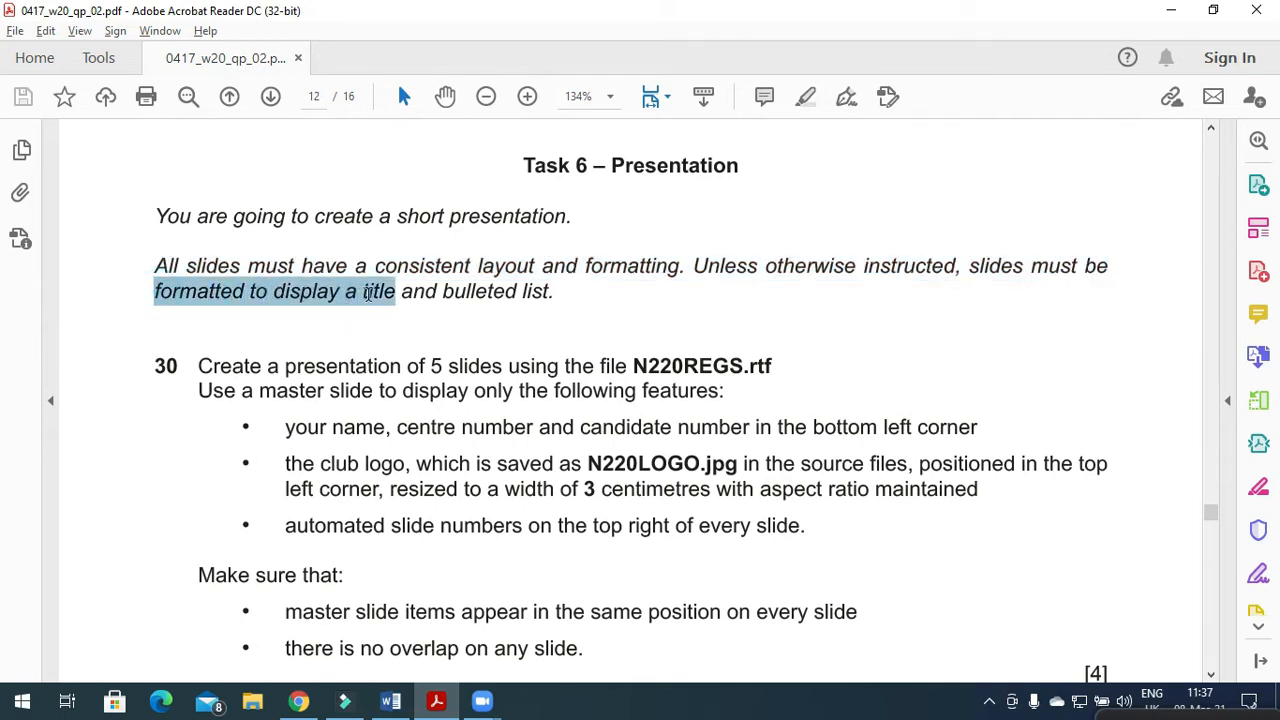
left_click_drag(398, 292, 548, 292)
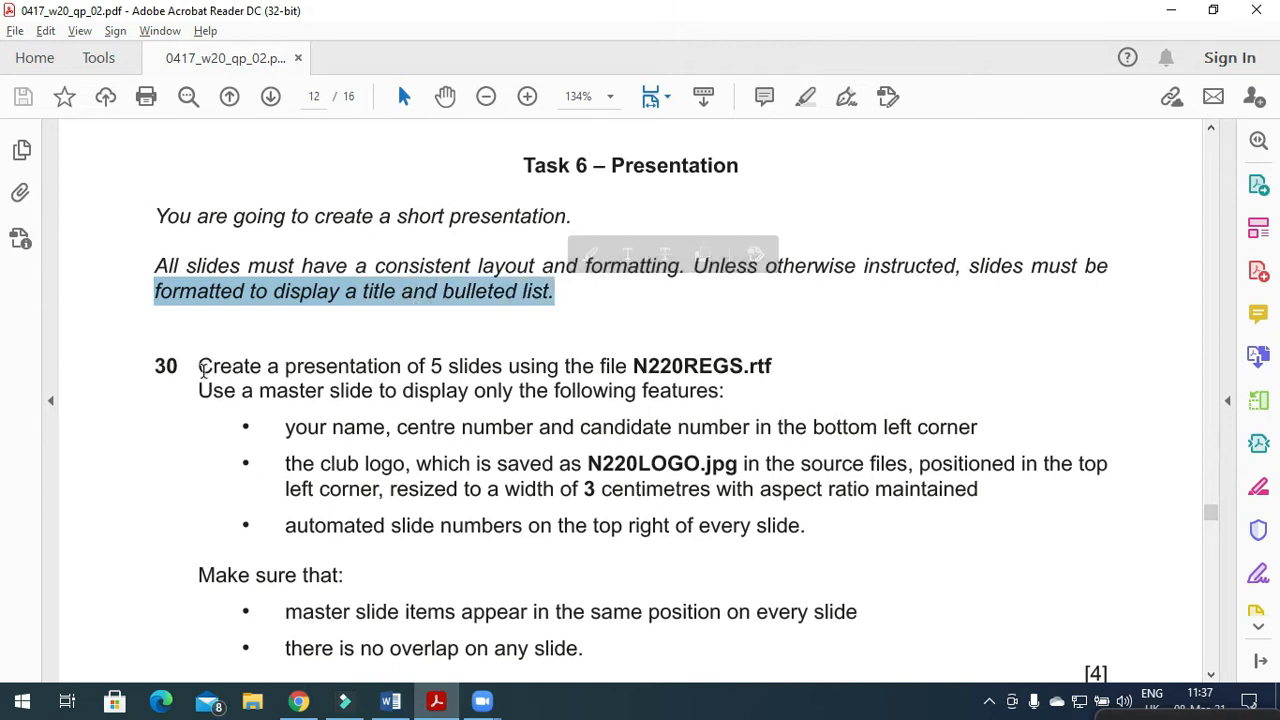
left_click_drag(198, 366, 504, 366)
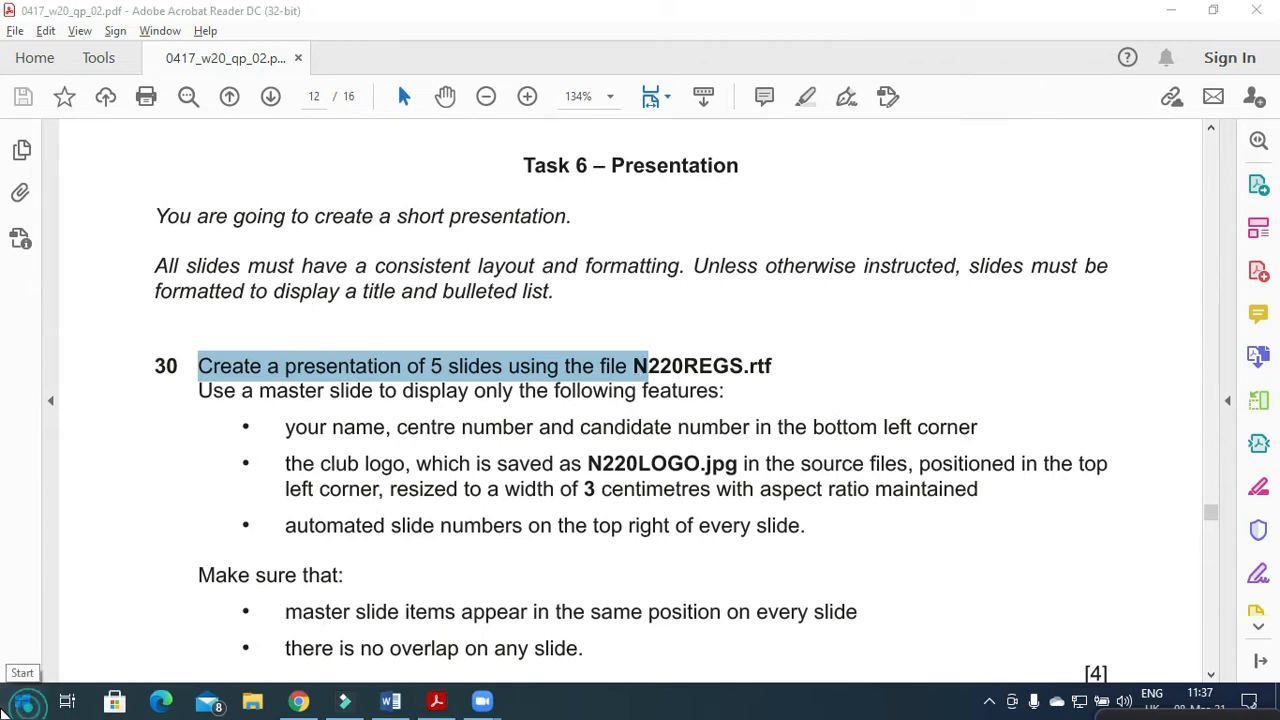
Step: Launch PowerPoint 2016, dismiss the activation notice and create a blank presentation
type("power")
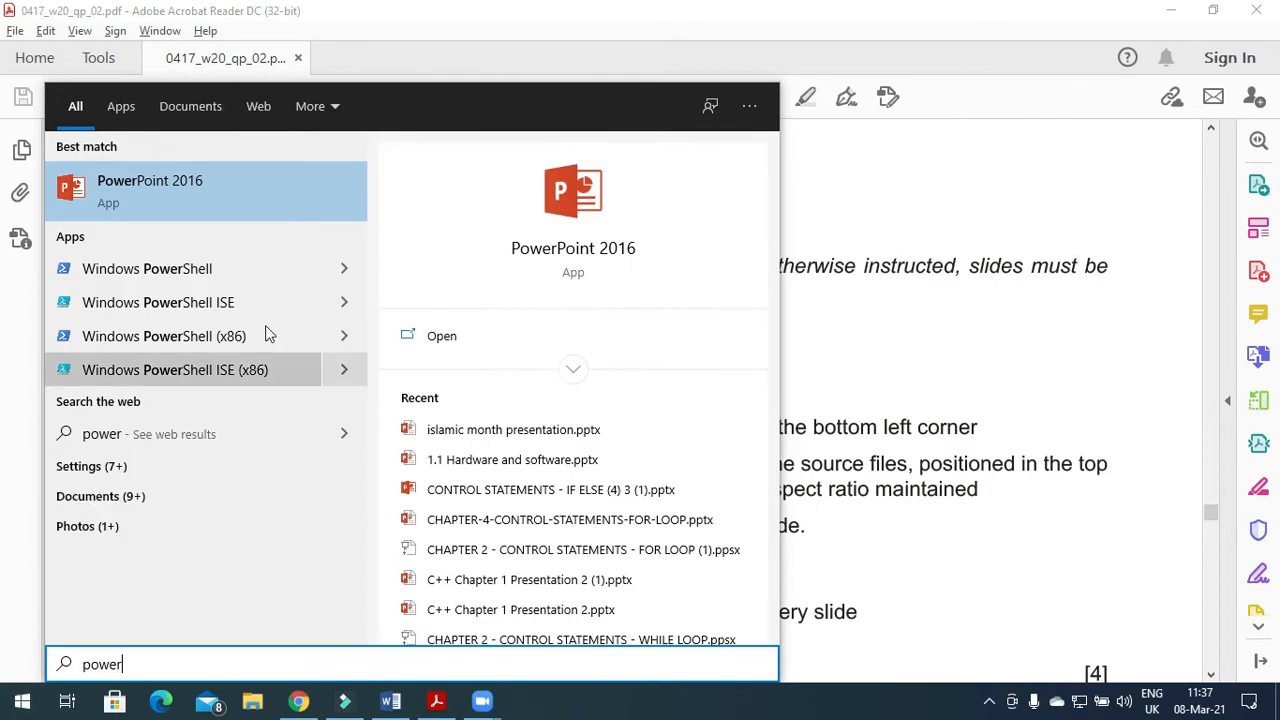
left_click(150, 192)
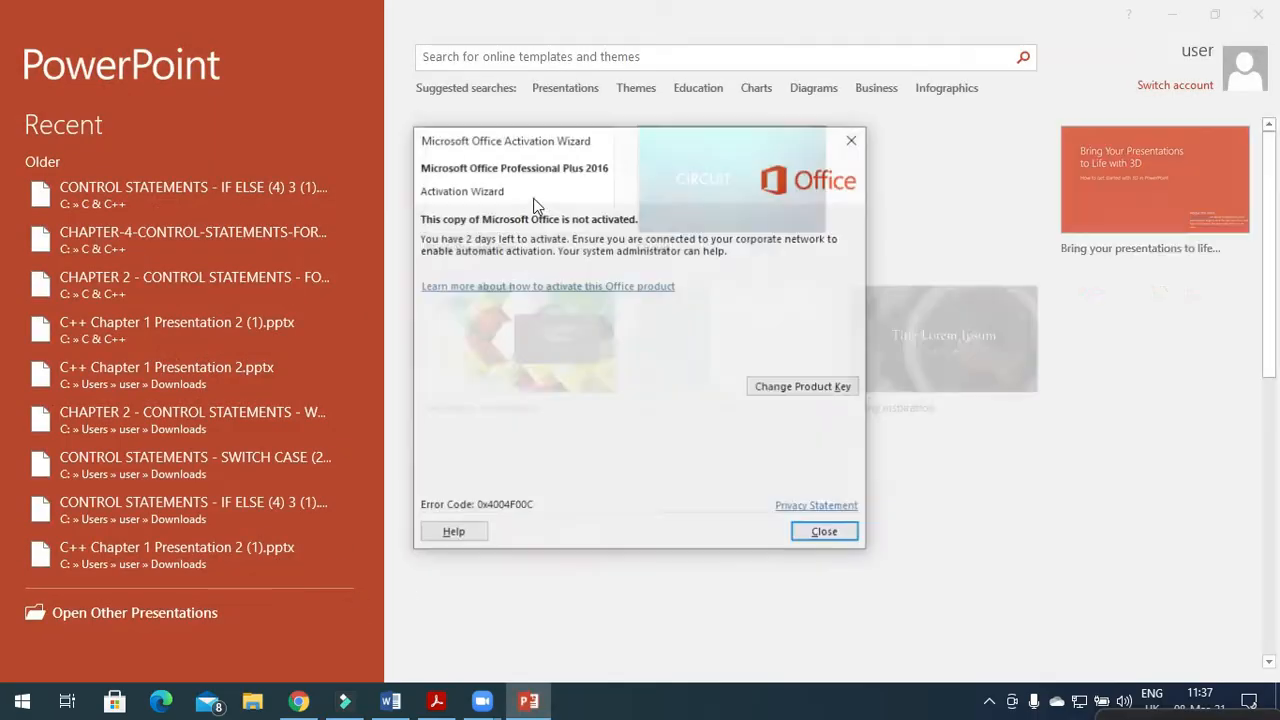
left_click(824, 532)
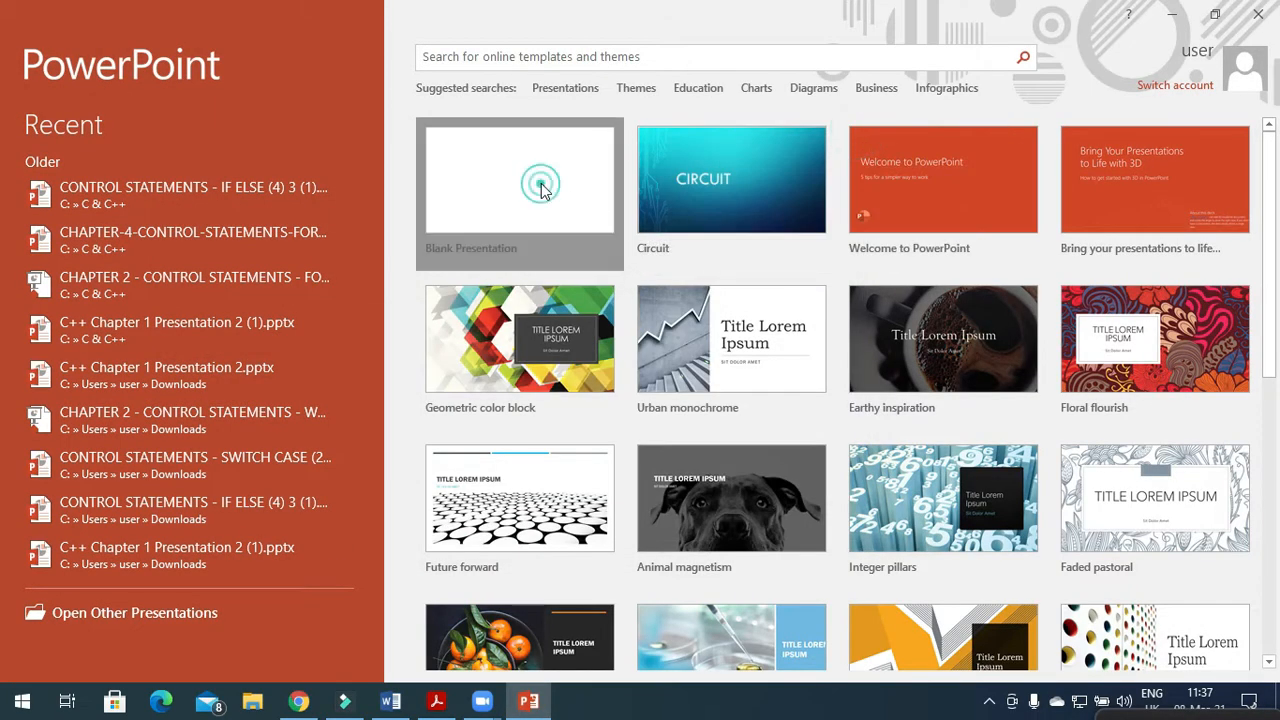
left_click(540, 182)
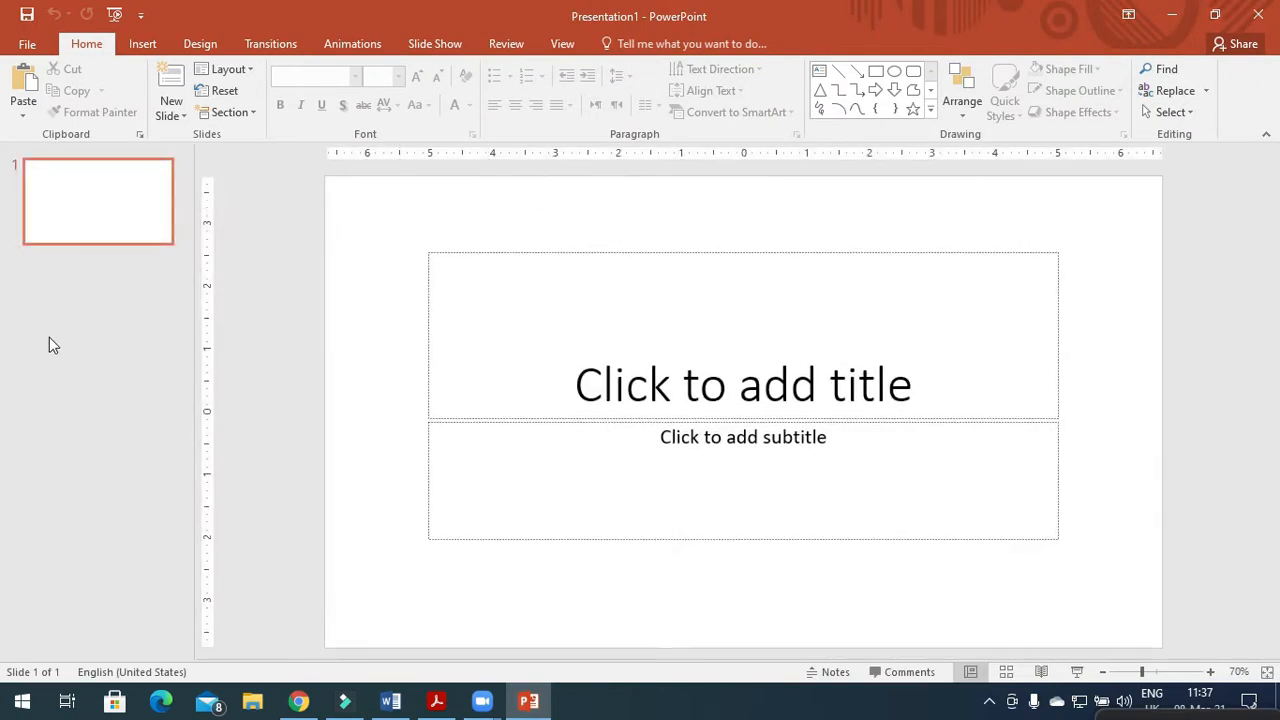
left_click(32, 44)
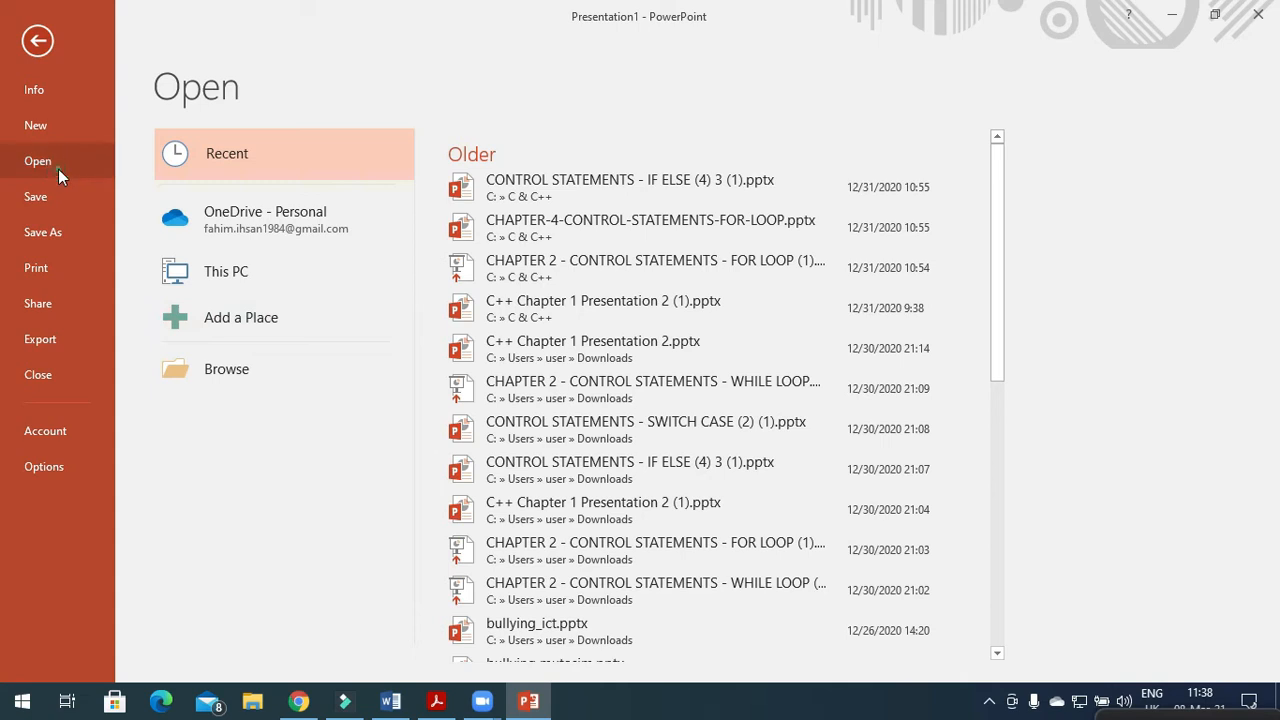
Step: Open N220REGS.rtf (All Files type) as a new five-slide presentation
left_click(226, 368)
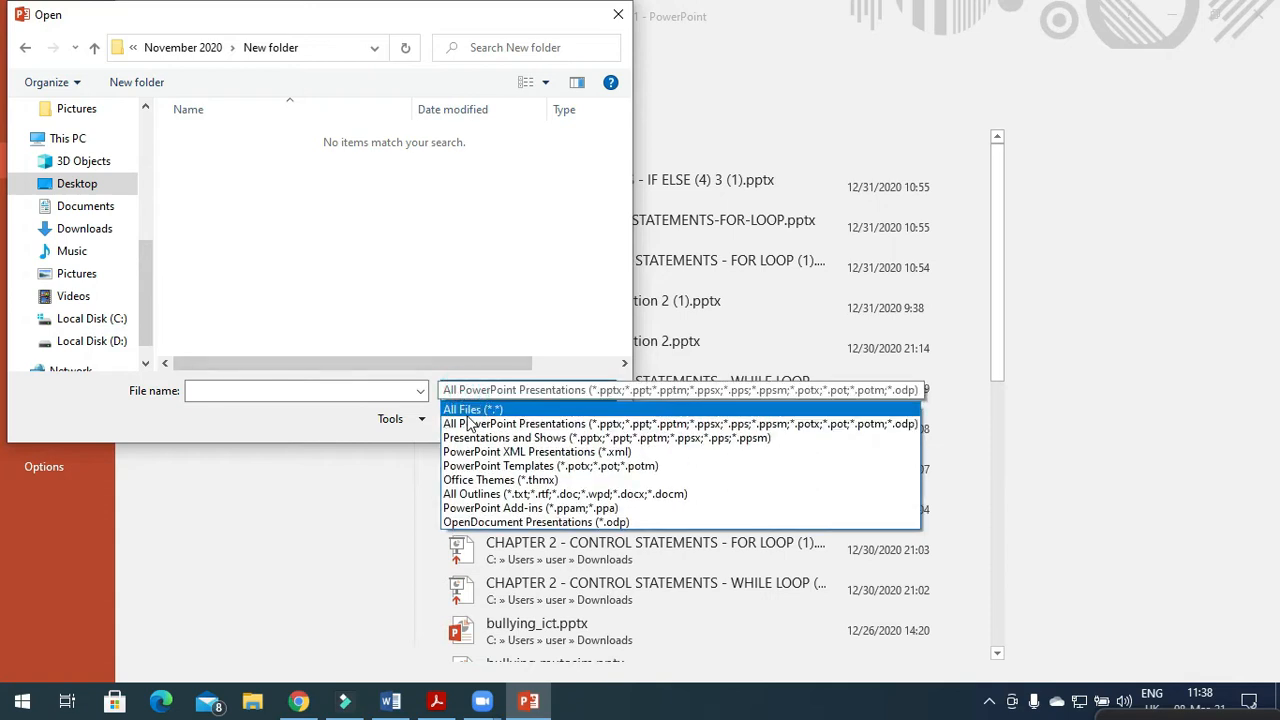
left_click(466, 408)
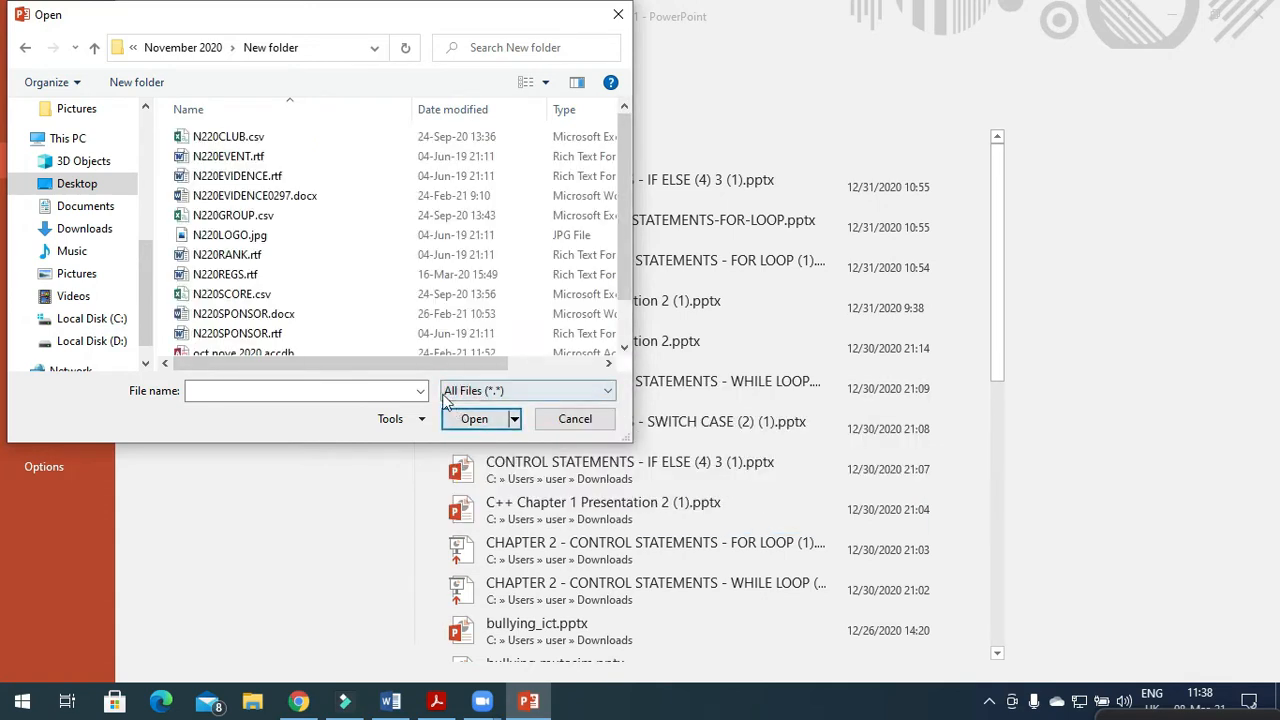
left_click(224, 274)
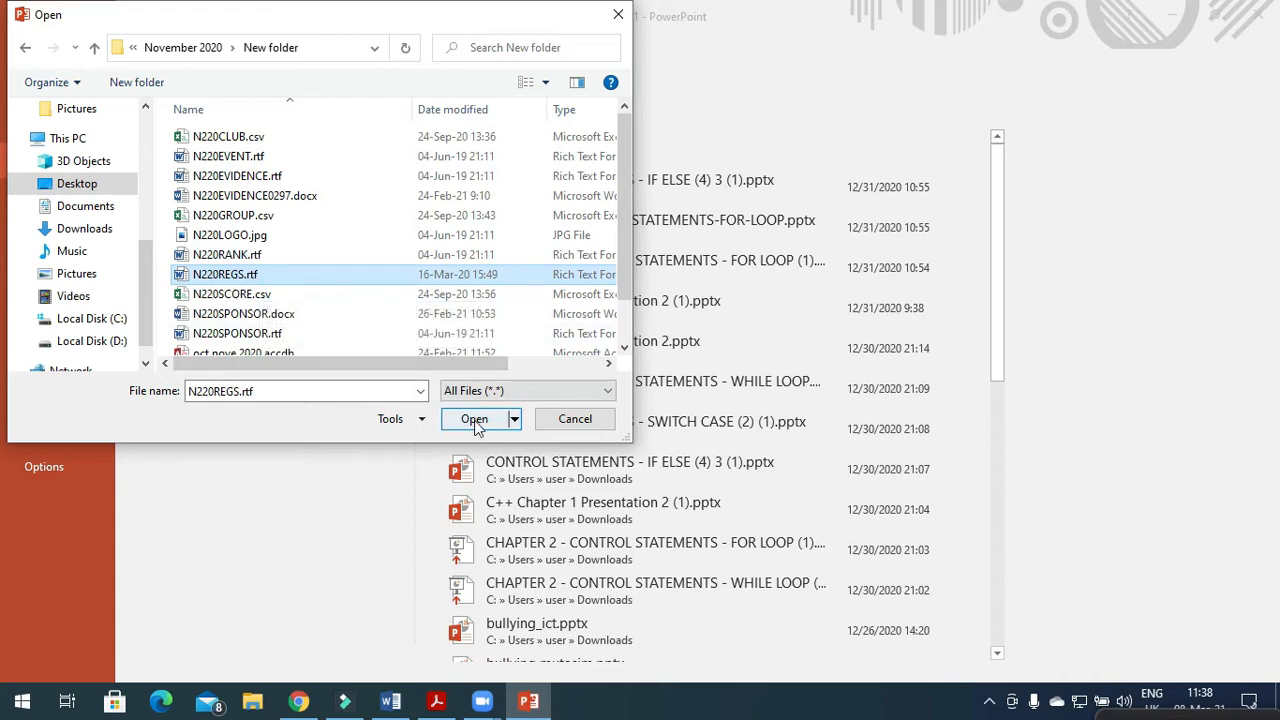
left_click(472, 420)
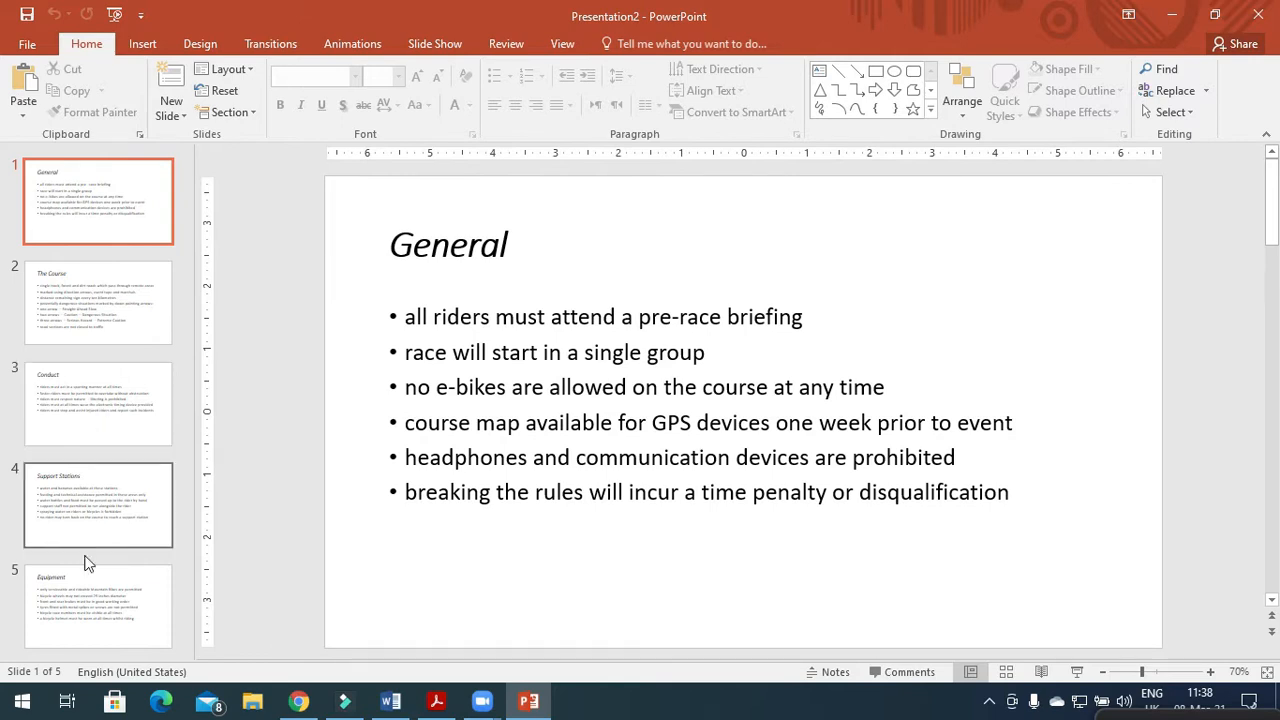
mouse_move(84, 612)
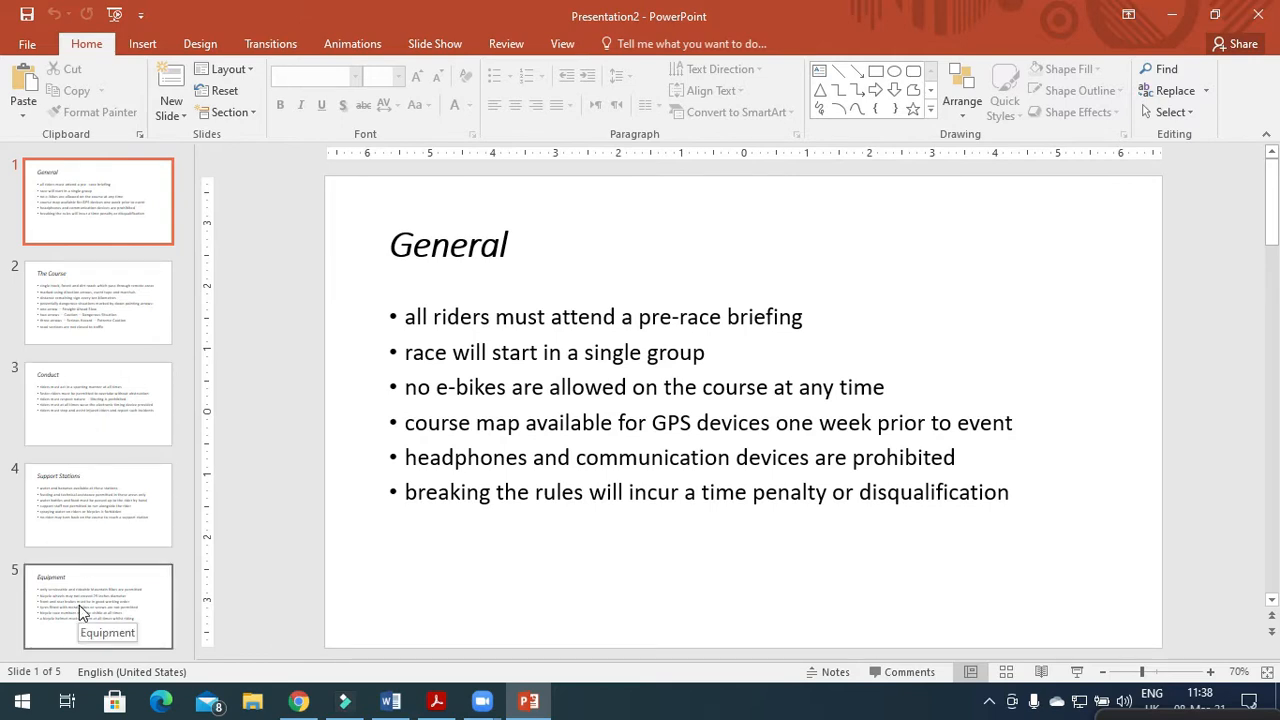
left_click(438, 700)
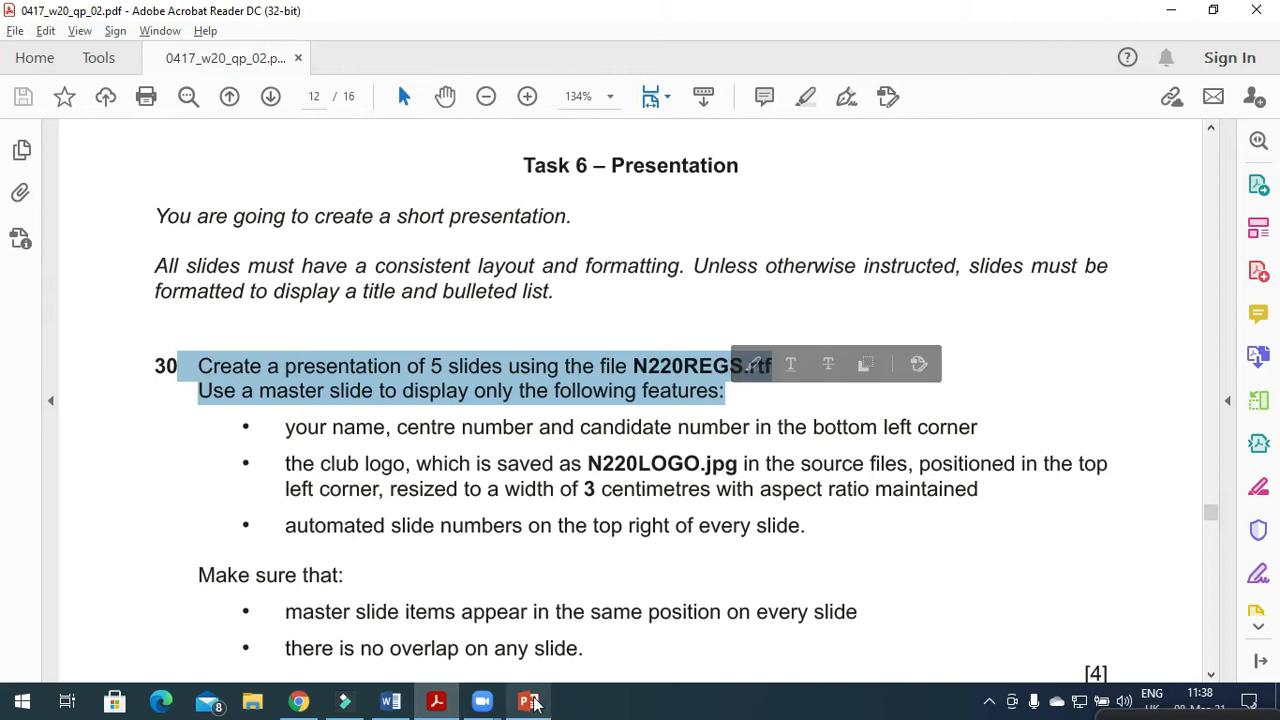
left_click(524, 700)
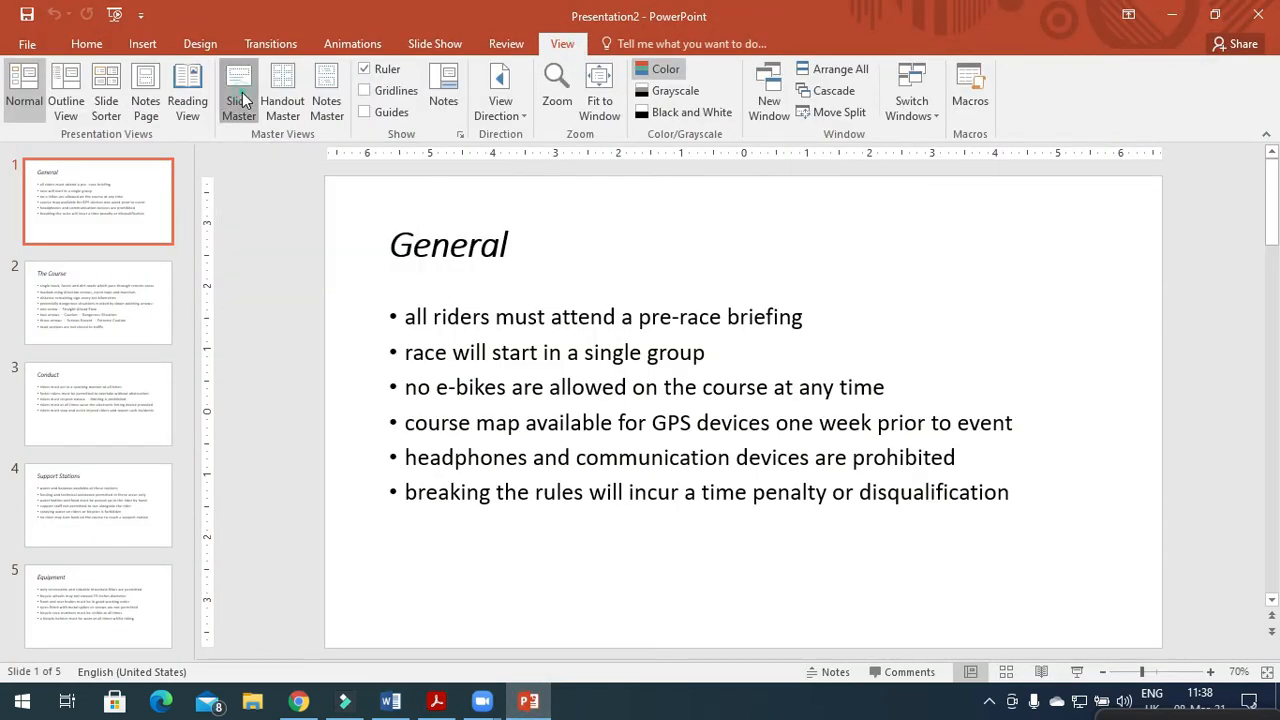
Step: Enter the slide master and re-check the exam instructions
left_click(238, 84)
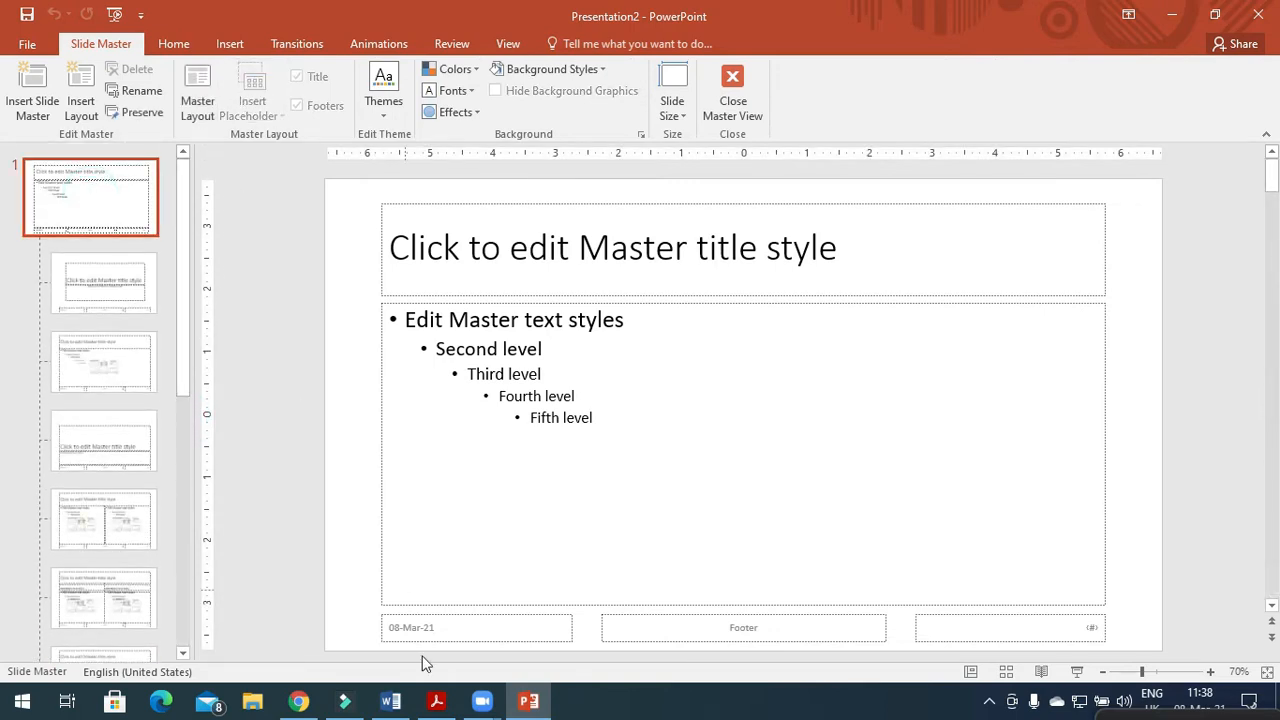
left_click(436, 700)
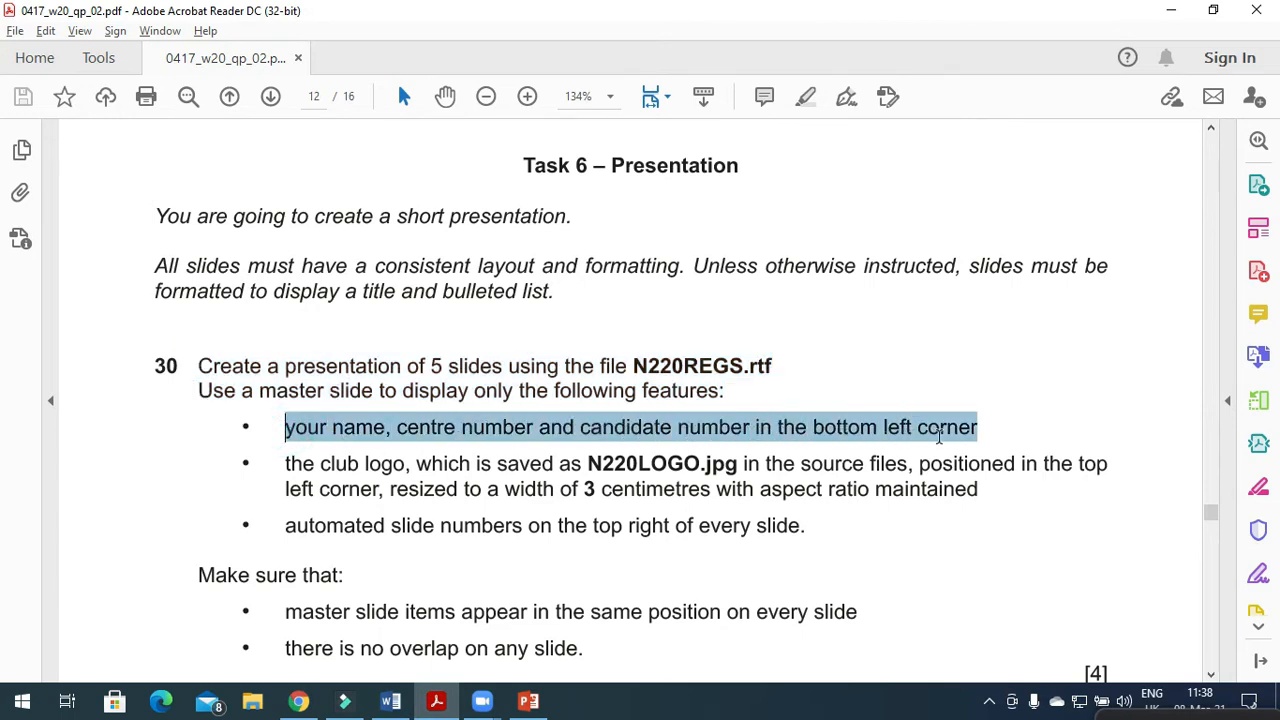
left_click(528, 700)
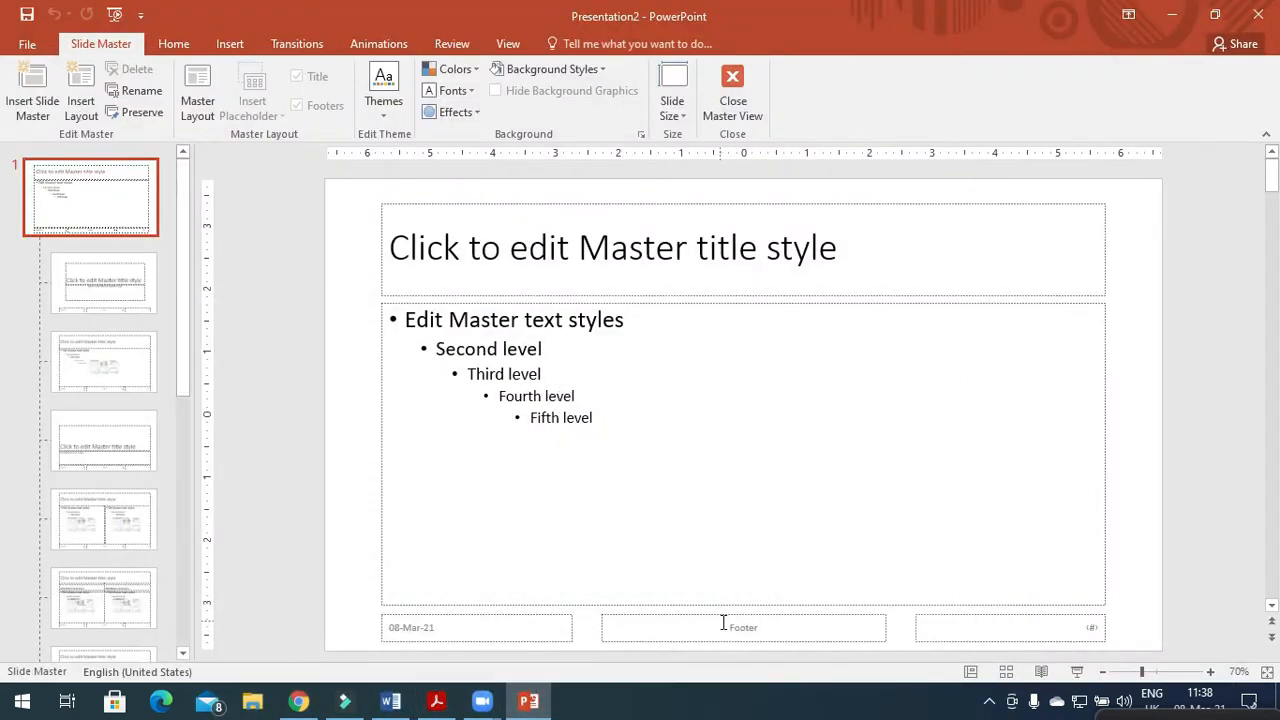
Step: Enter 'Fahim' into the master's footer box and select the date box for removal
left_click(744, 626)
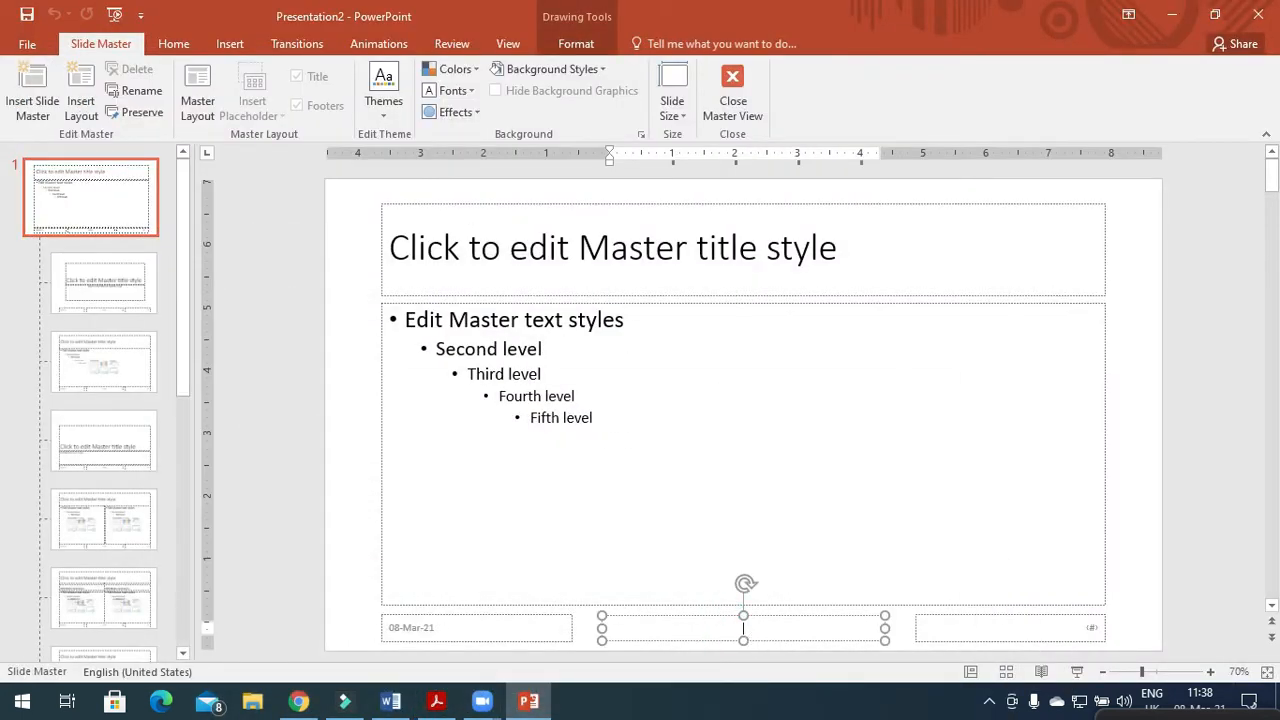
type("Fahim OM032 0297")
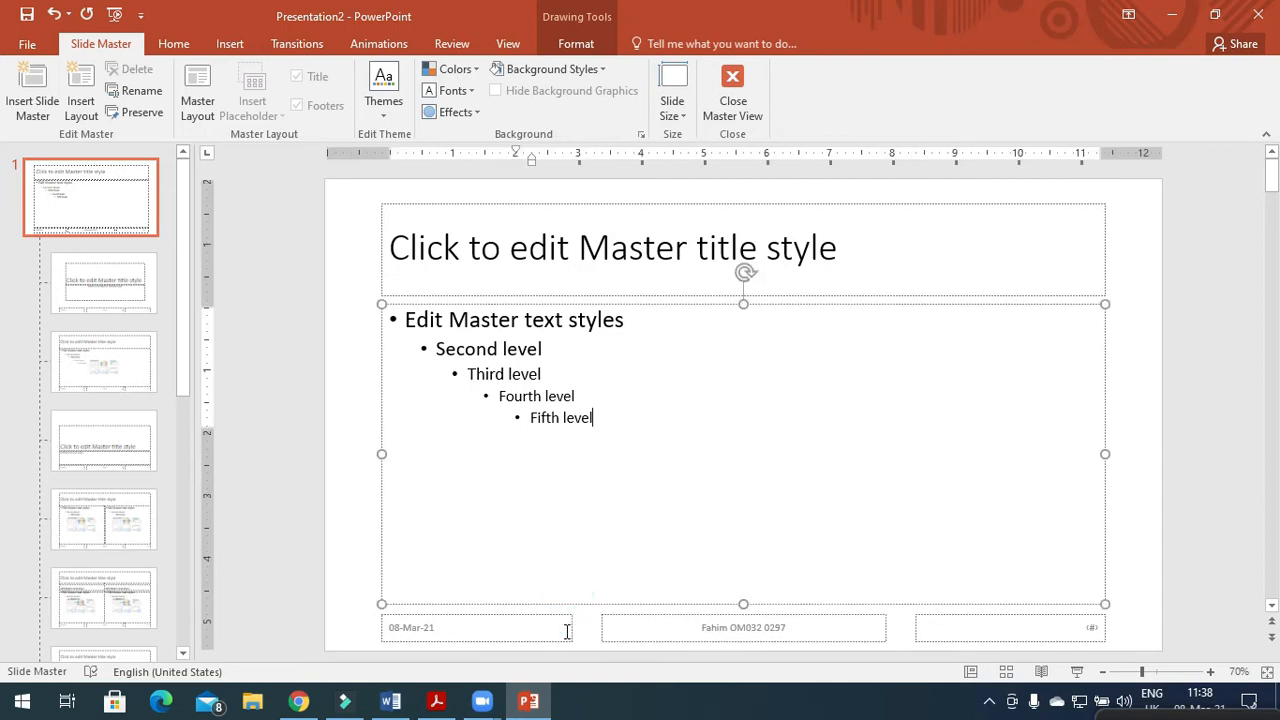
left_click(476, 628)
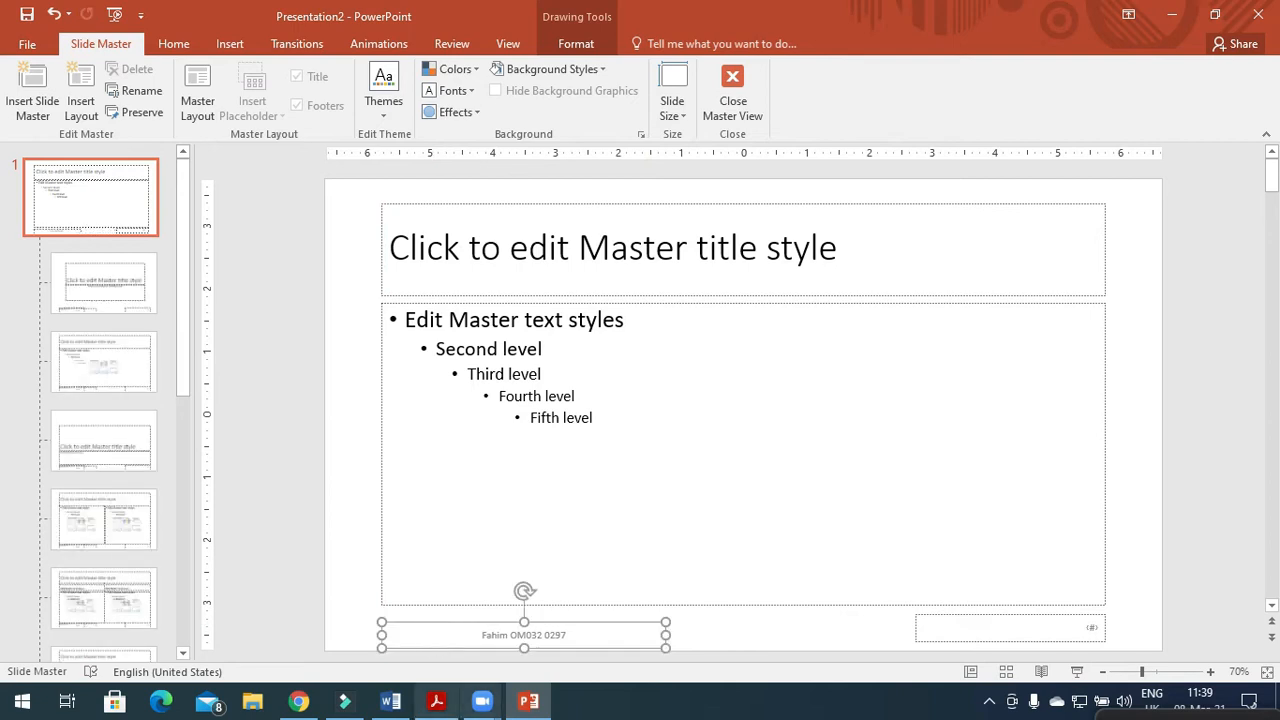
mouse_move(1242, 500)
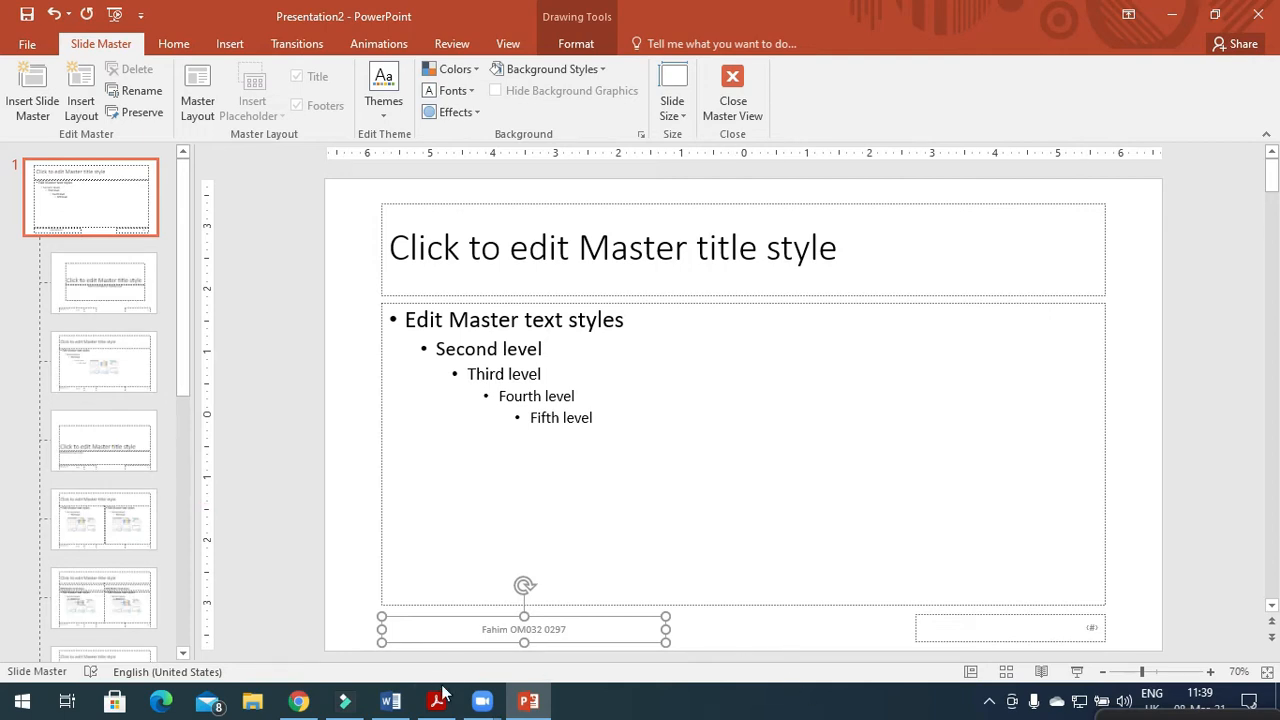
Step: Read the club logo requirement and N220LOGO file name in the exam paper
left_click(436, 700)
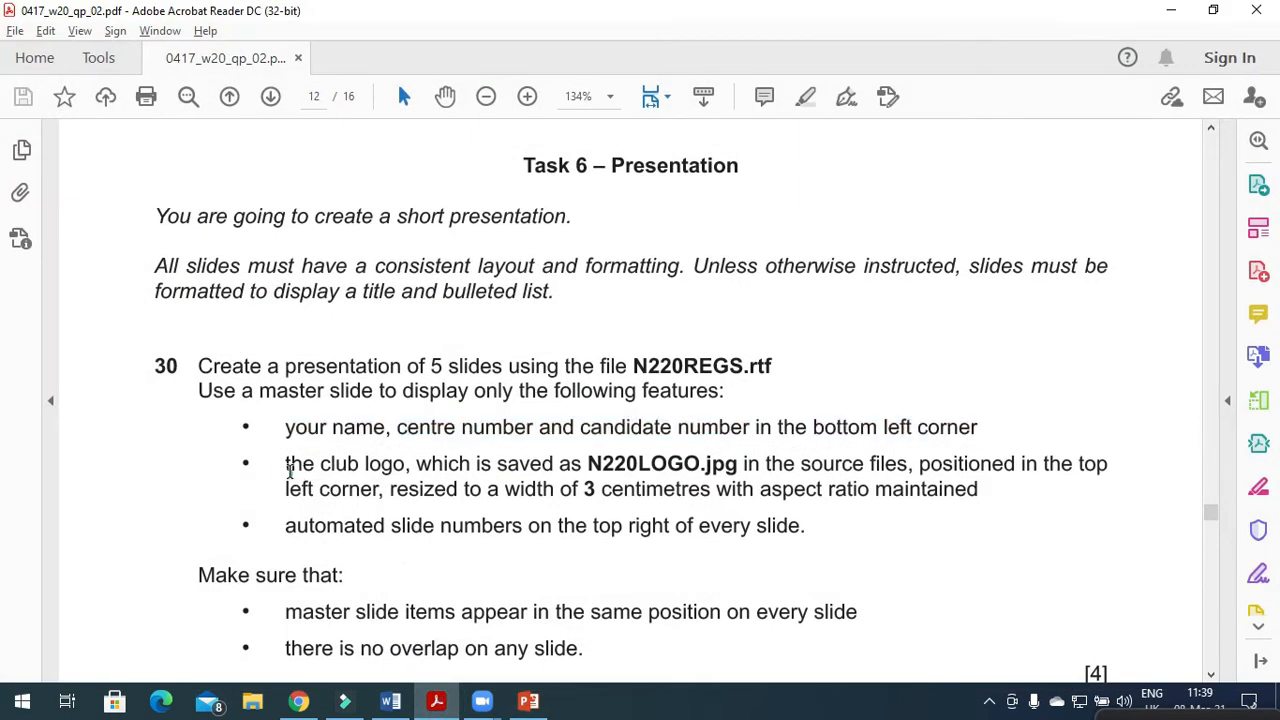
left_click_drag(284, 464, 556, 464)
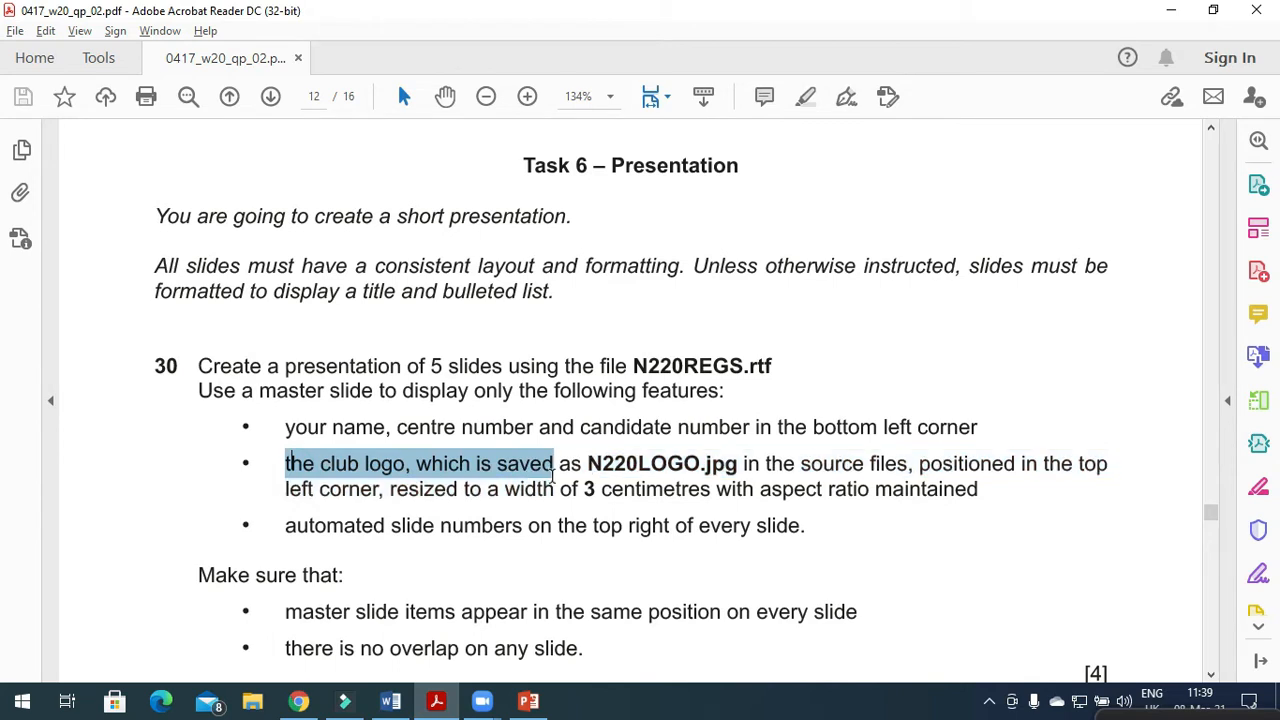
left_click_drag(548, 464, 624, 464)
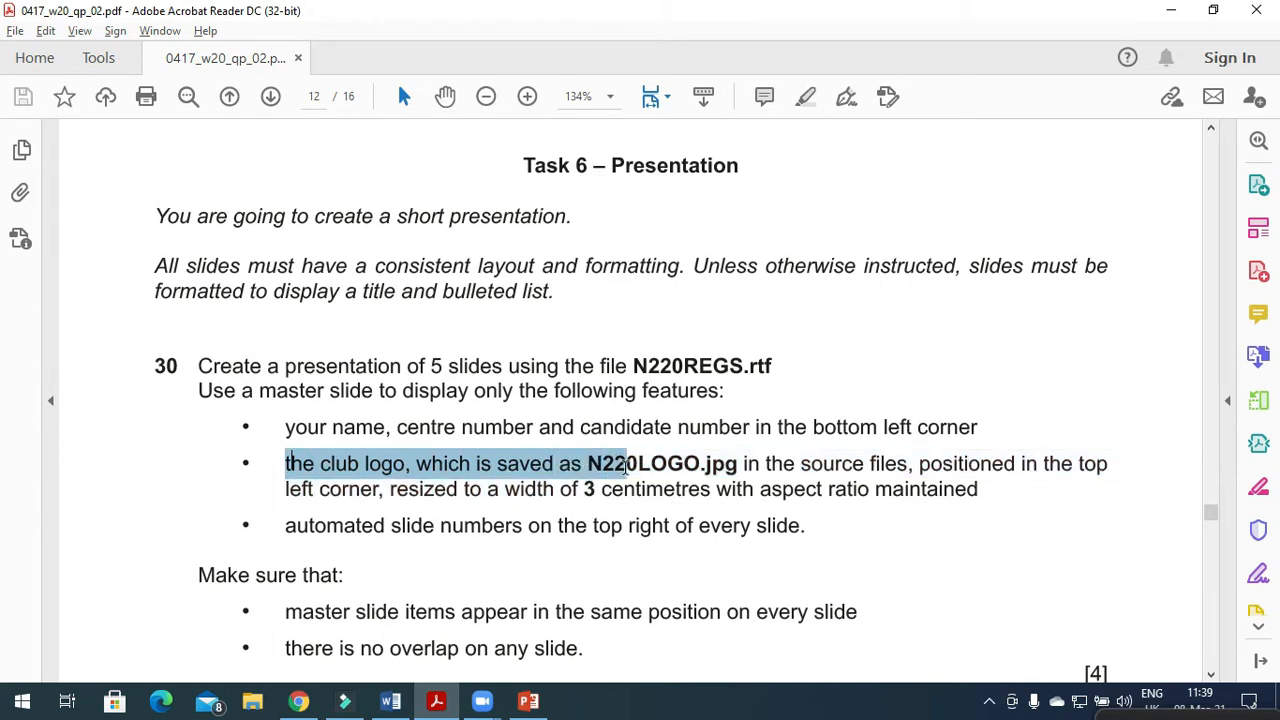
left_click_drag(624, 464, 796, 464)
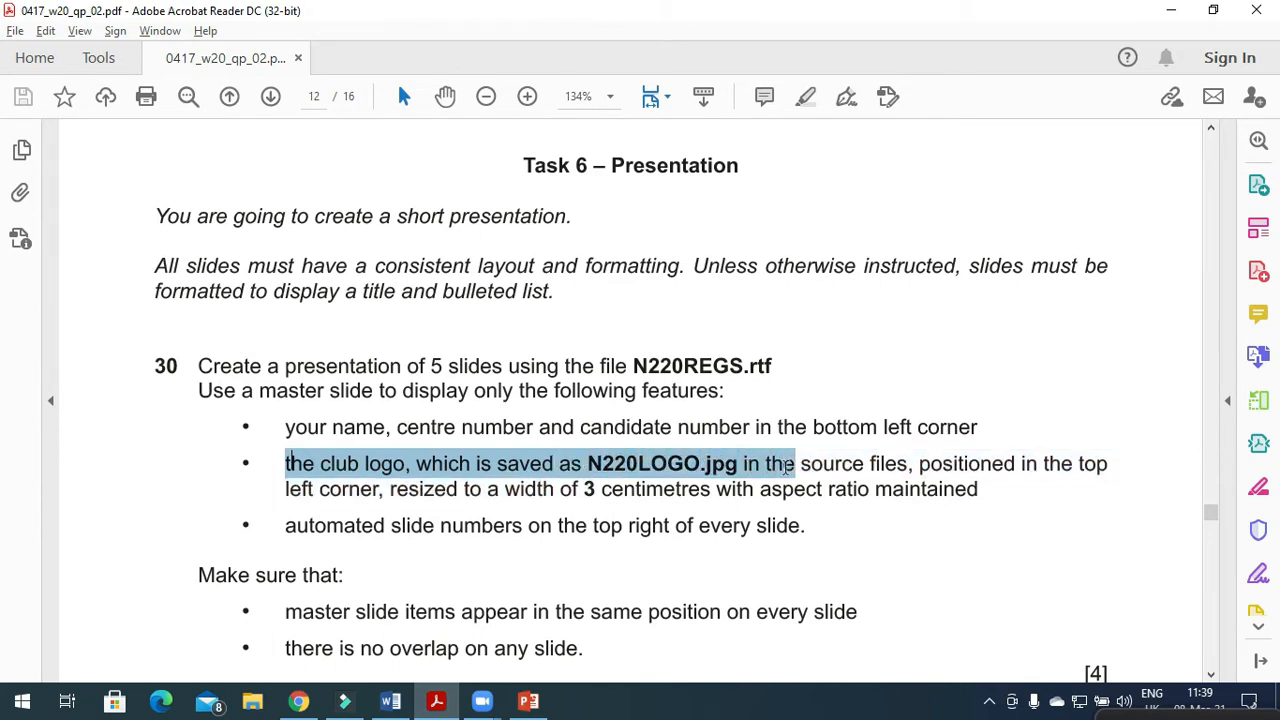
left_click_drag(790, 464, 1108, 464)
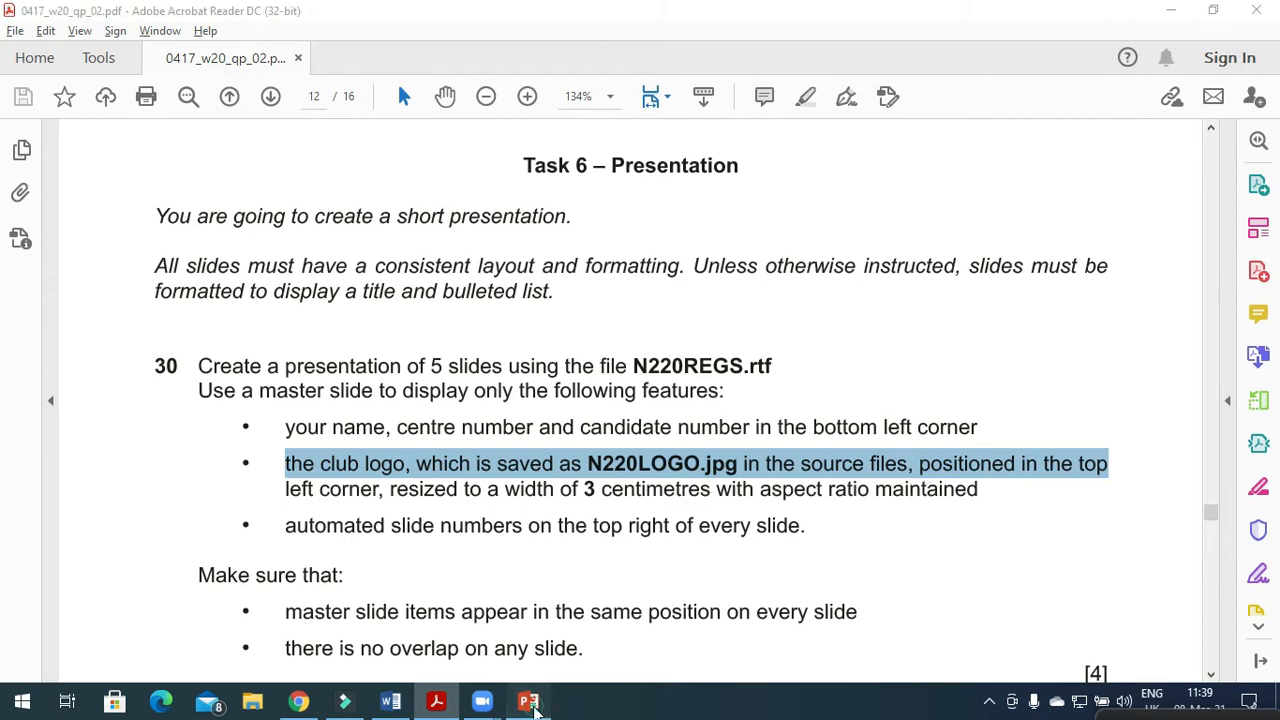
Step: Insert N220LOGO.jpg from Desktop > November 2020 onto the slide master
left_click(520, 700)
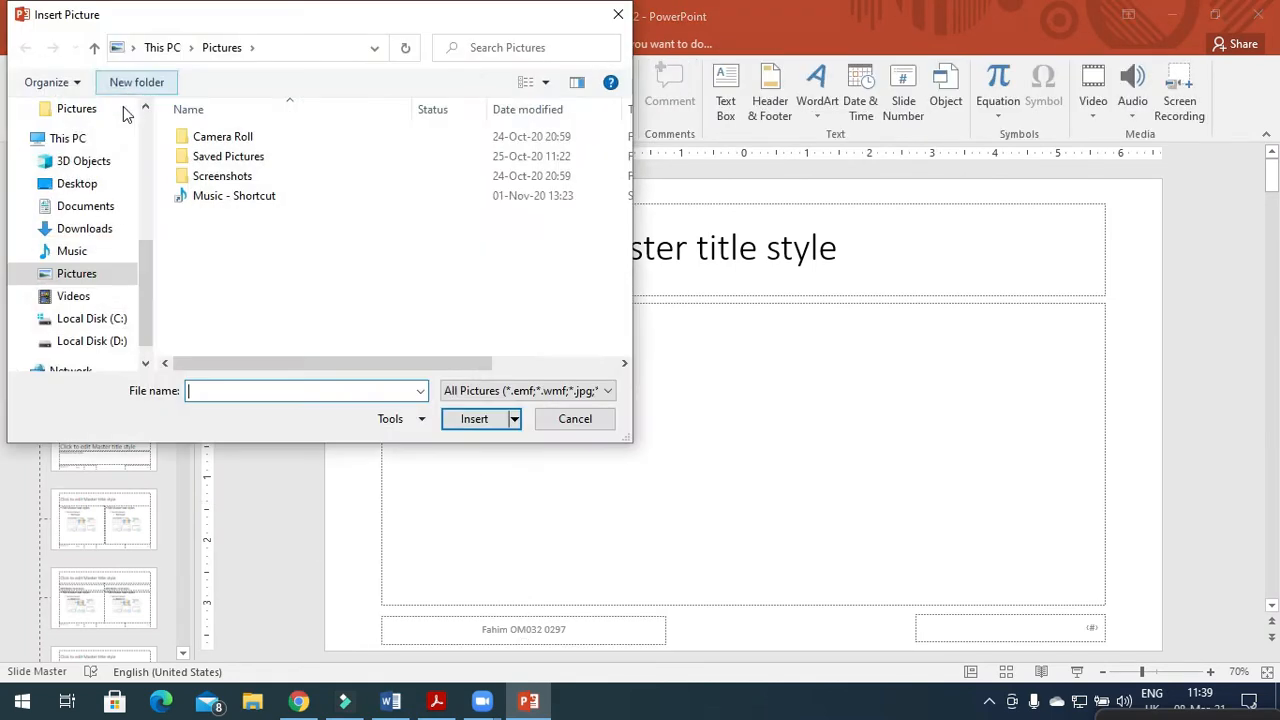
left_click(76, 184)
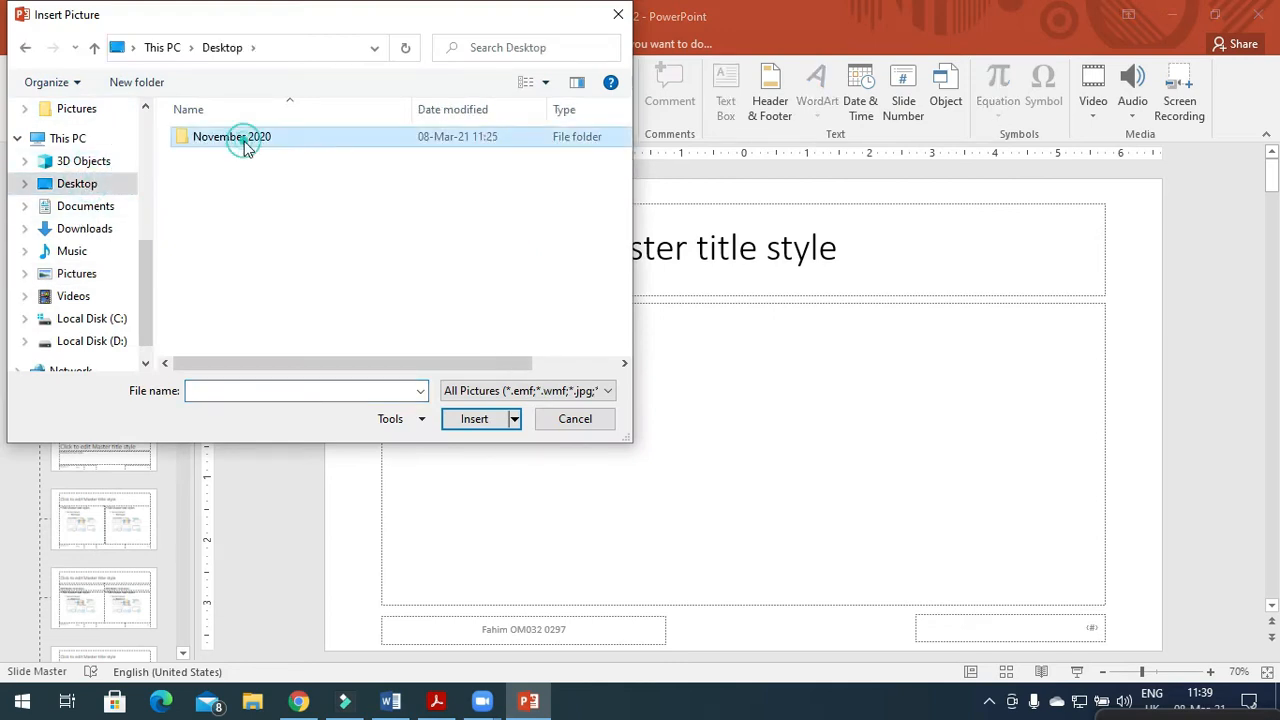
double_click(232, 136)
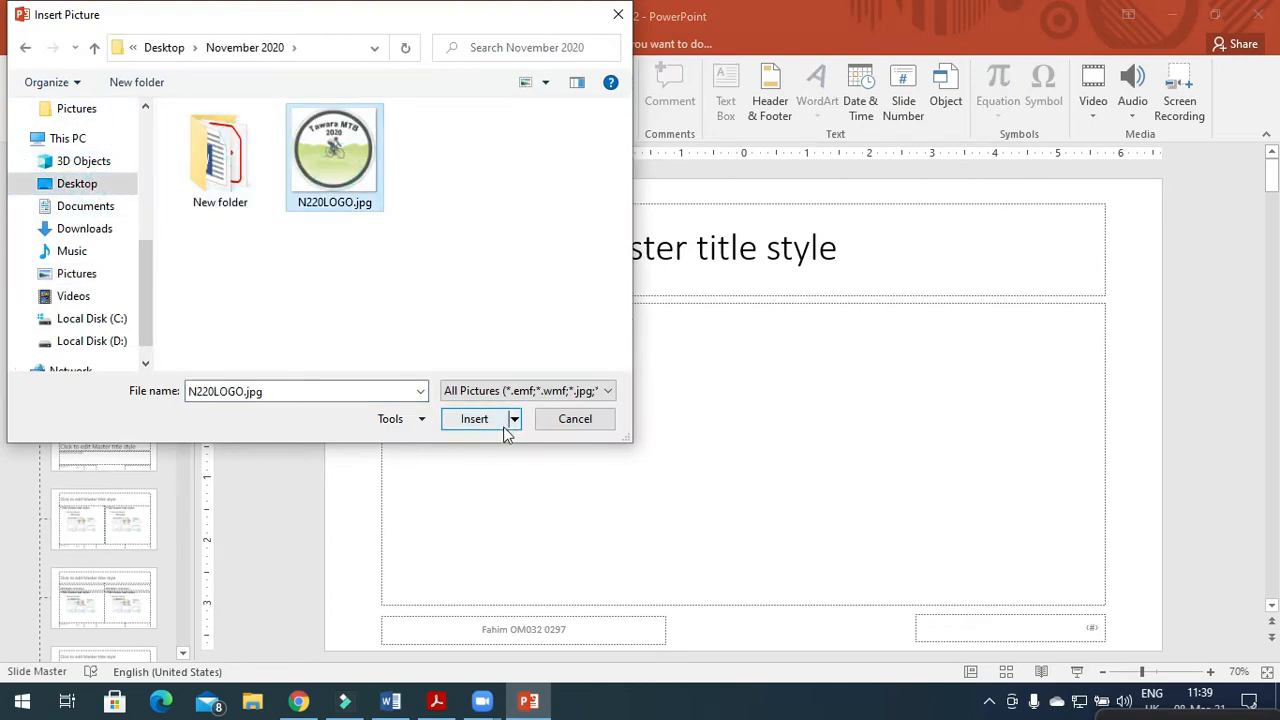
left_click(472, 418)
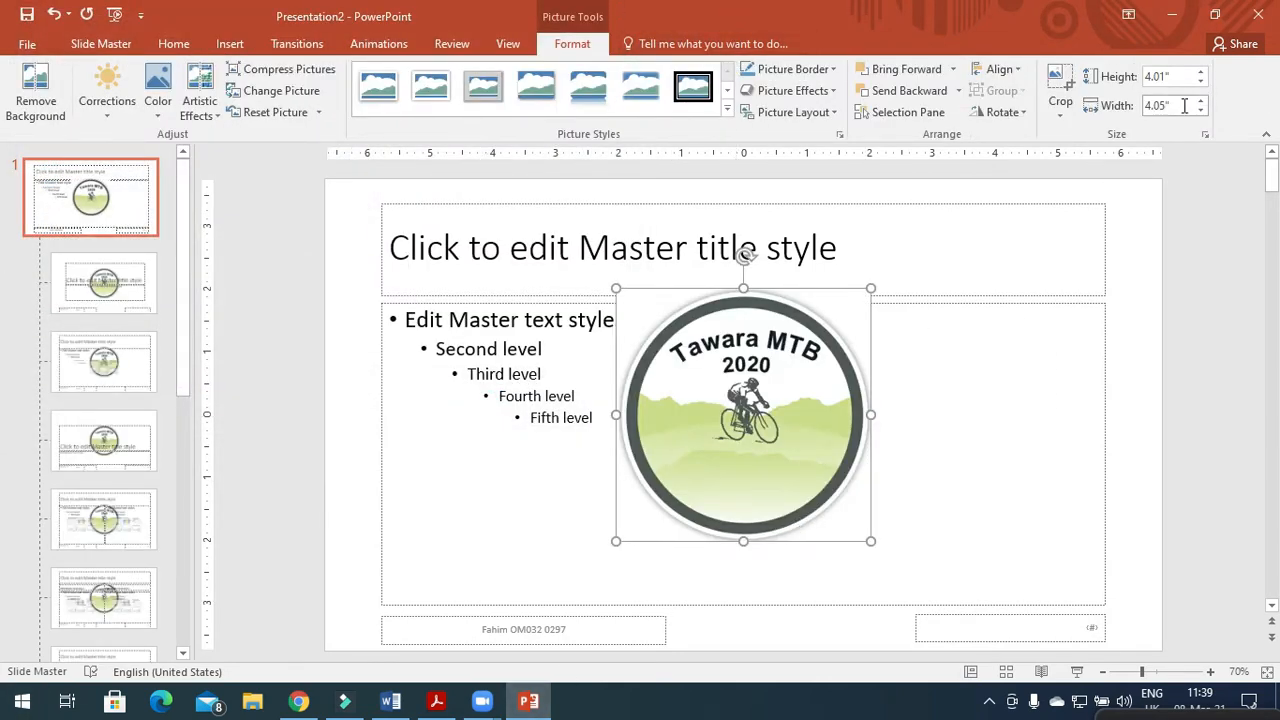
Step: Resize the logo to 3 cm wide with proportions kept, then check the task sheet
left_click(1172, 104)
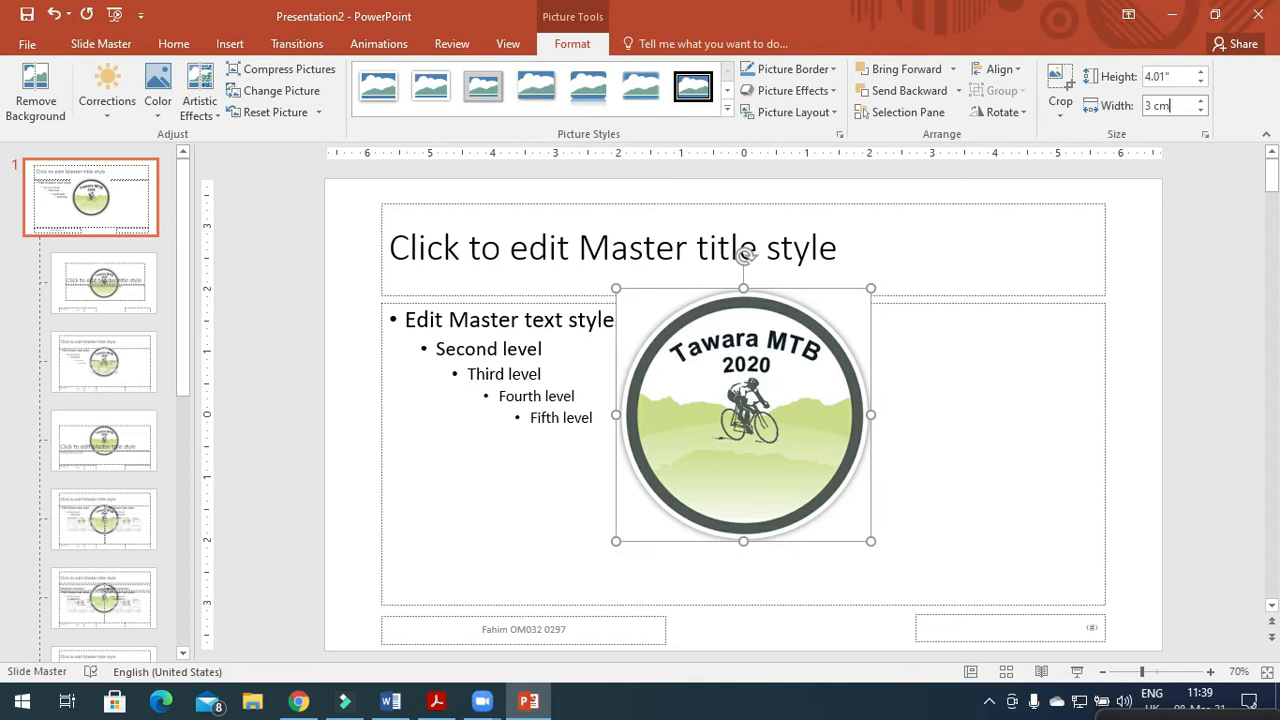
left_click_drag(870, 540, 660, 356)
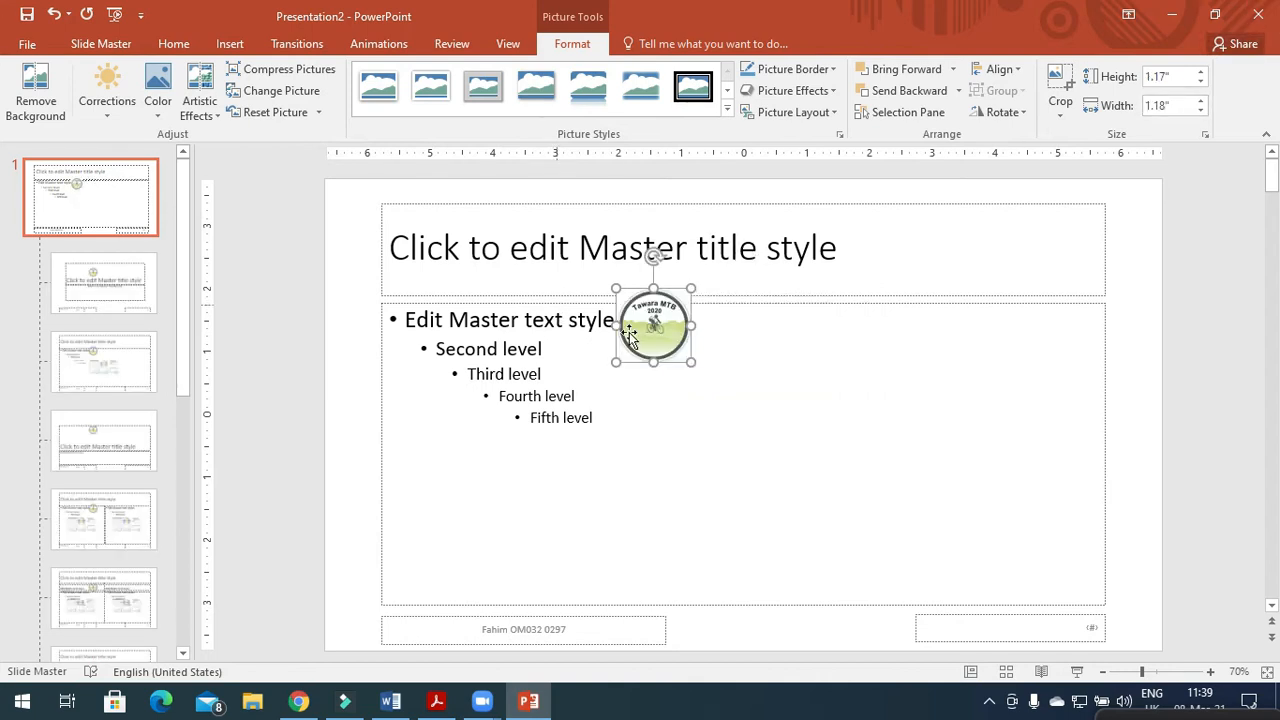
left_click(436, 700)
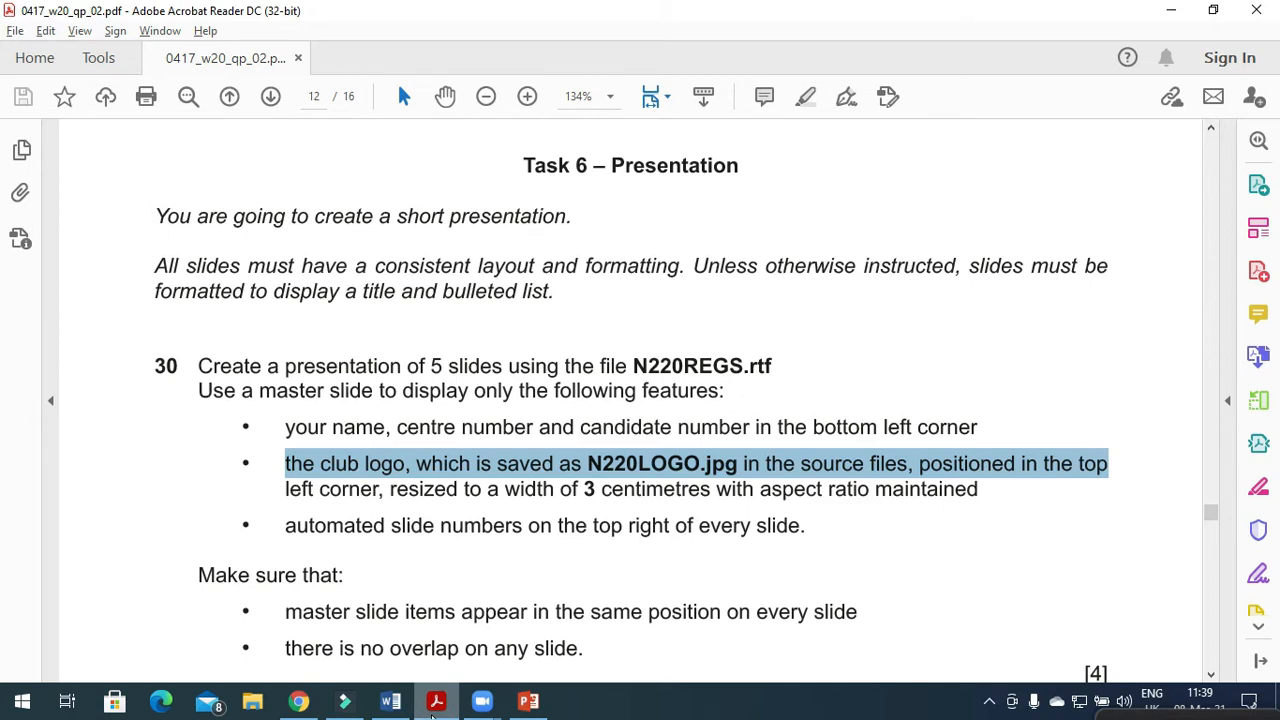
Step: Move the club logo into the top left corner of the slide master
left_click(528, 700)
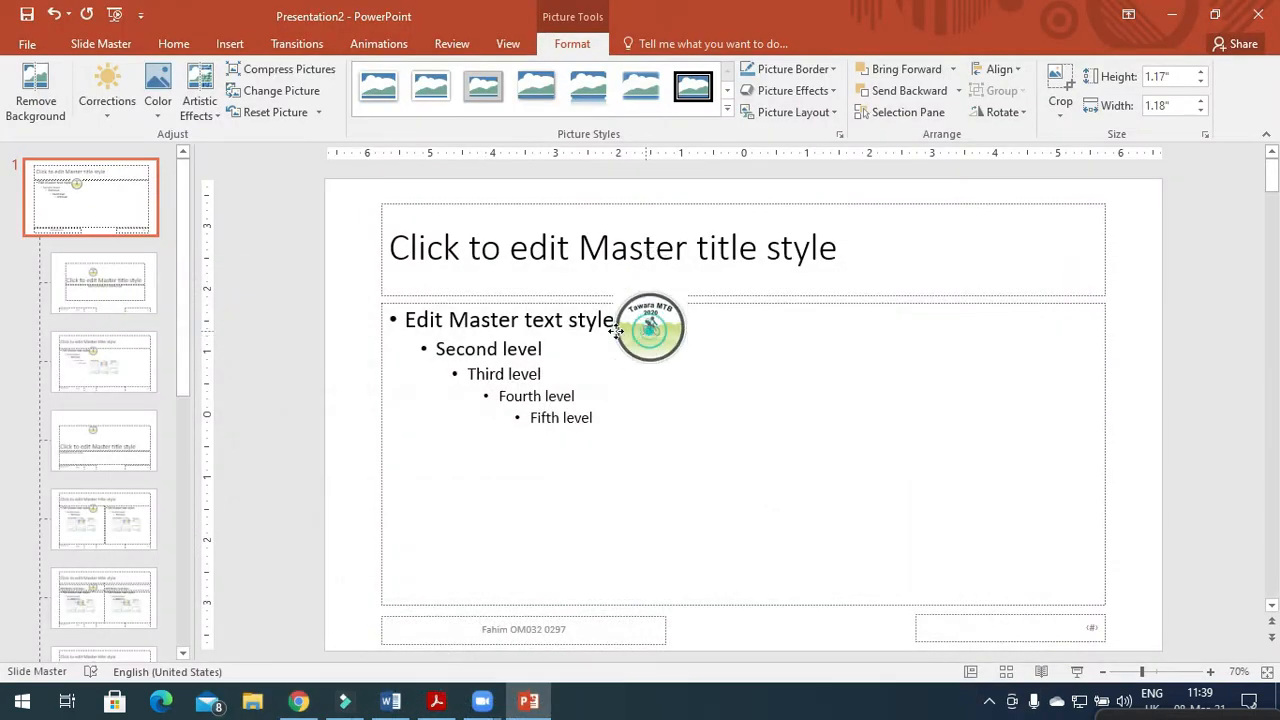
left_click_drag(648, 328, 420, 212)
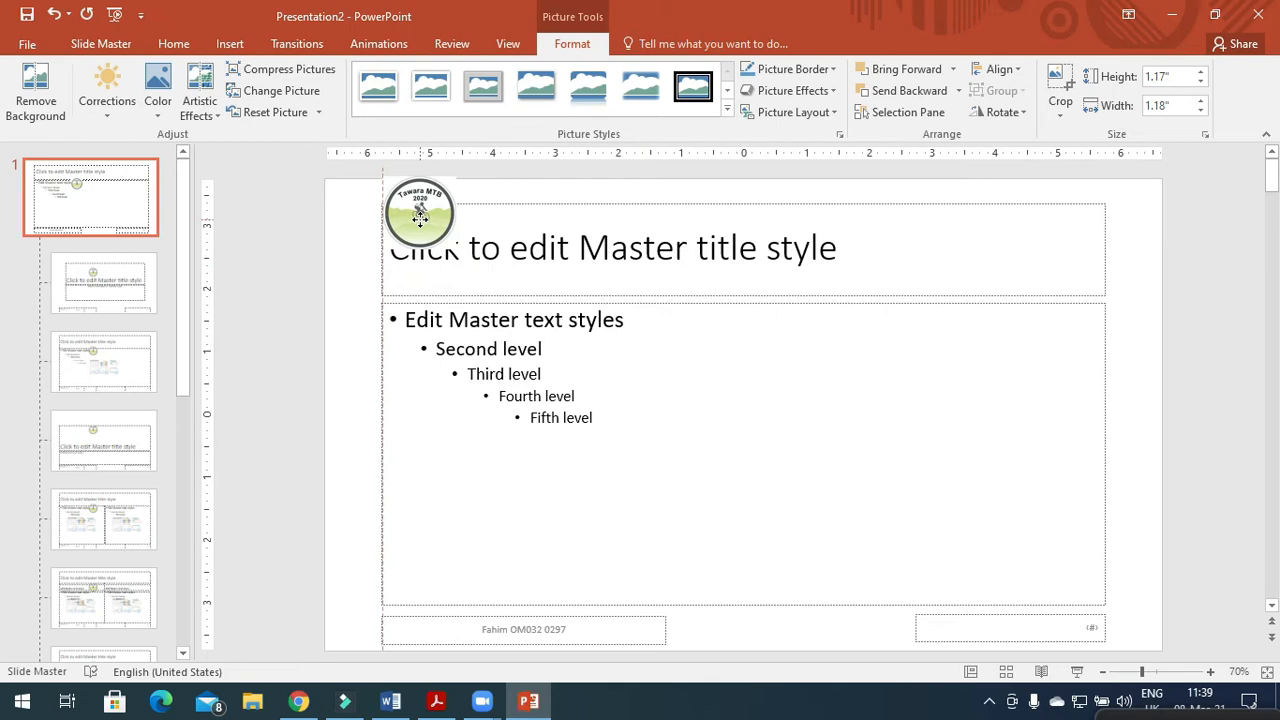
left_click_drag(420, 212, 362, 216)
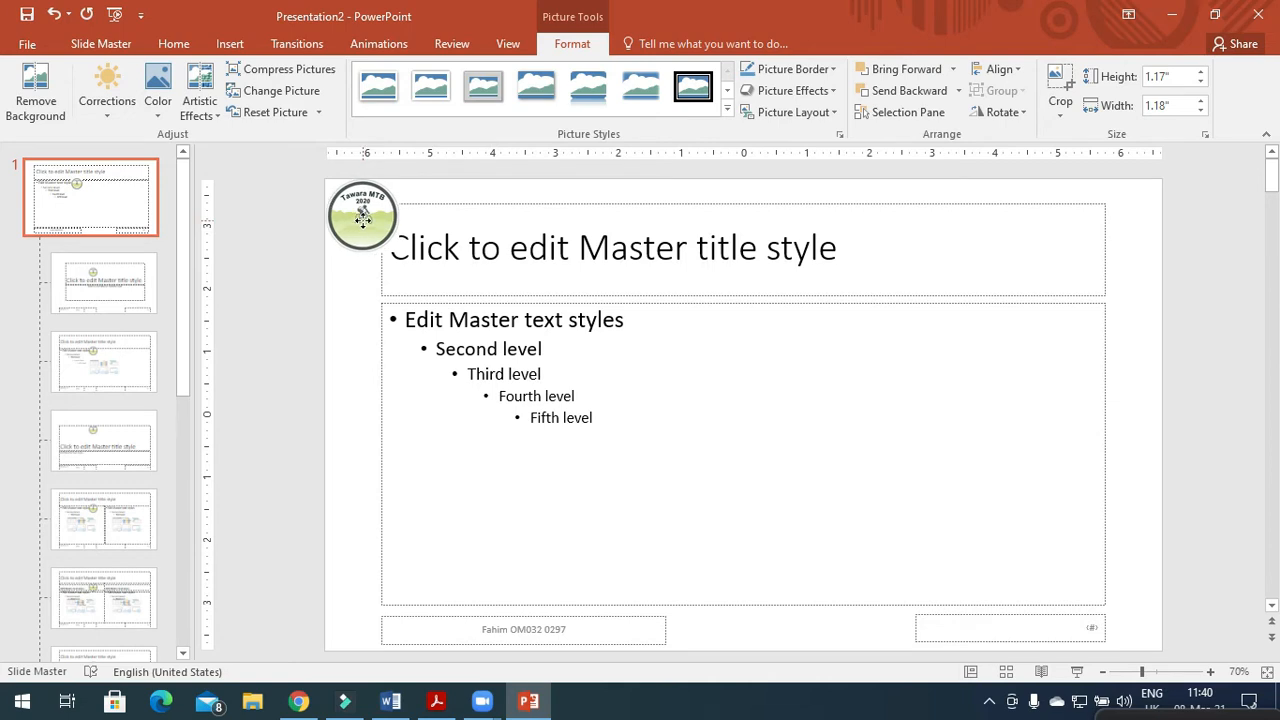
left_click(364, 216)
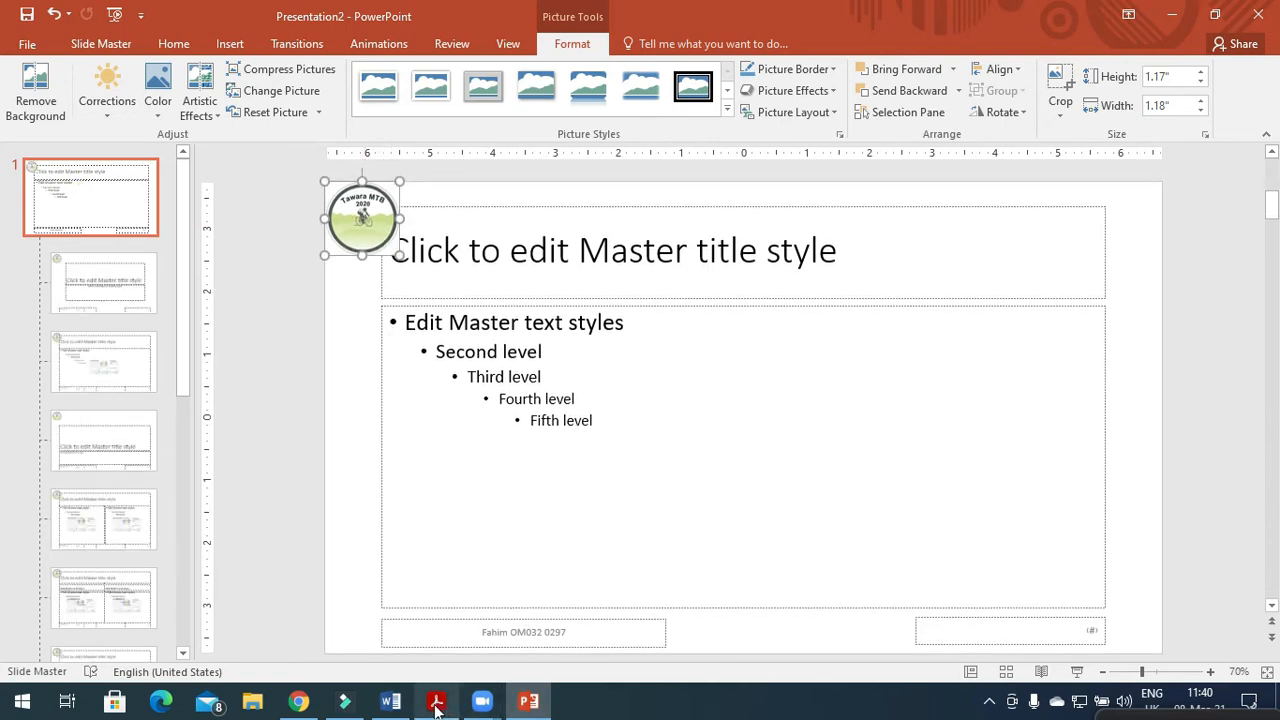
left_click(436, 700)
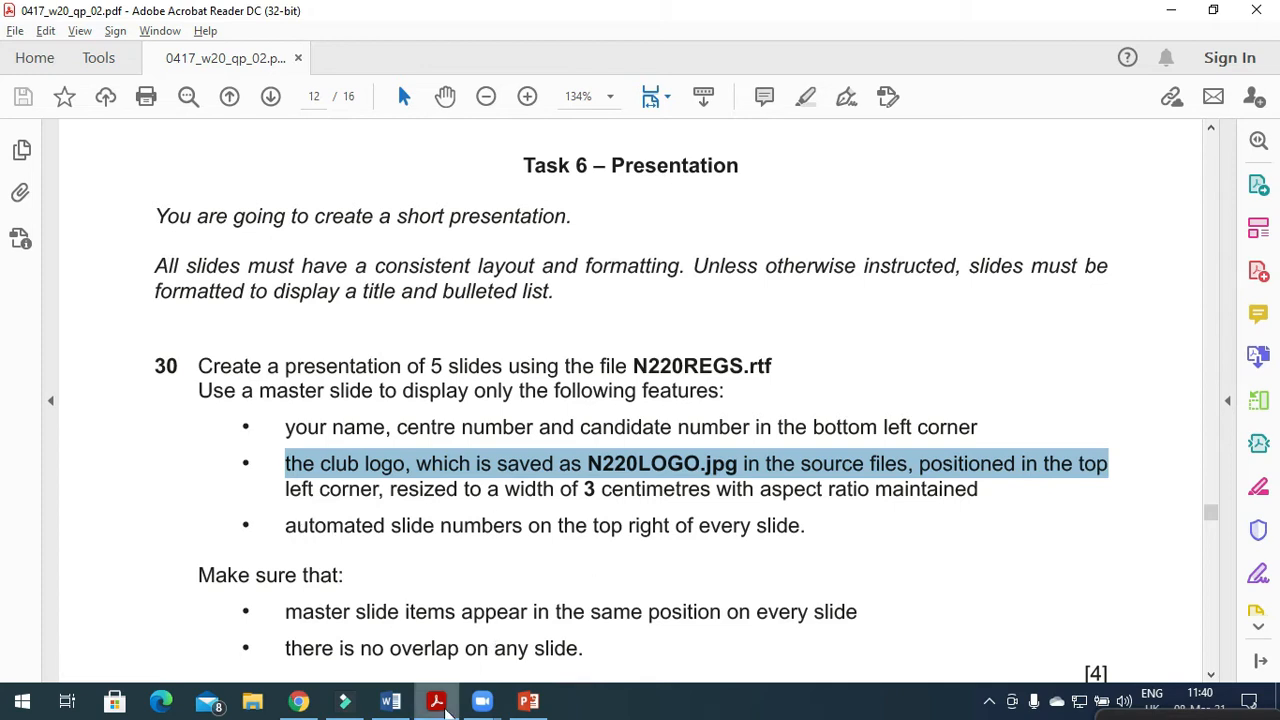
left_click(528, 700)
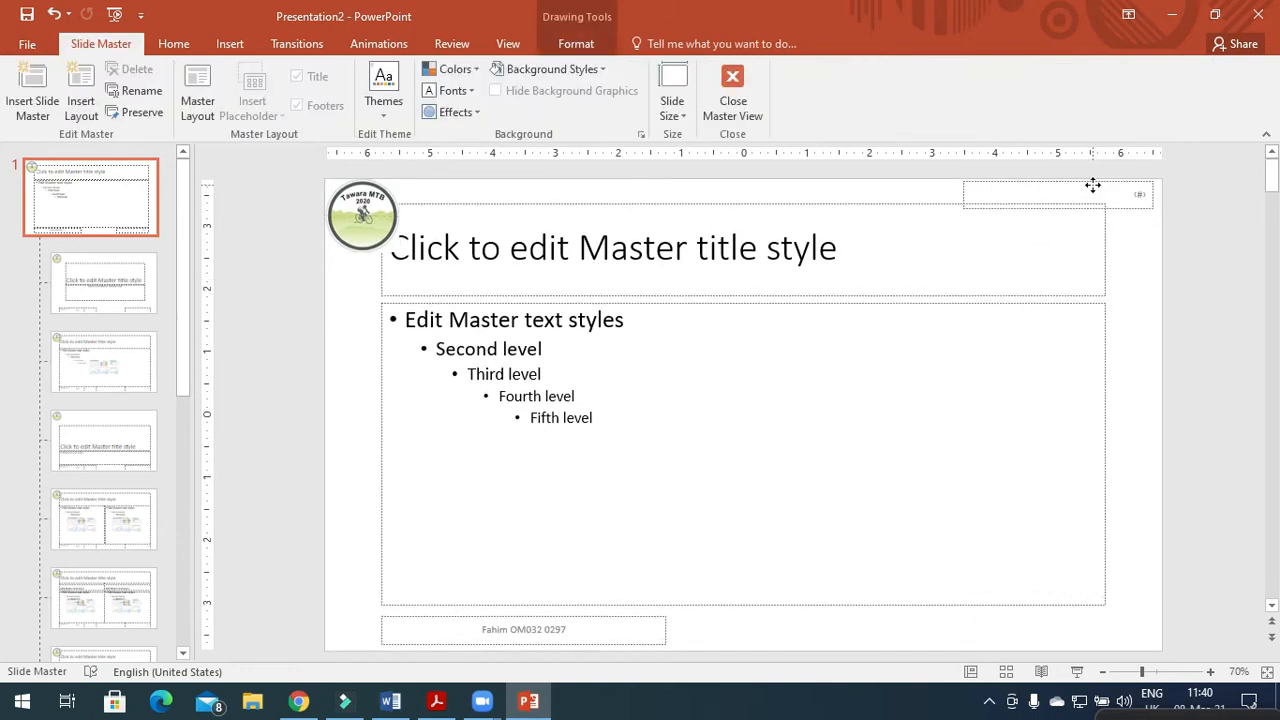
Step: Place the slide number box top right and close the master view
left_click(1090, 186)
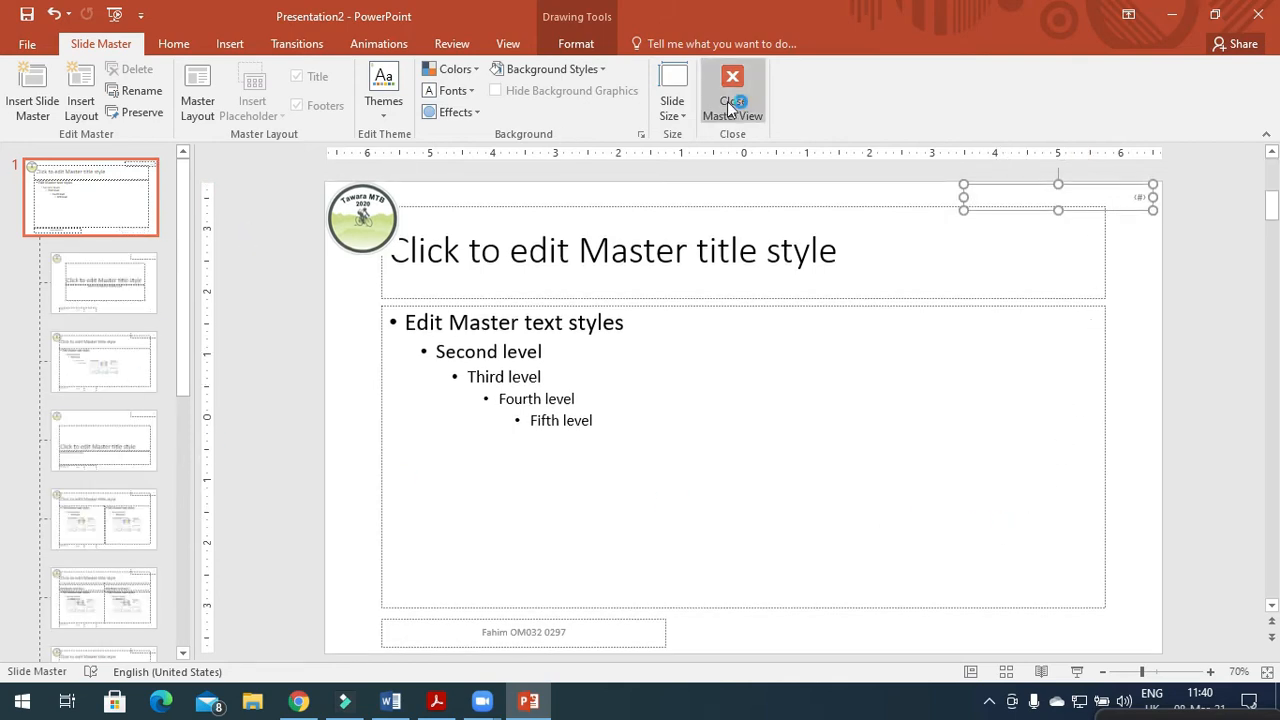
mouse_move(730, 96)
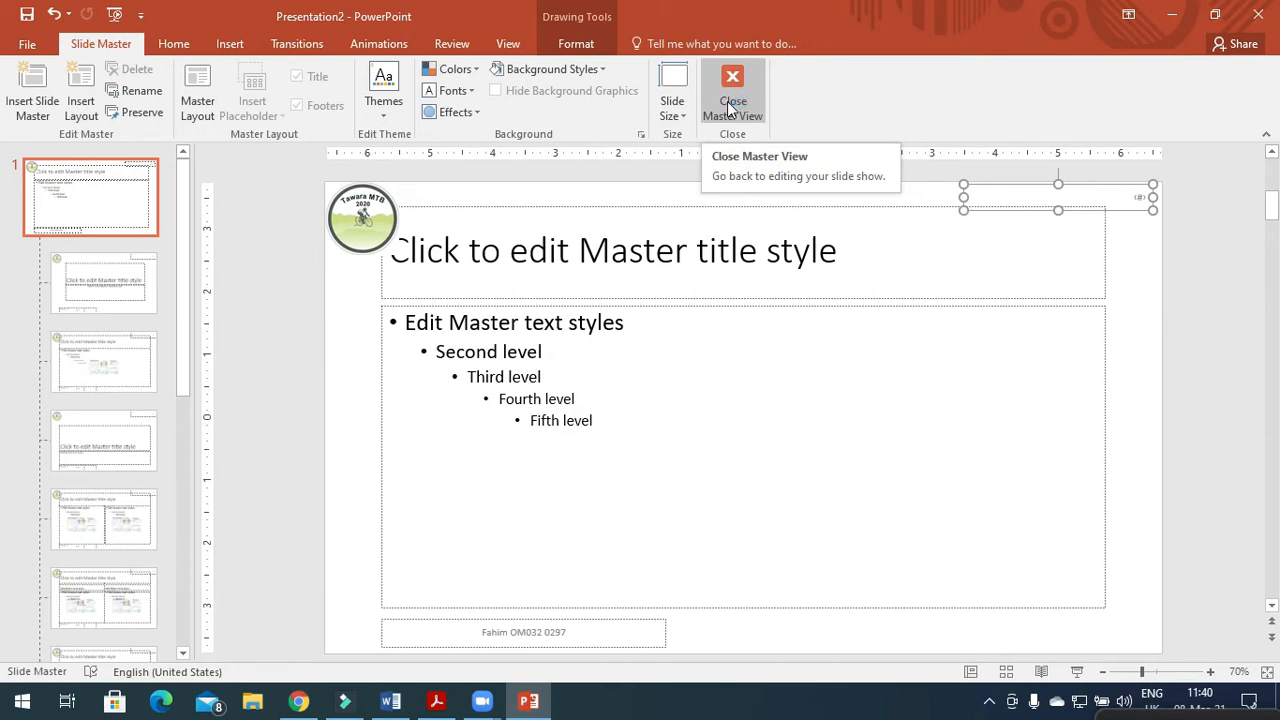
left_click(728, 78)
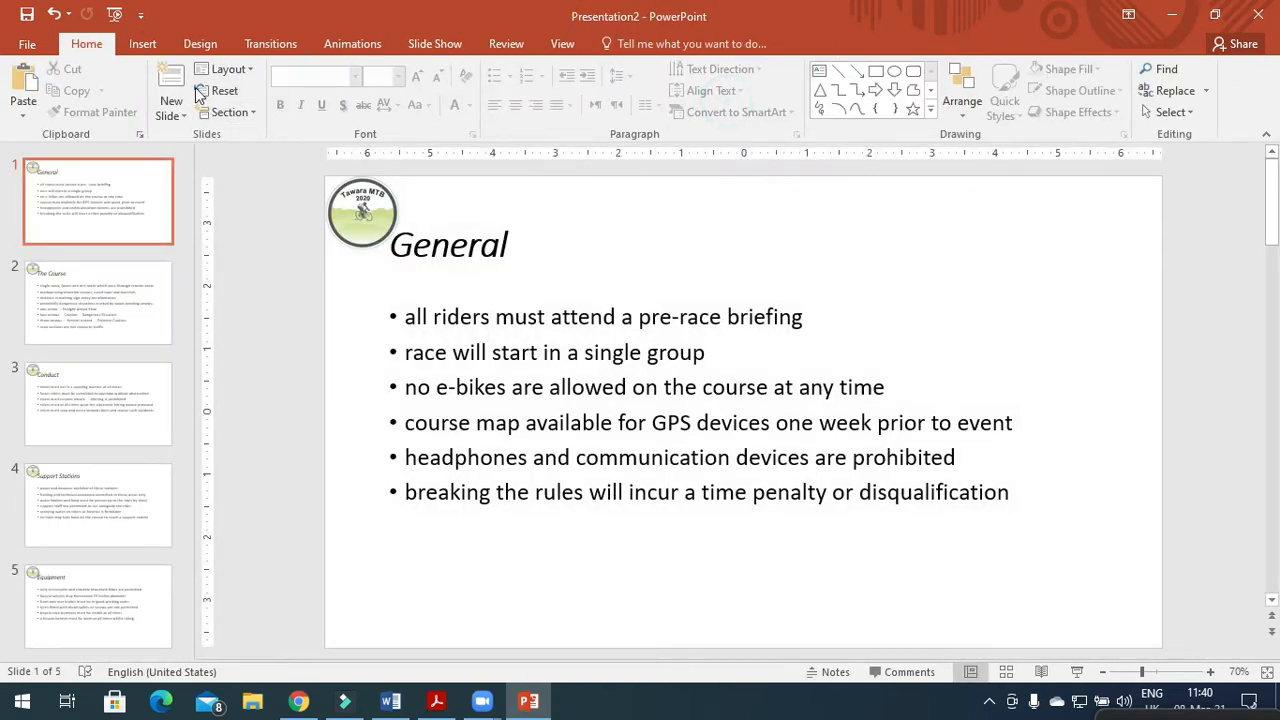
Step: Turn on slide numbers and the footer for all slides via Header & Footer
left_click(144, 44)
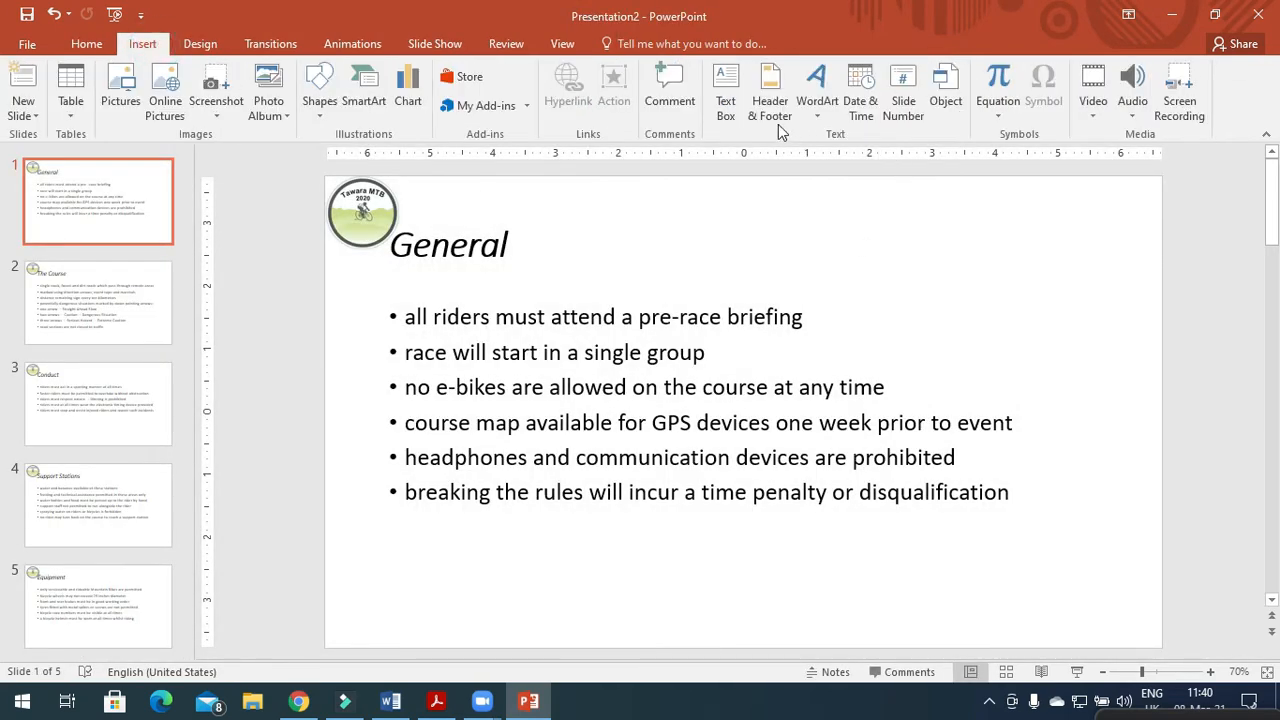
left_click(768, 80)
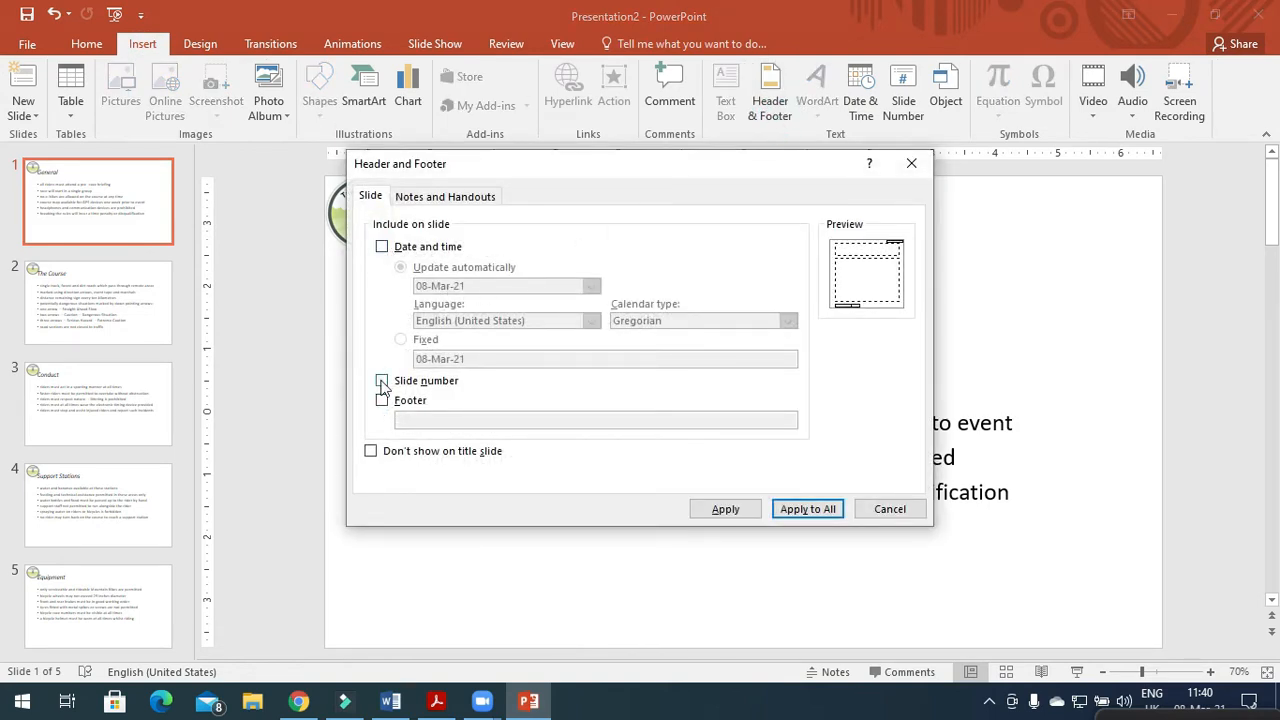
left_click(380, 380)
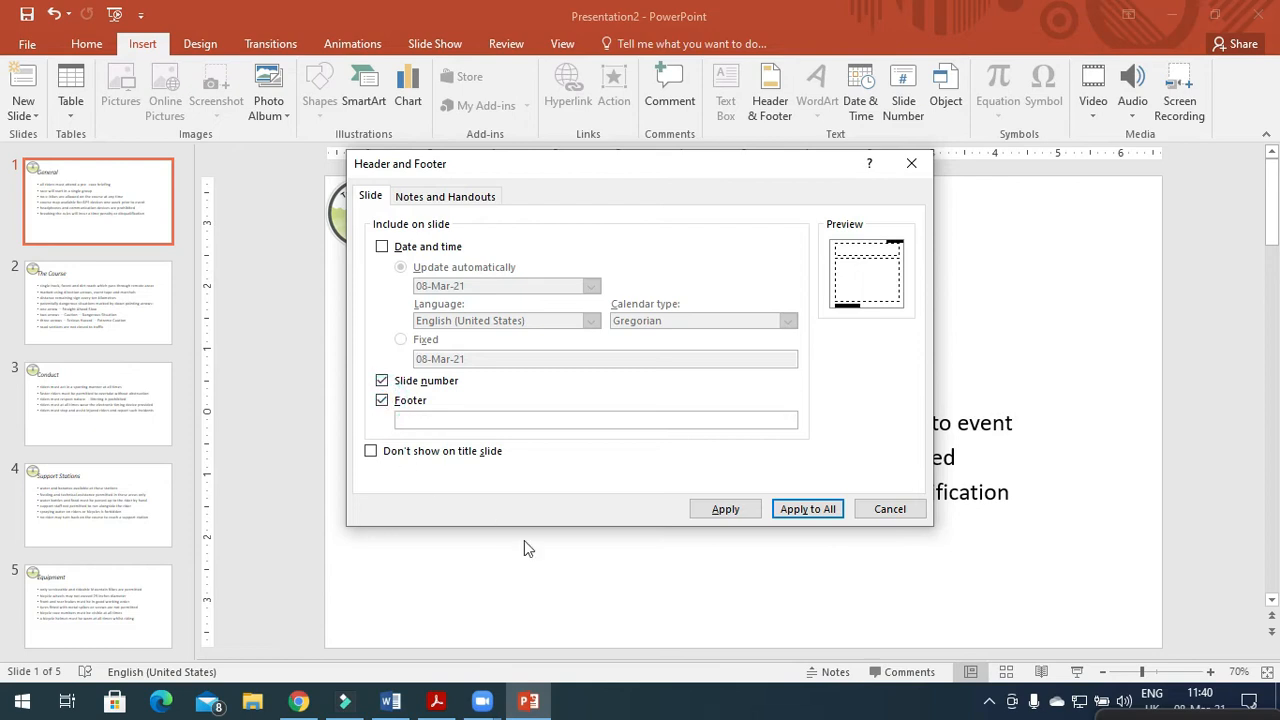
left_click(808, 508)
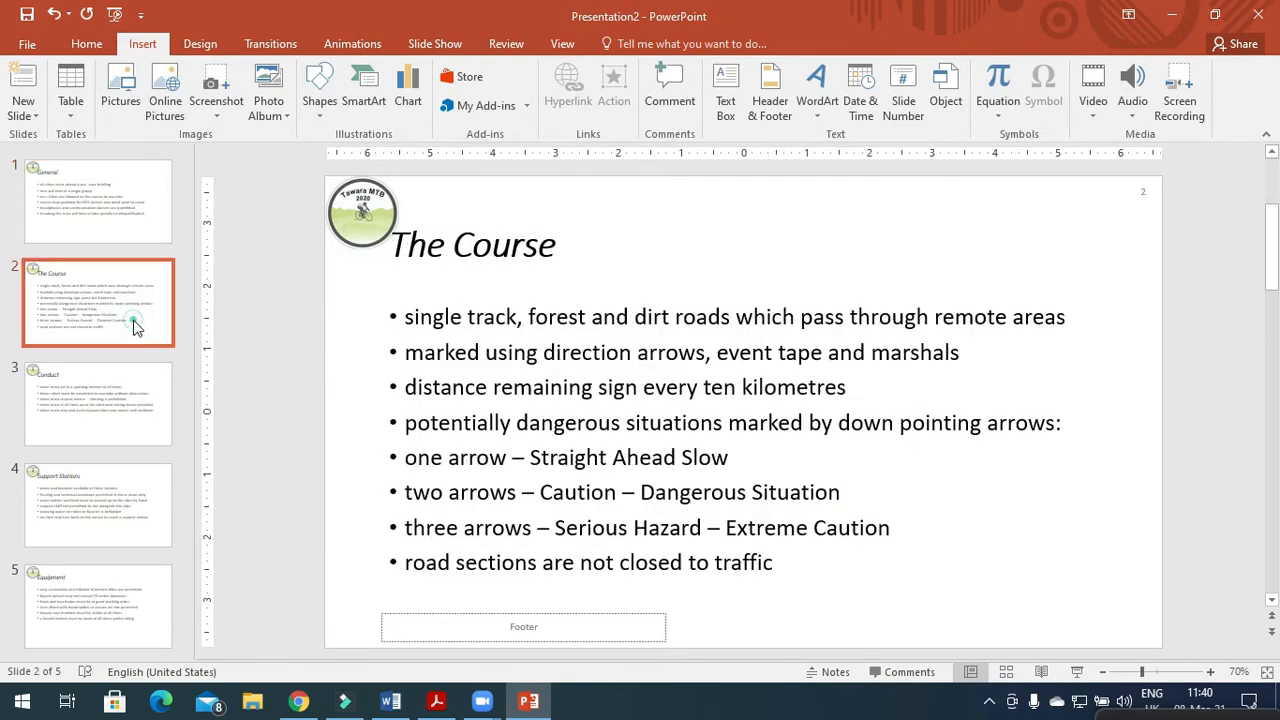
left_click(96, 204)
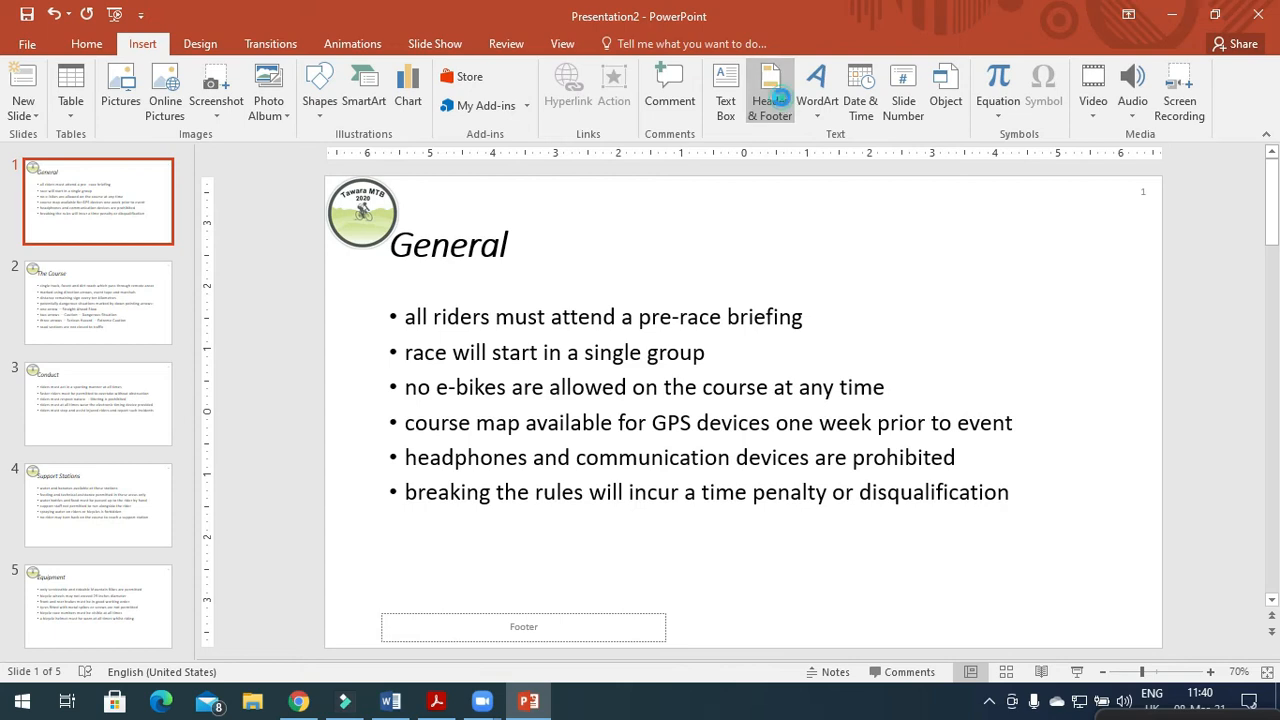
left_click(768, 90)
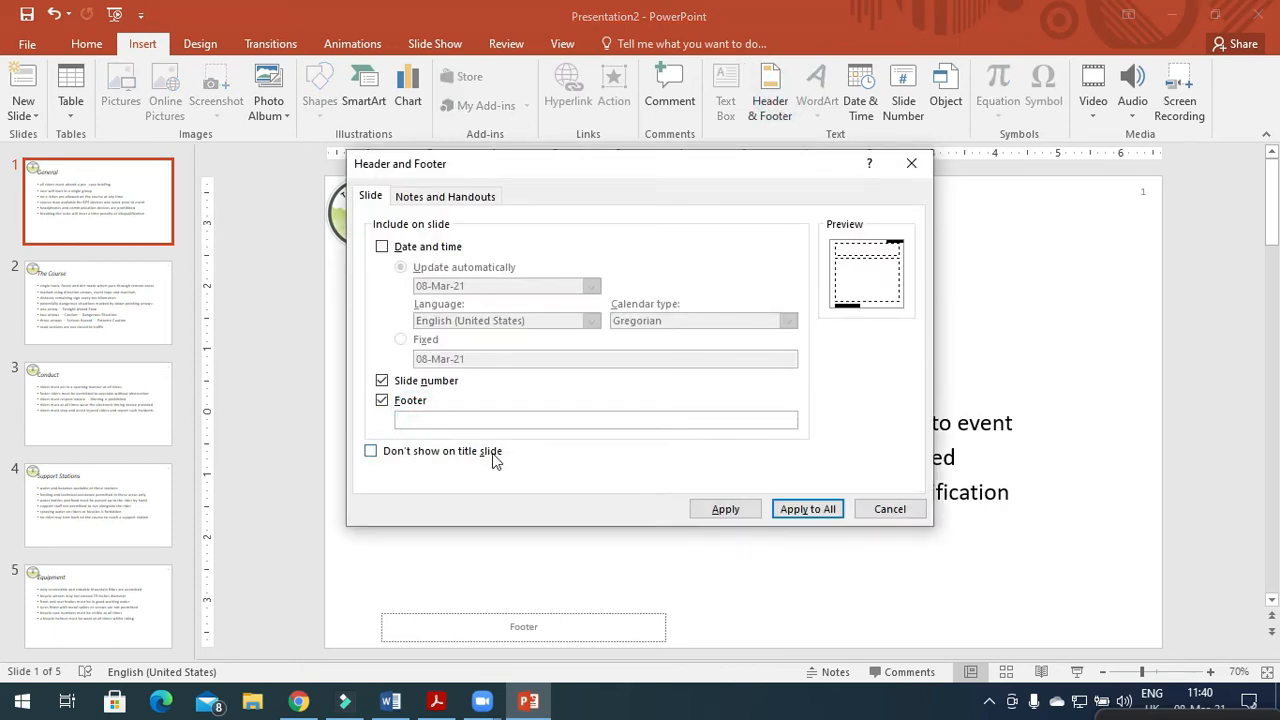
left_click(594, 420)
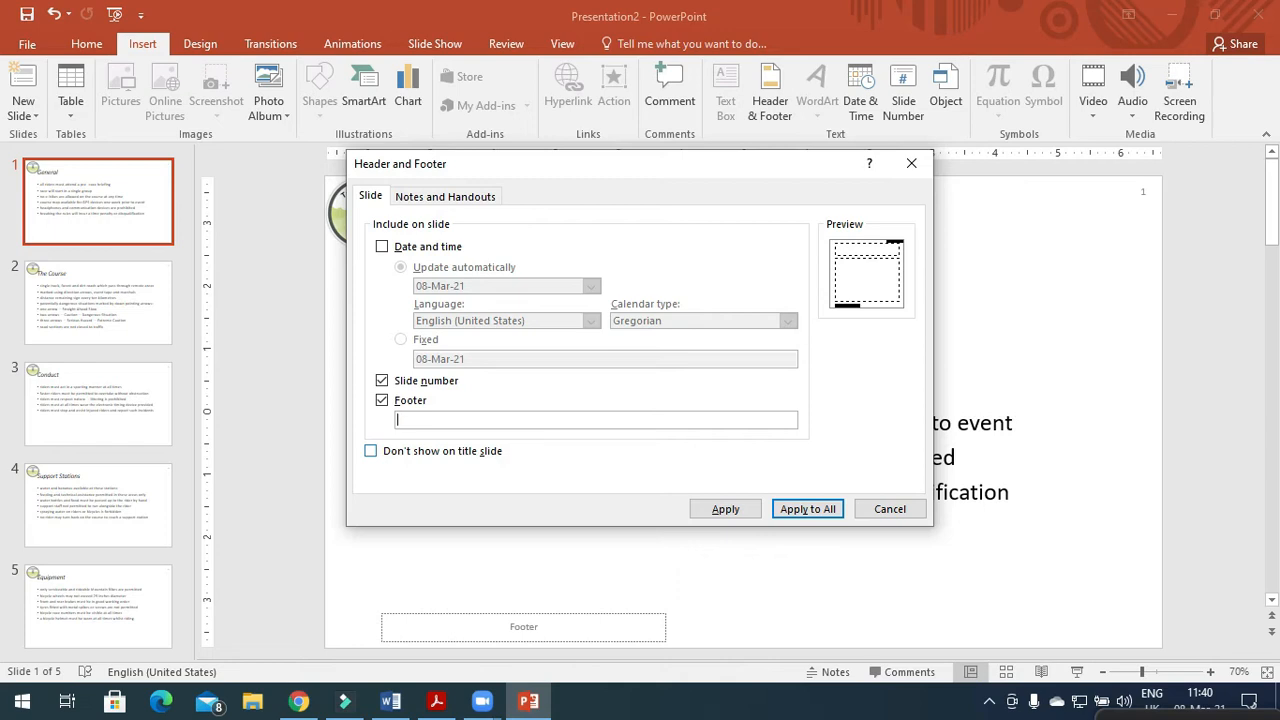
type("Fahim O")
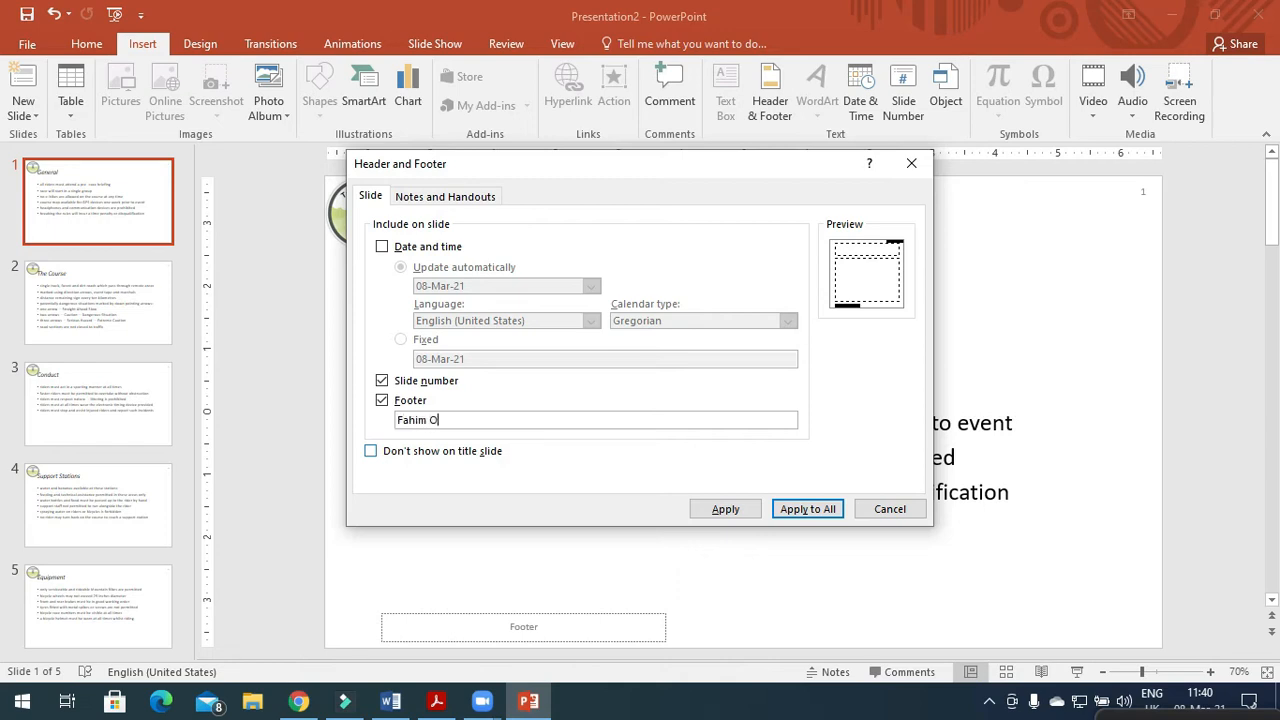
type("M032 0297")
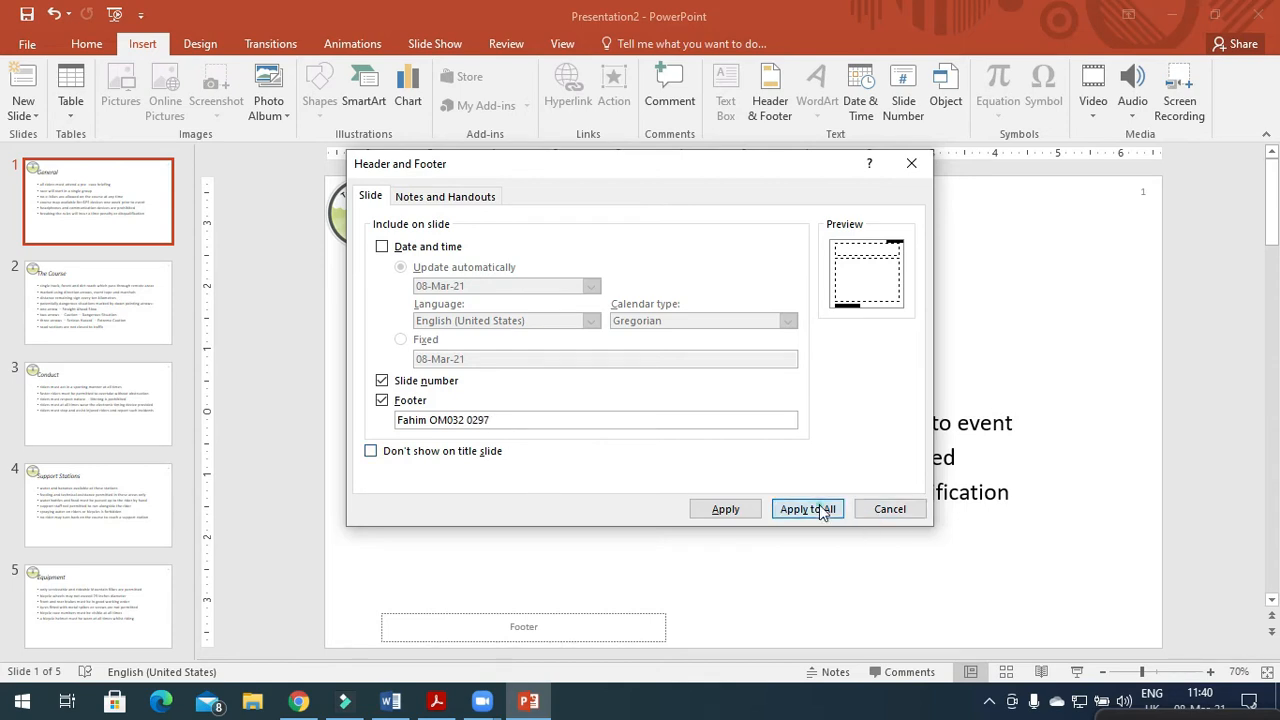
left_click(808, 510)
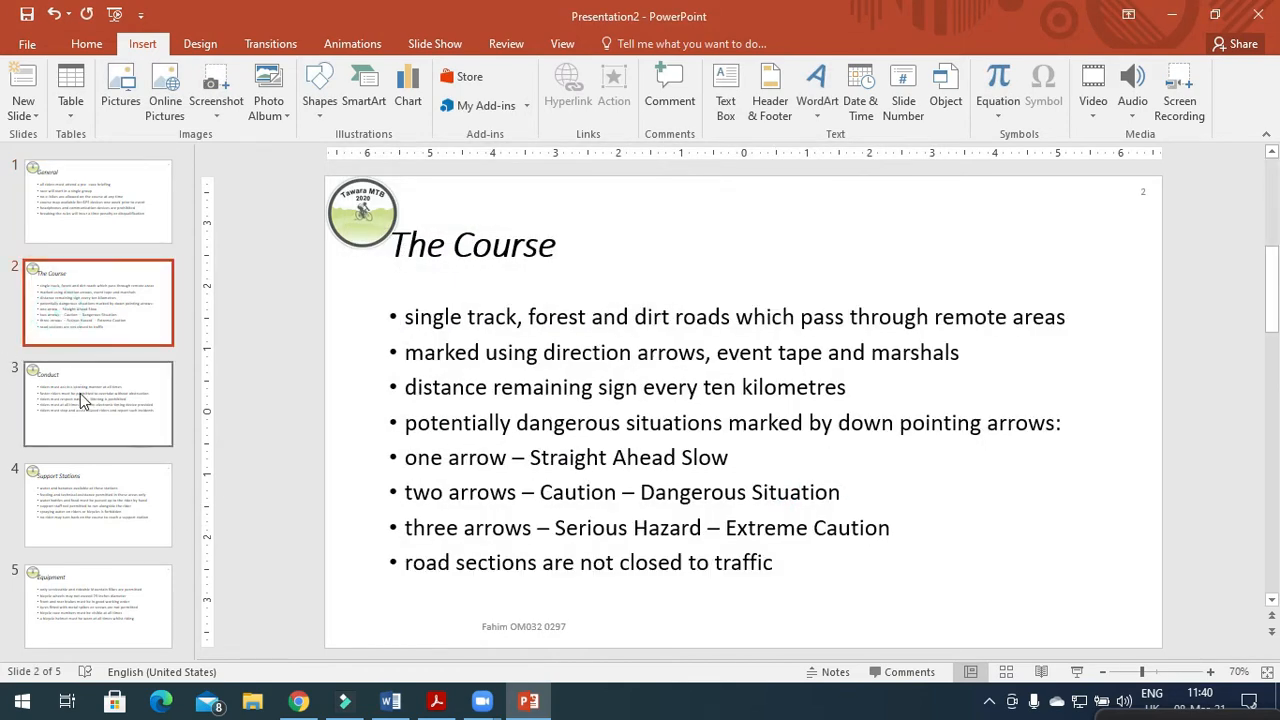
left_click(90, 604)
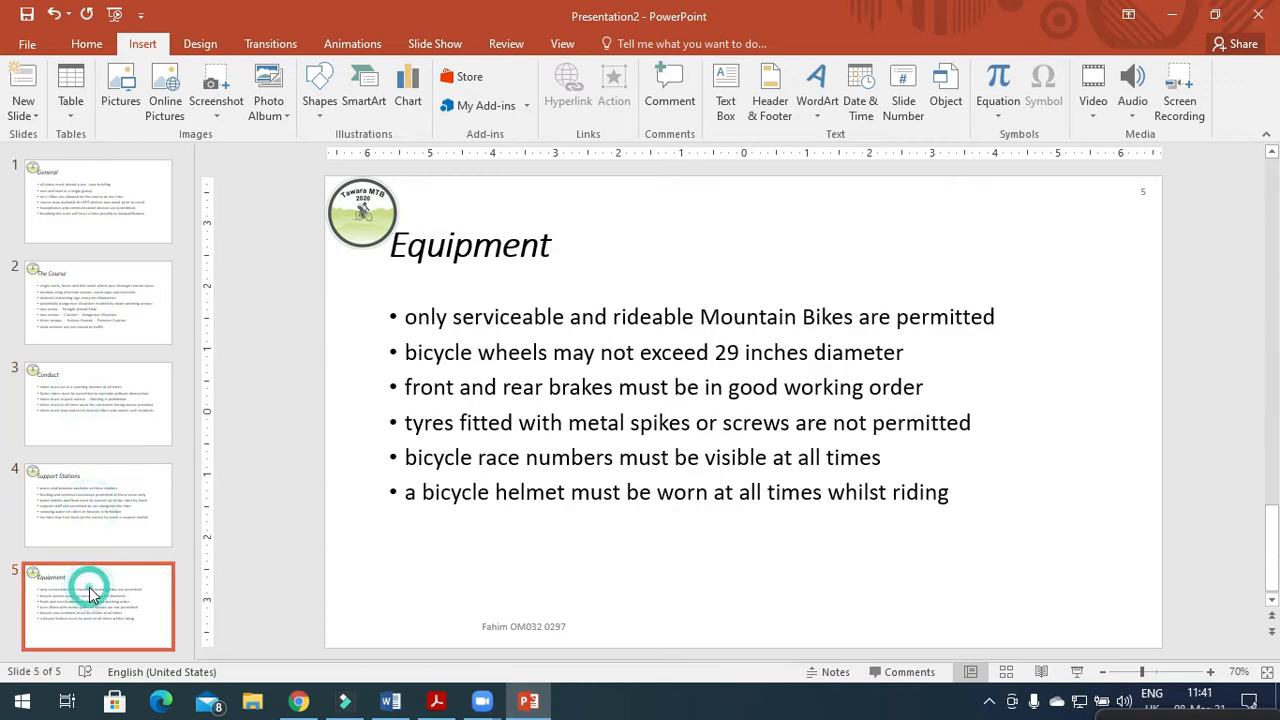
left_click(438, 700)
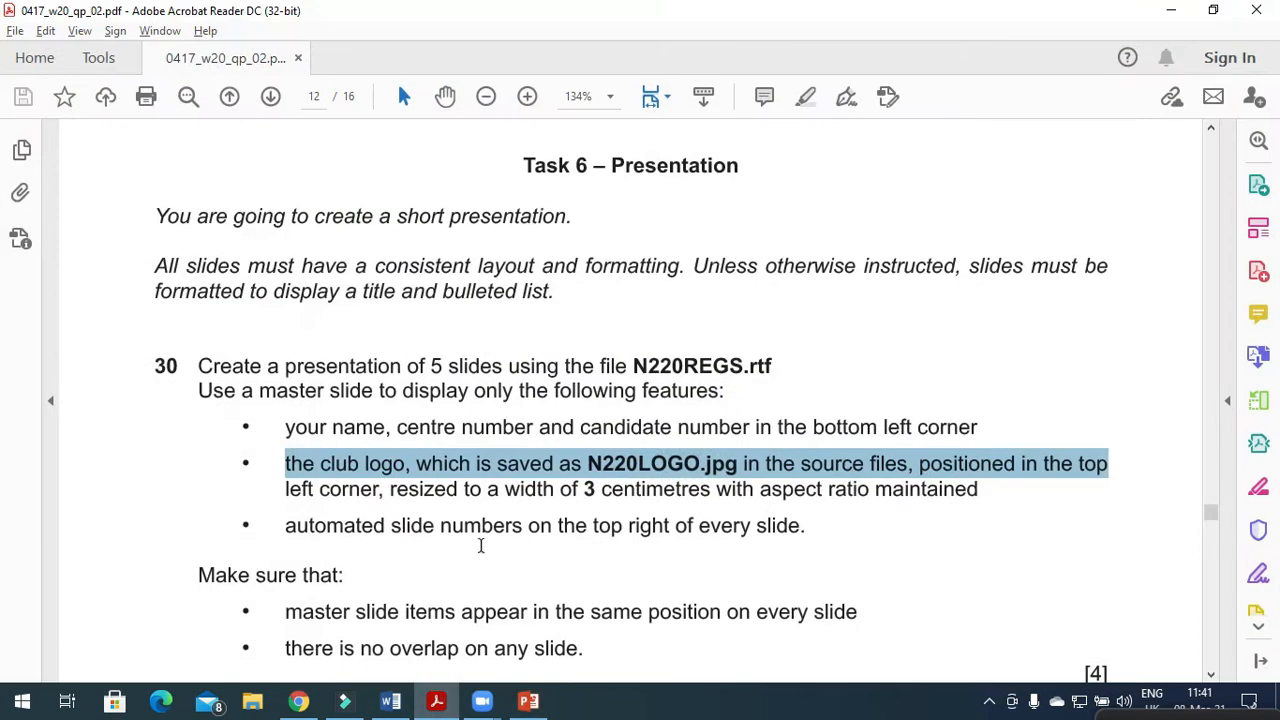
Step: Highlight the master slide position and no-overlap requirements, read question 31, then return to the presentation
scroll("down", 3)
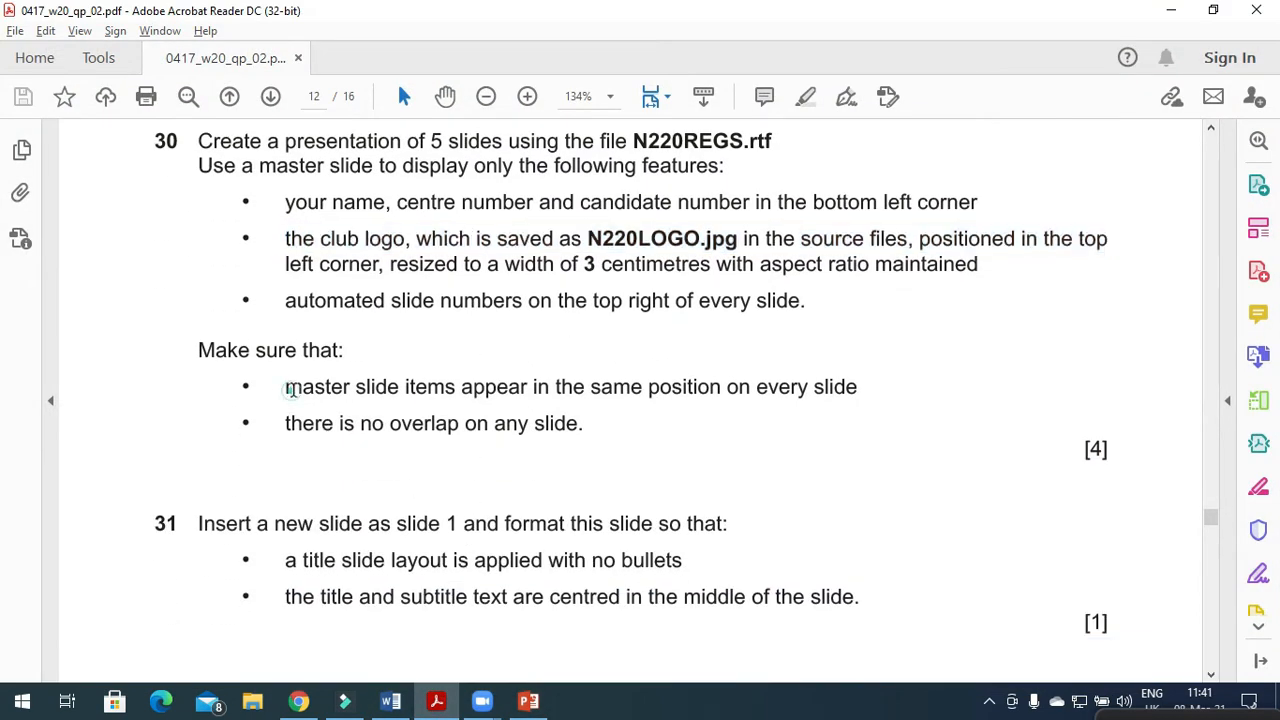
left_click_drag(284, 388, 750, 388)
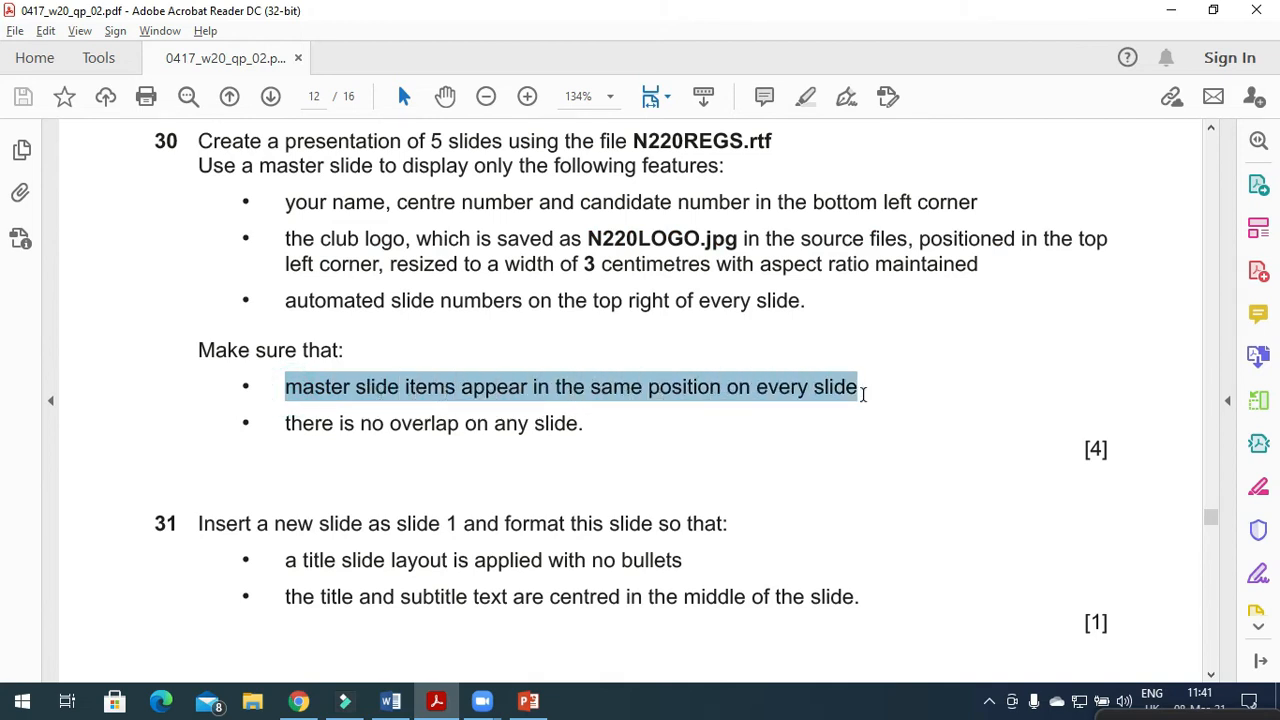
left_click(570, 388)
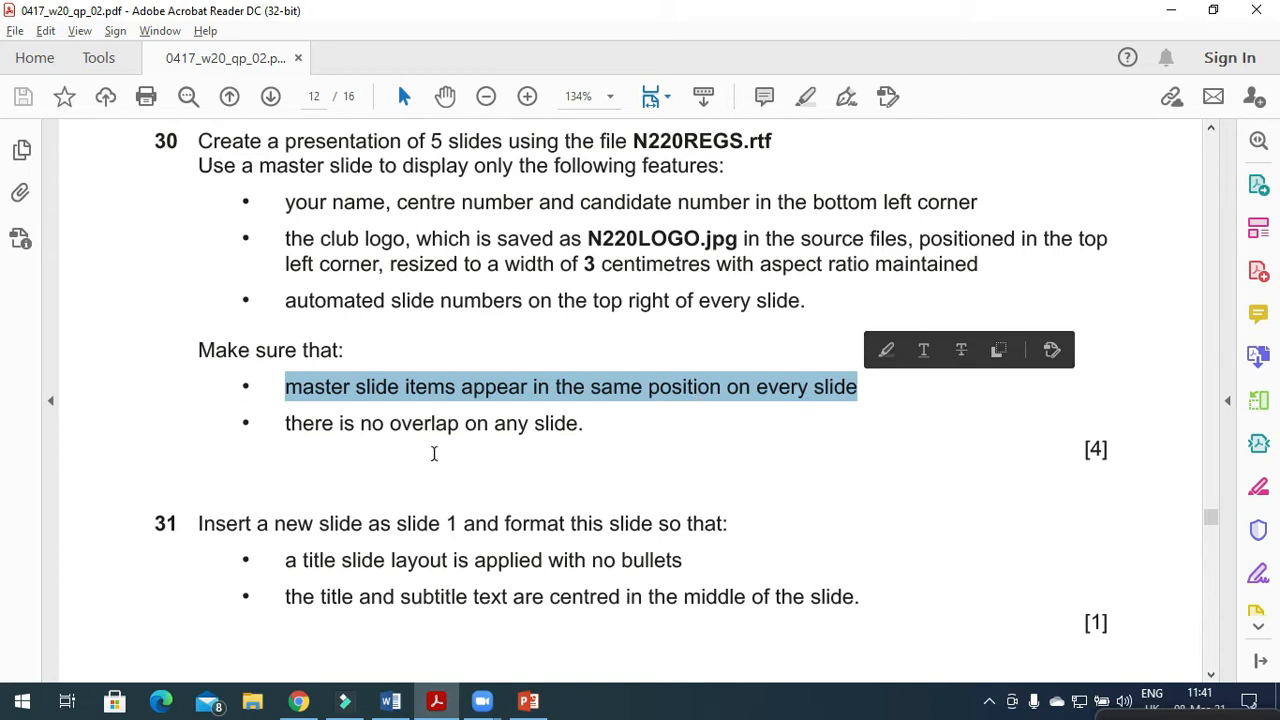
left_click(524, 700)
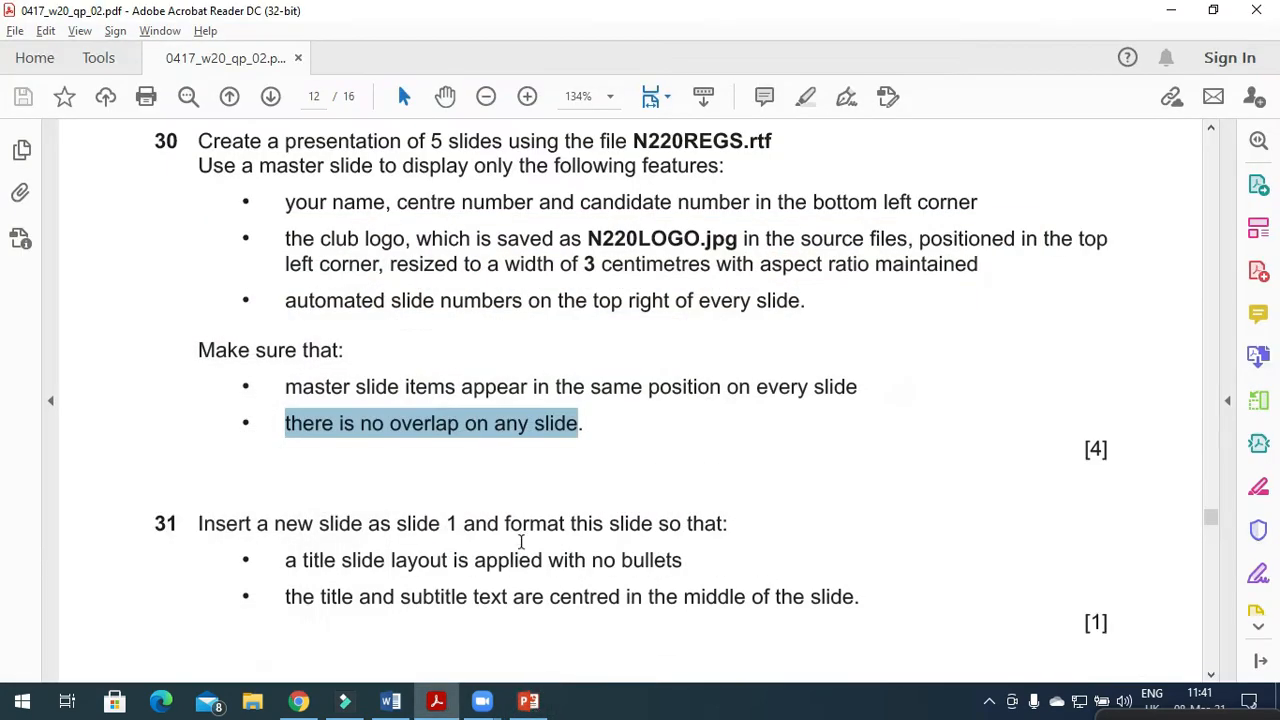
scroll("down", 3)
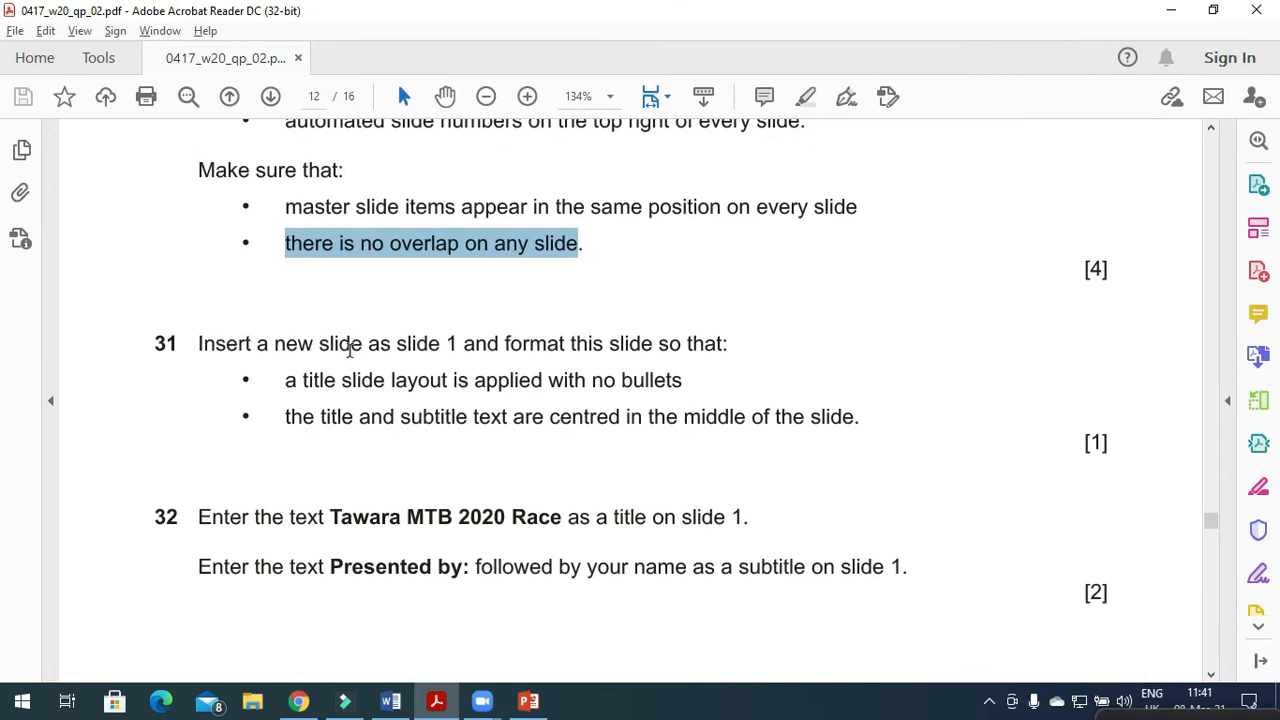
mouse_move(560, 352)
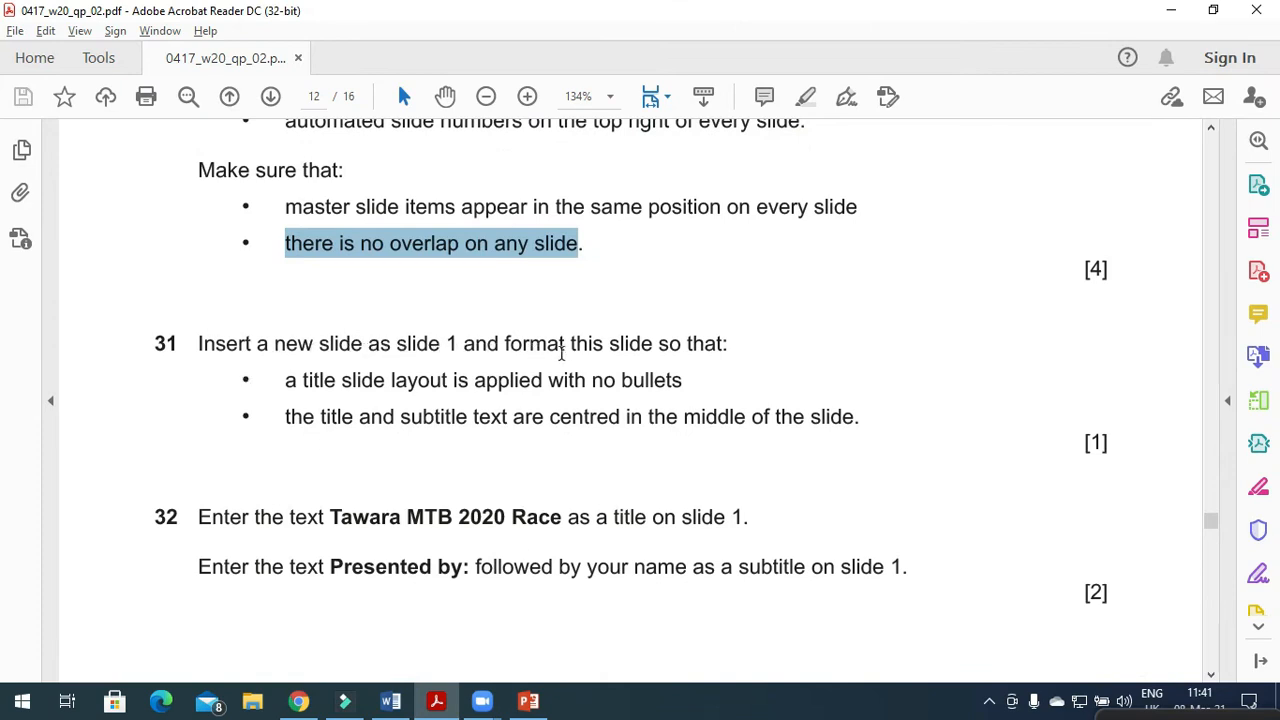
mouse_move(568, 696)
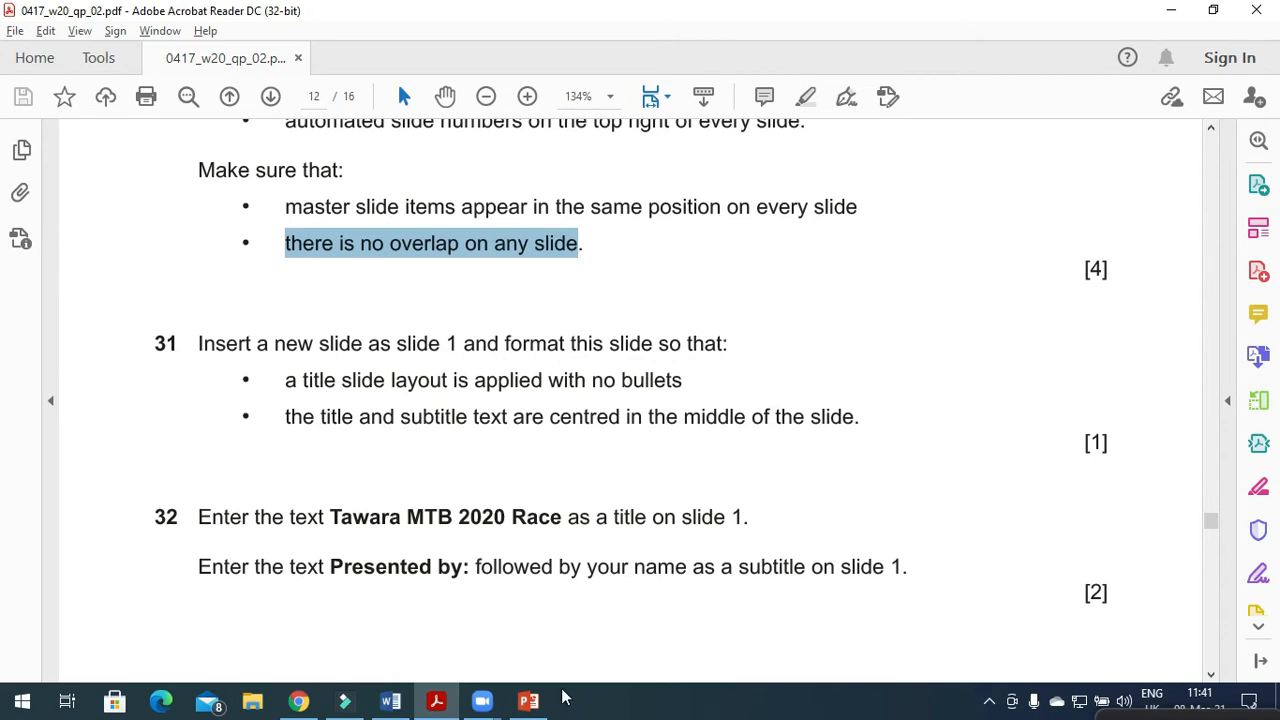
left_click(526, 700)
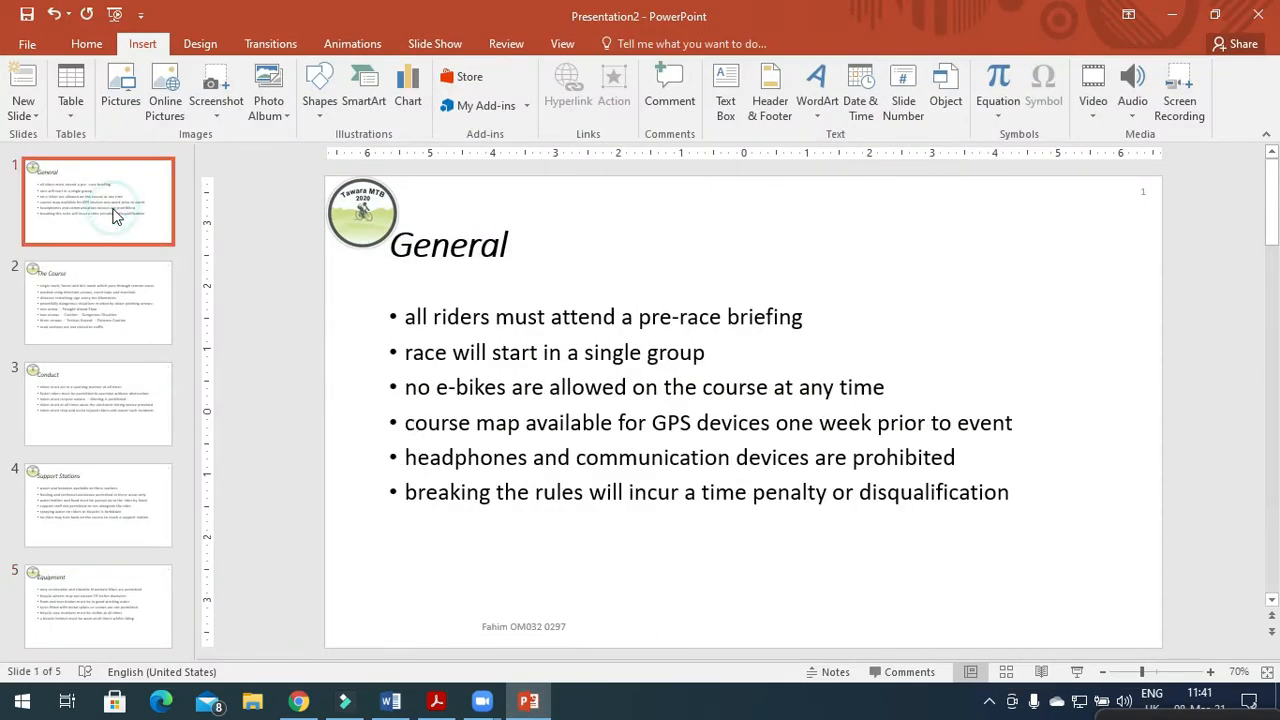
mouse_move(148, 48)
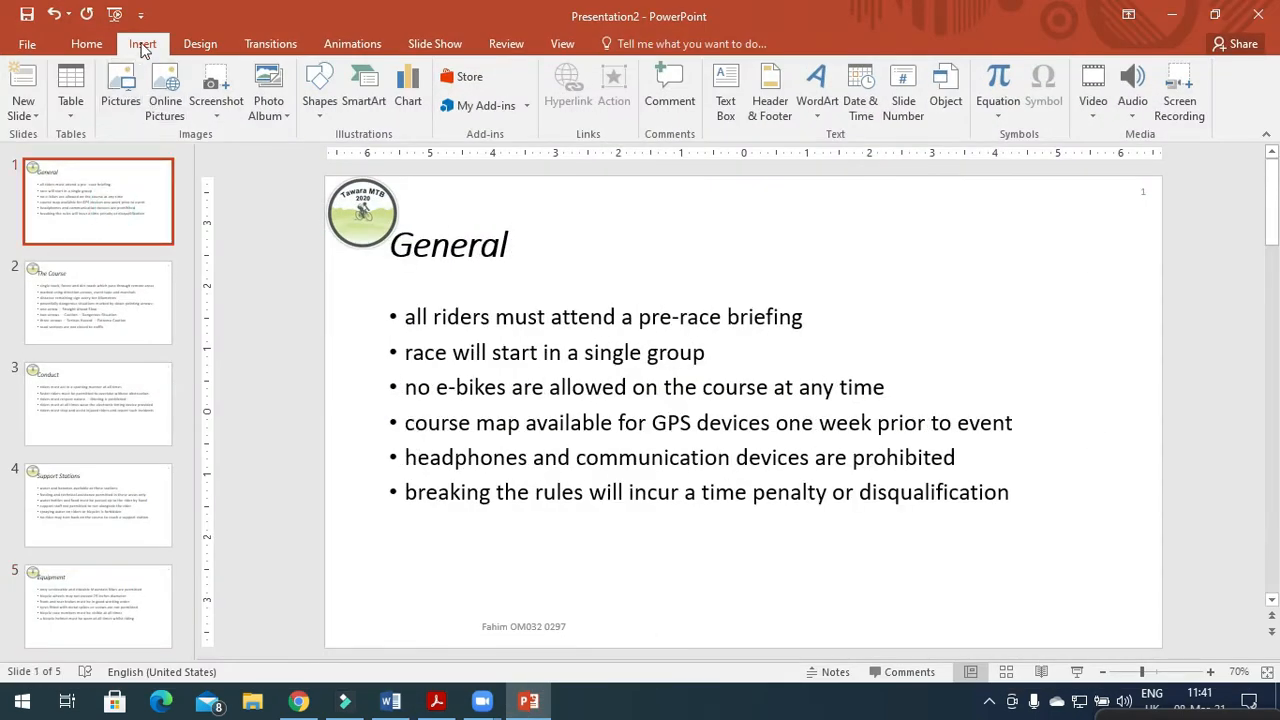
Step: Check the required layout for the new slide in the task paper
left_click(20, 84)
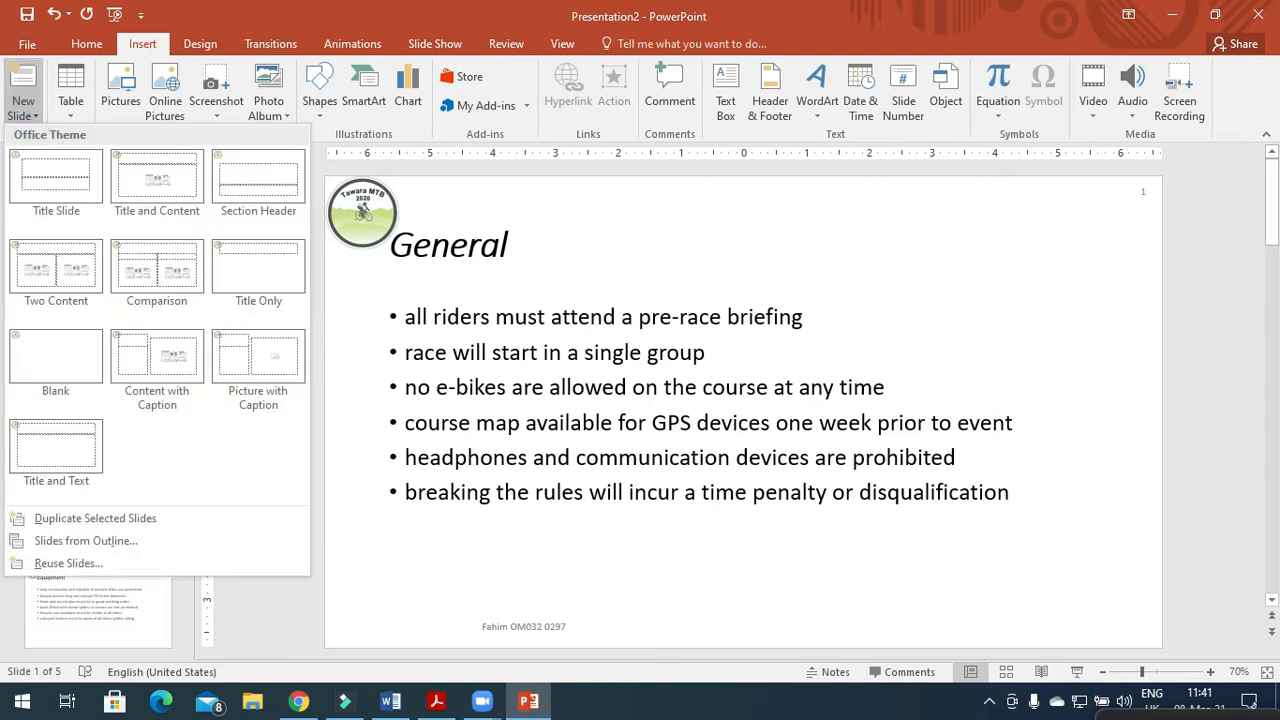
left_click(436, 700)
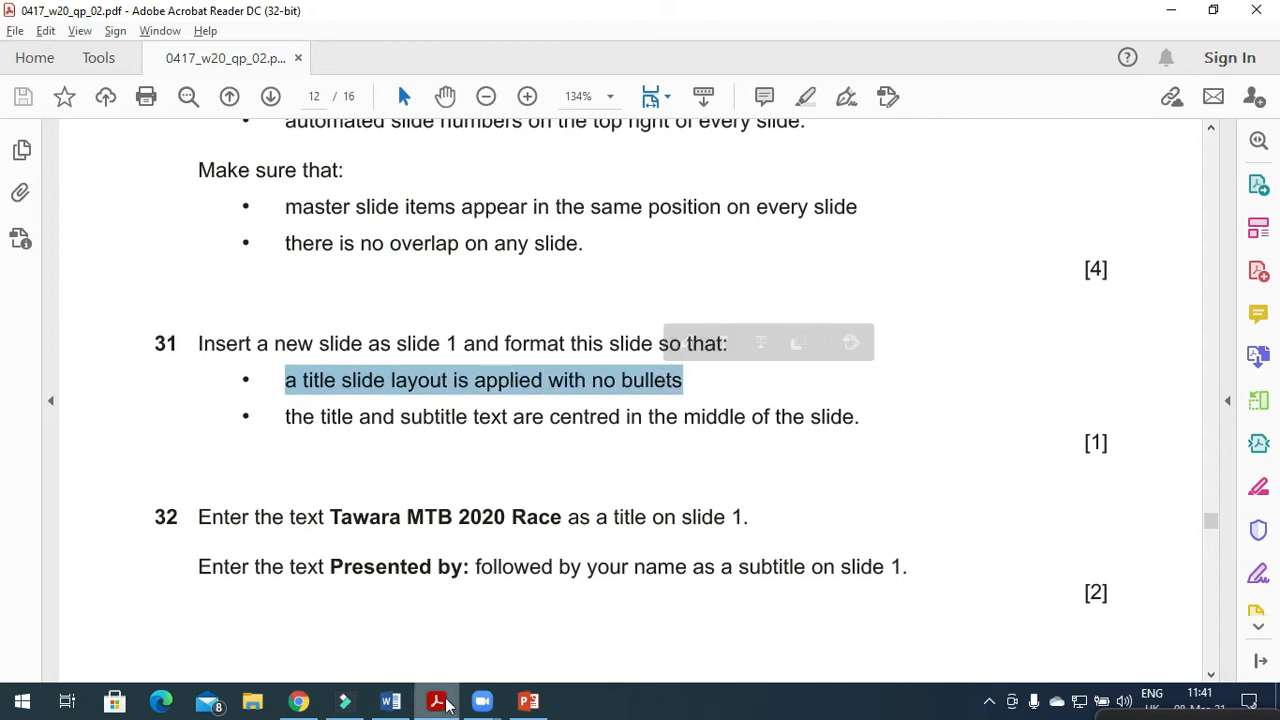
left_click(524, 700)
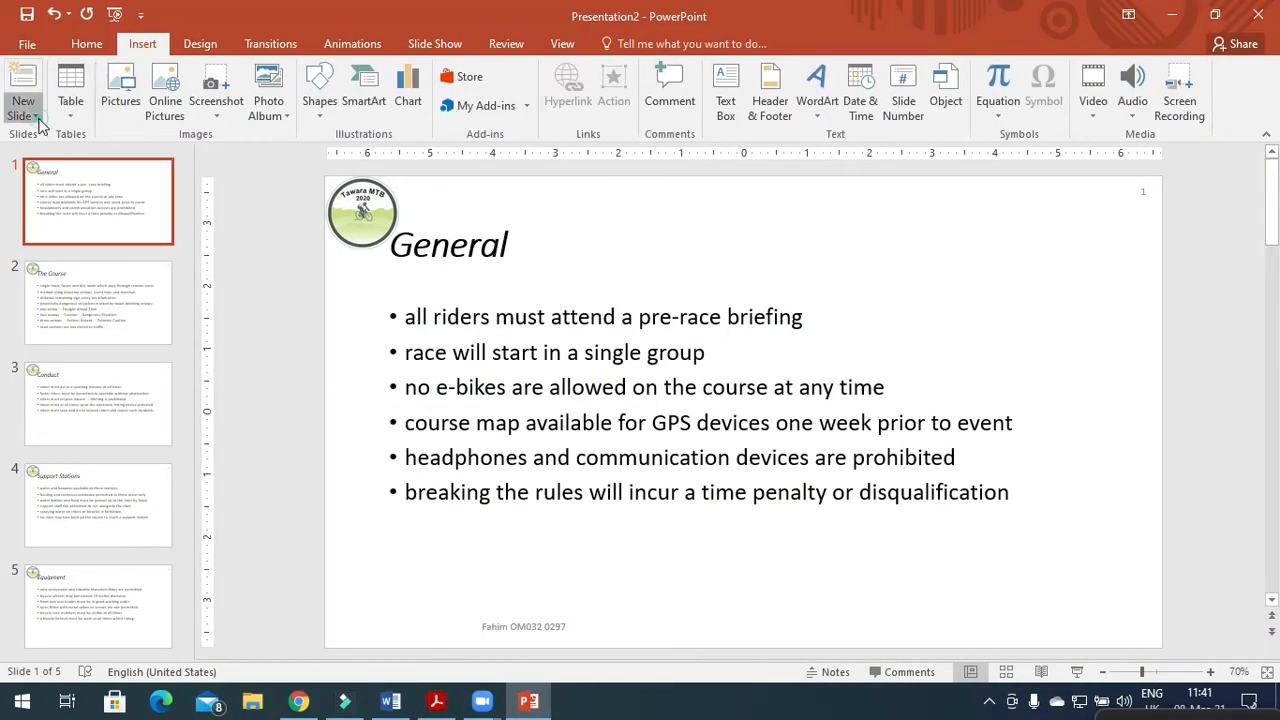
Step: Insert a Title Slide layout slide and move it to the top as slide 1
left_click(24, 100)
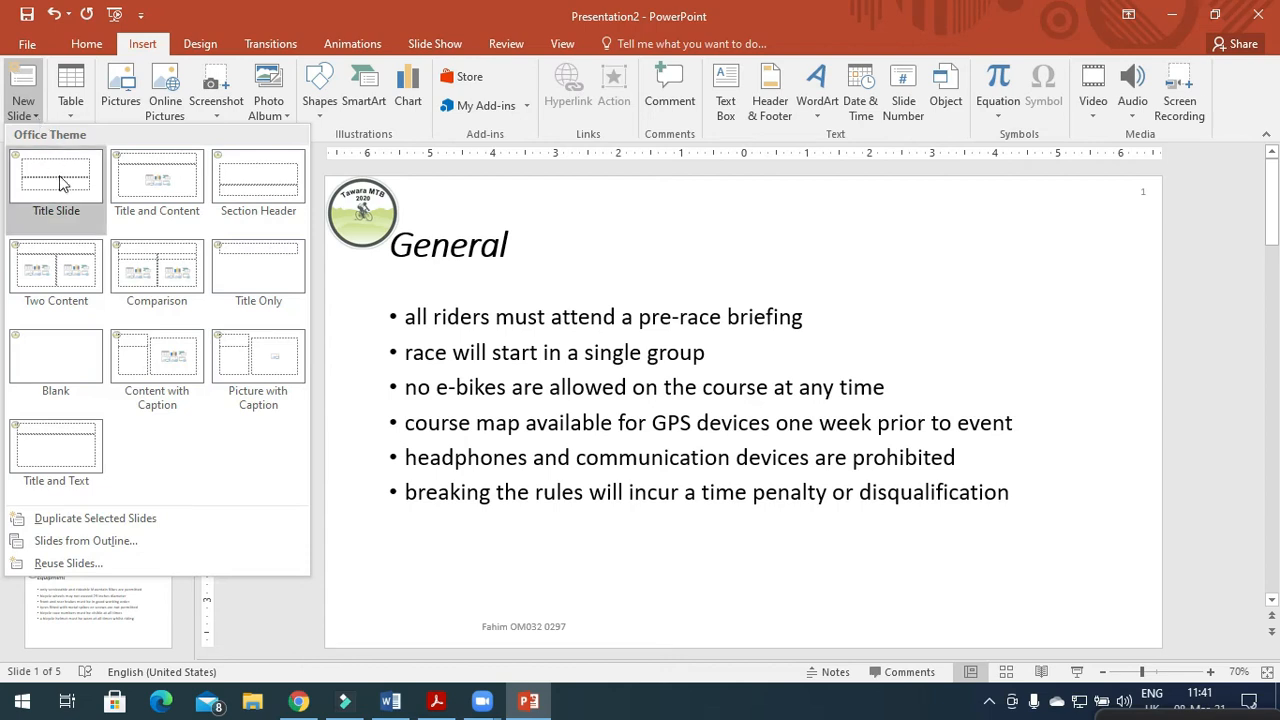
left_click(56, 178)
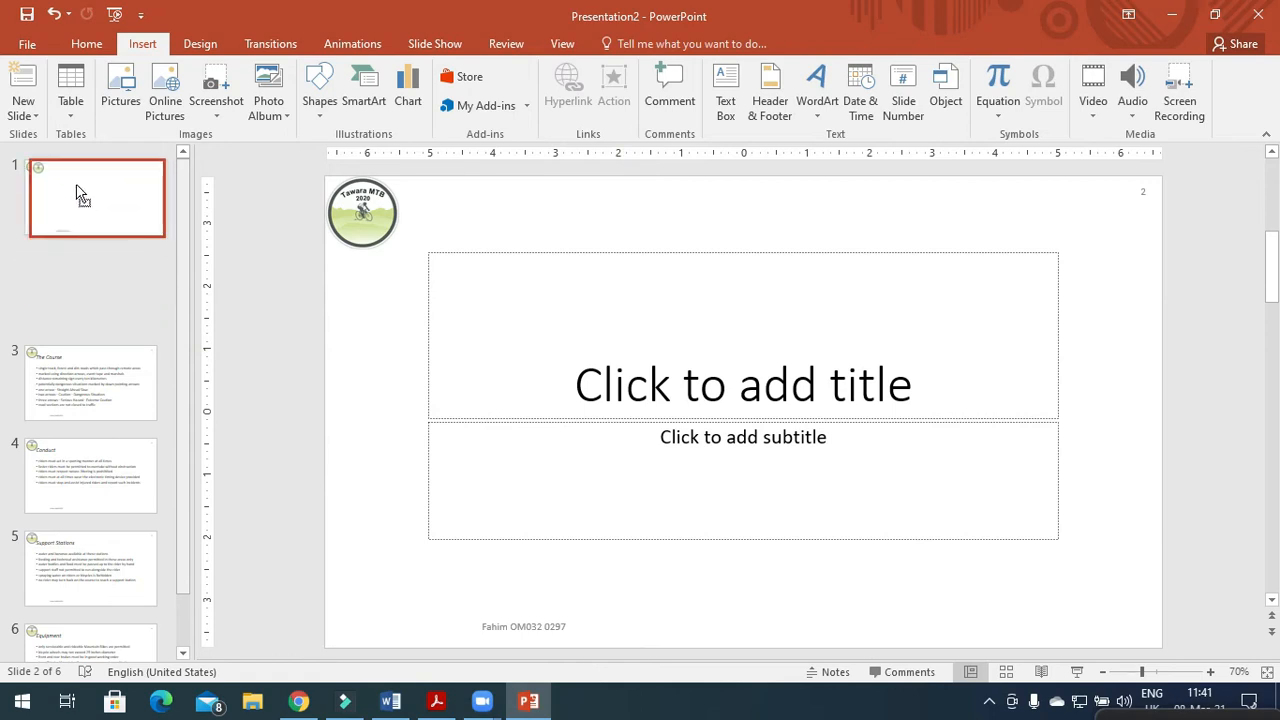
left_click(90, 198)
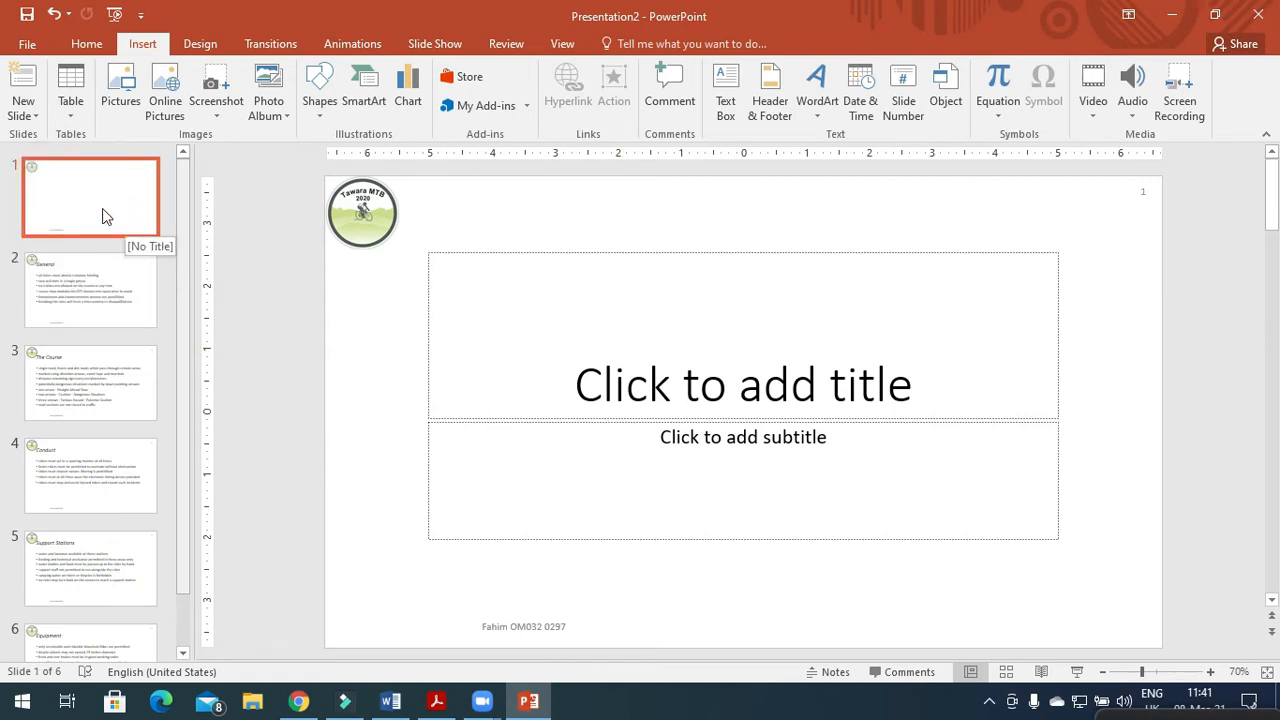
Step: Read the question 32 title wording, Tawara MTB 2020 Race, then return to the empty title slide
left_click(436, 700)
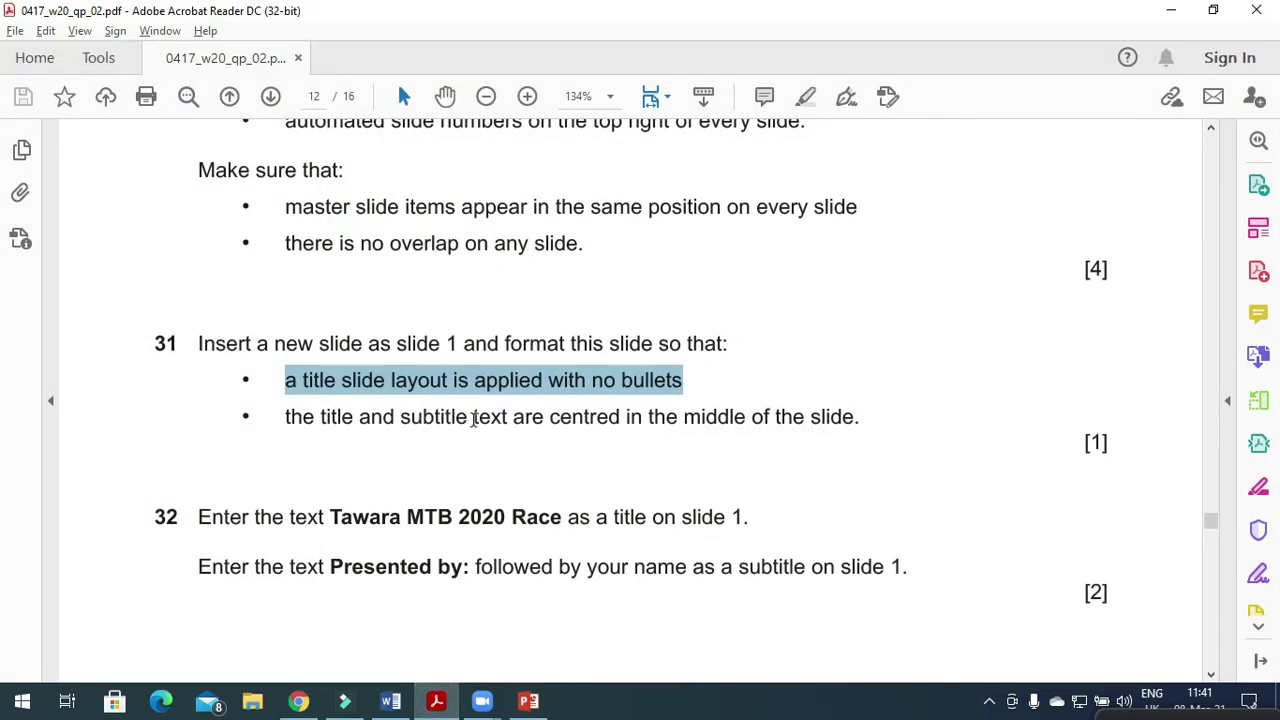
mouse_move(852, 430)
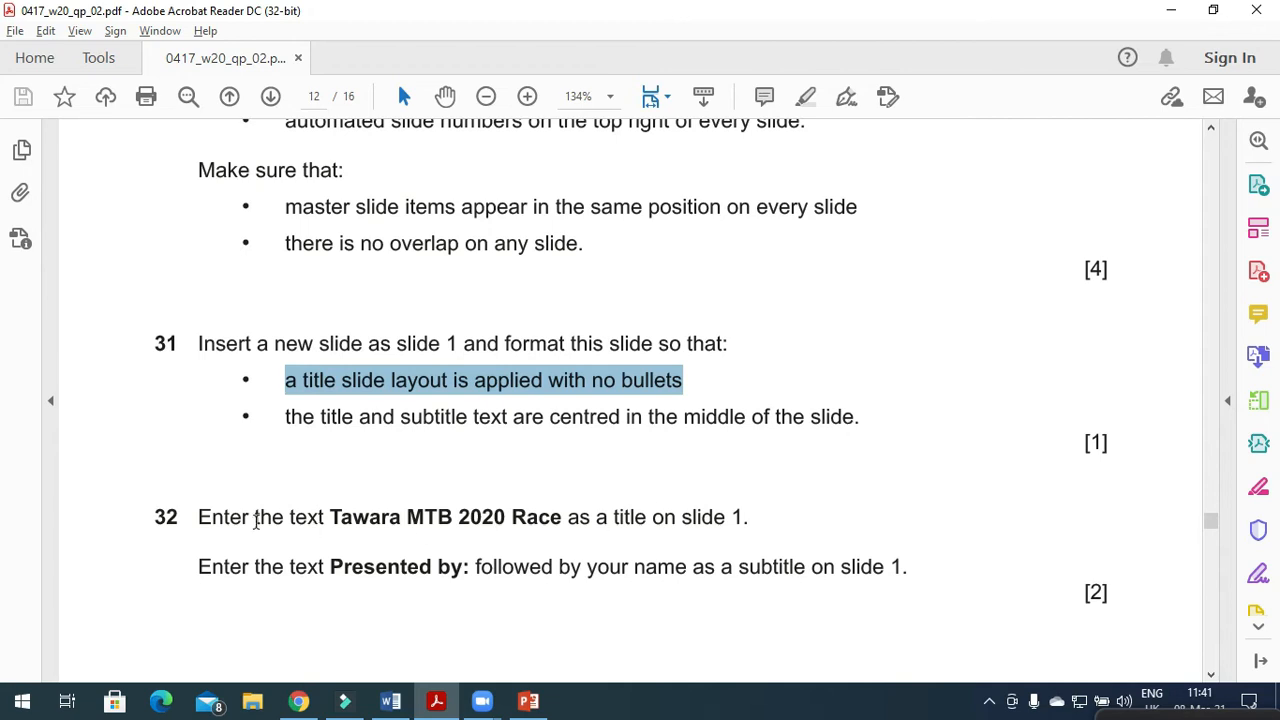
left_click(332, 520)
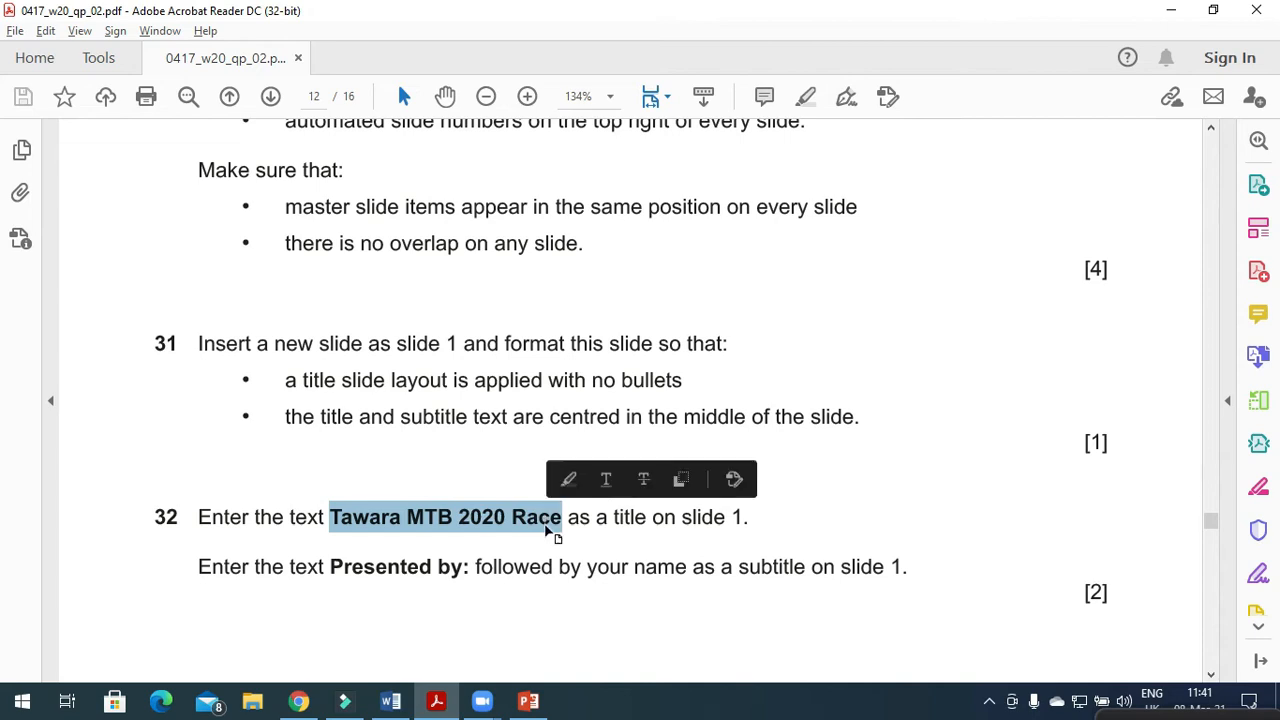
left_click(524, 700)
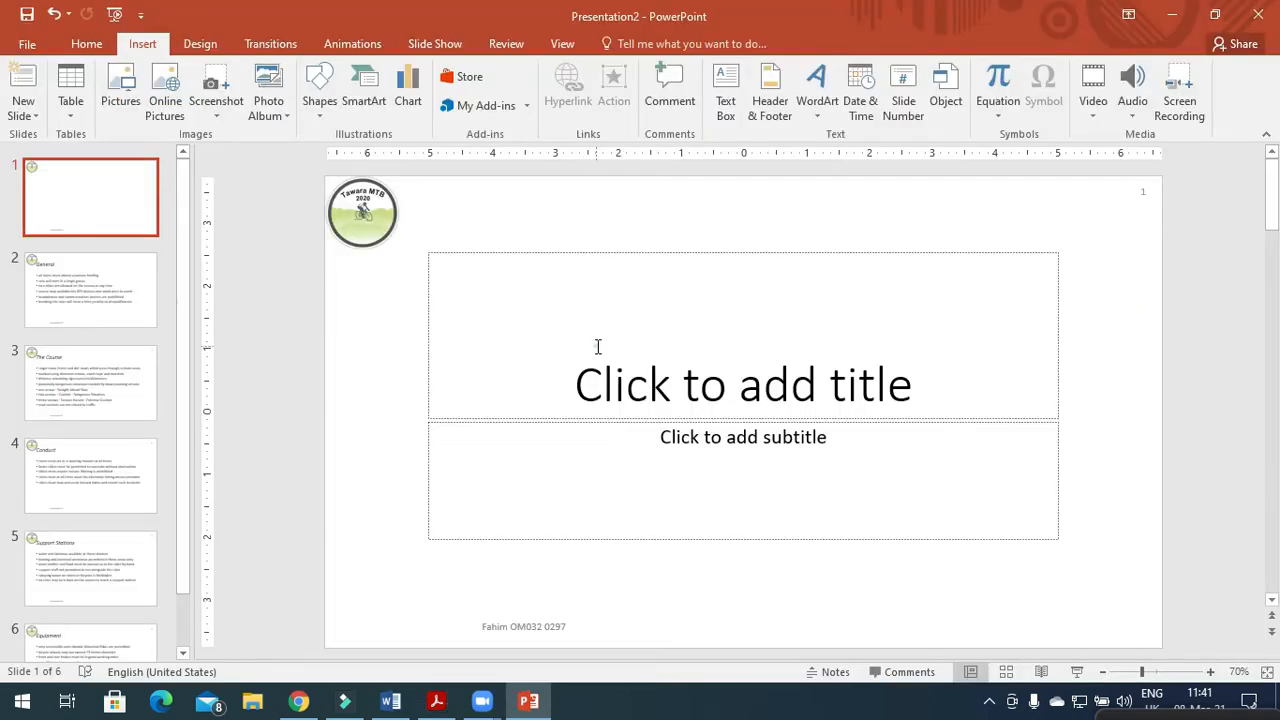
Step: Enter 'Tawara MTB 2020 Race' as the slide 1 title and check the subtitle requirement
type("Tawara MTB 2020 Race")
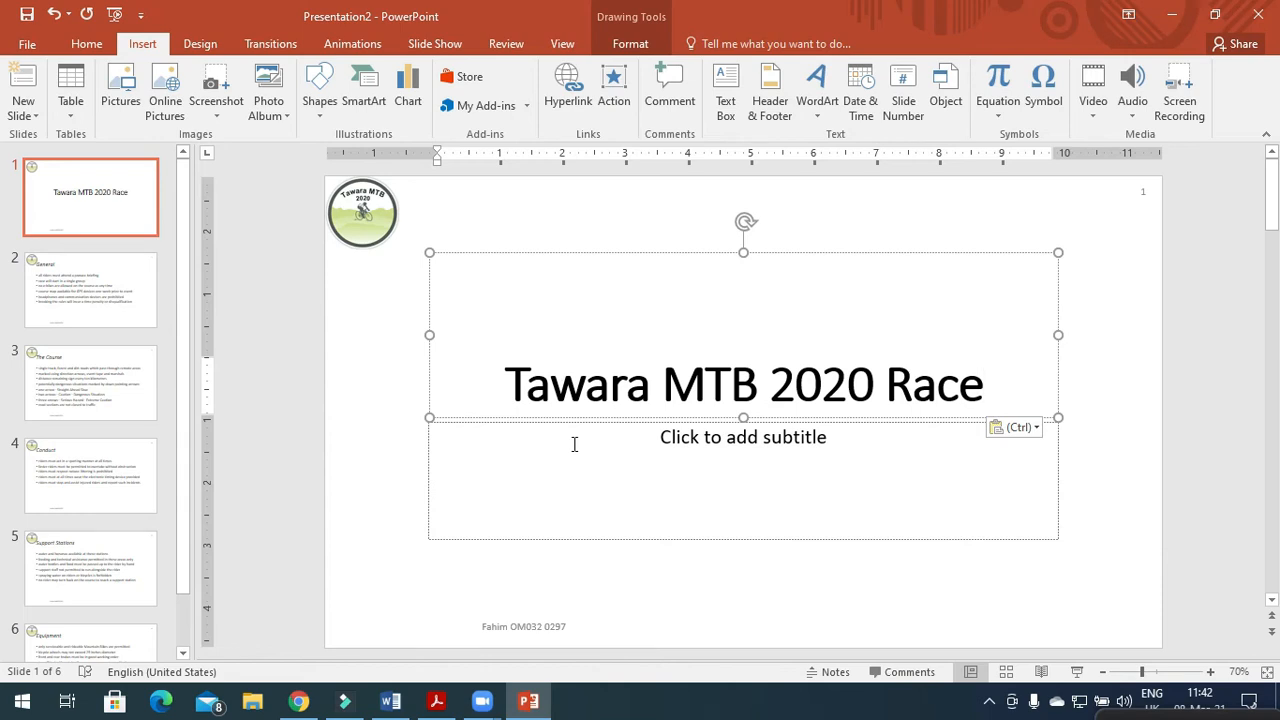
left_click(432, 696)
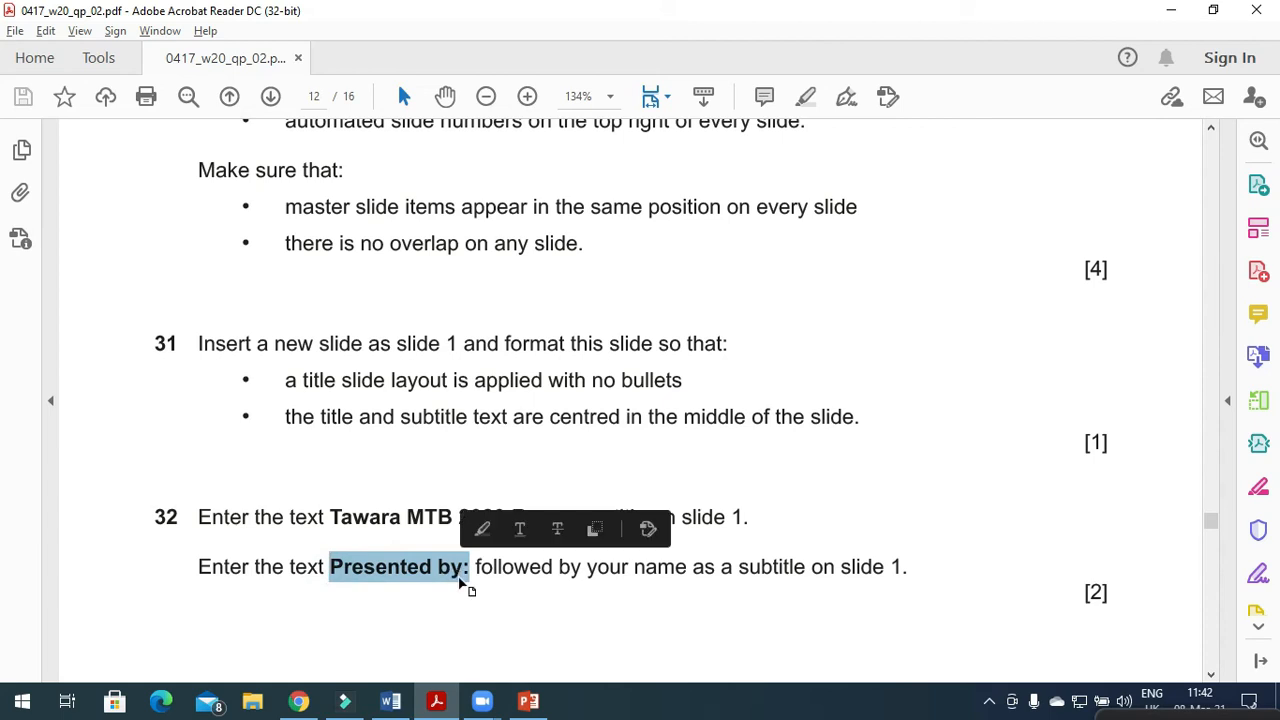
left_click(526, 698)
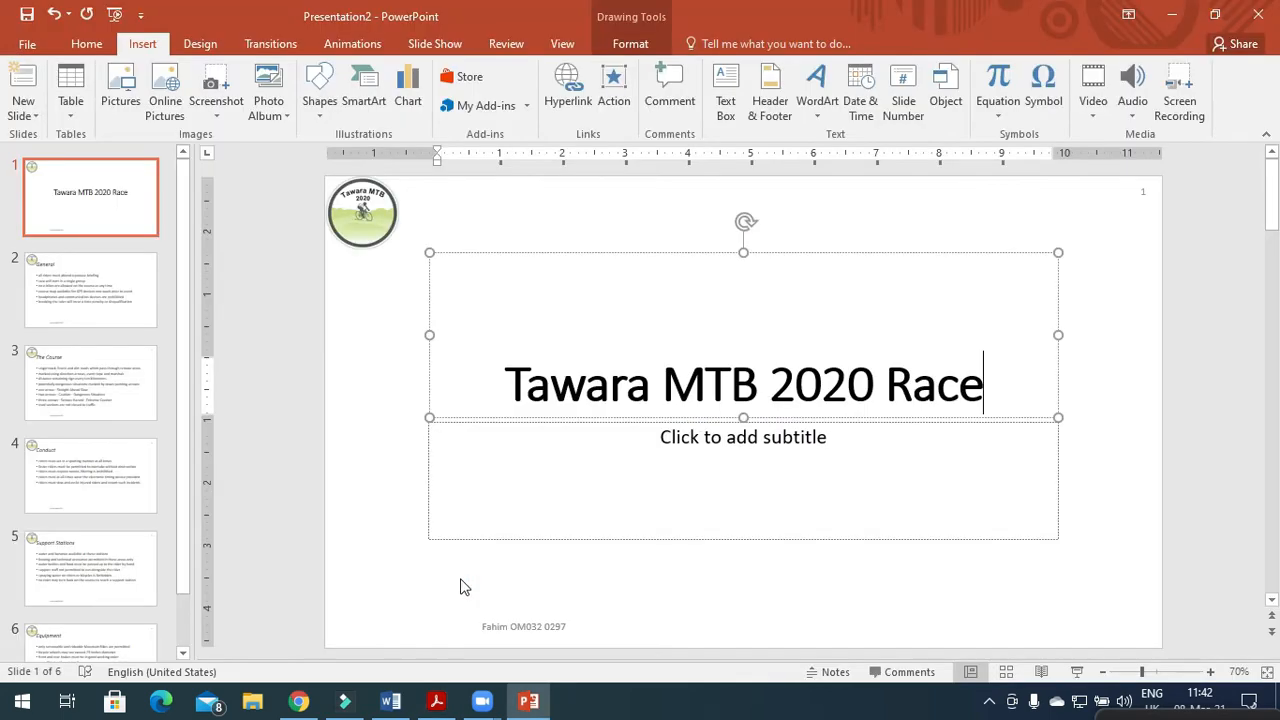
Step: Enter the subtitle 'Presented by: Fahim Ihsan' on slide 1
type("Presented by:")
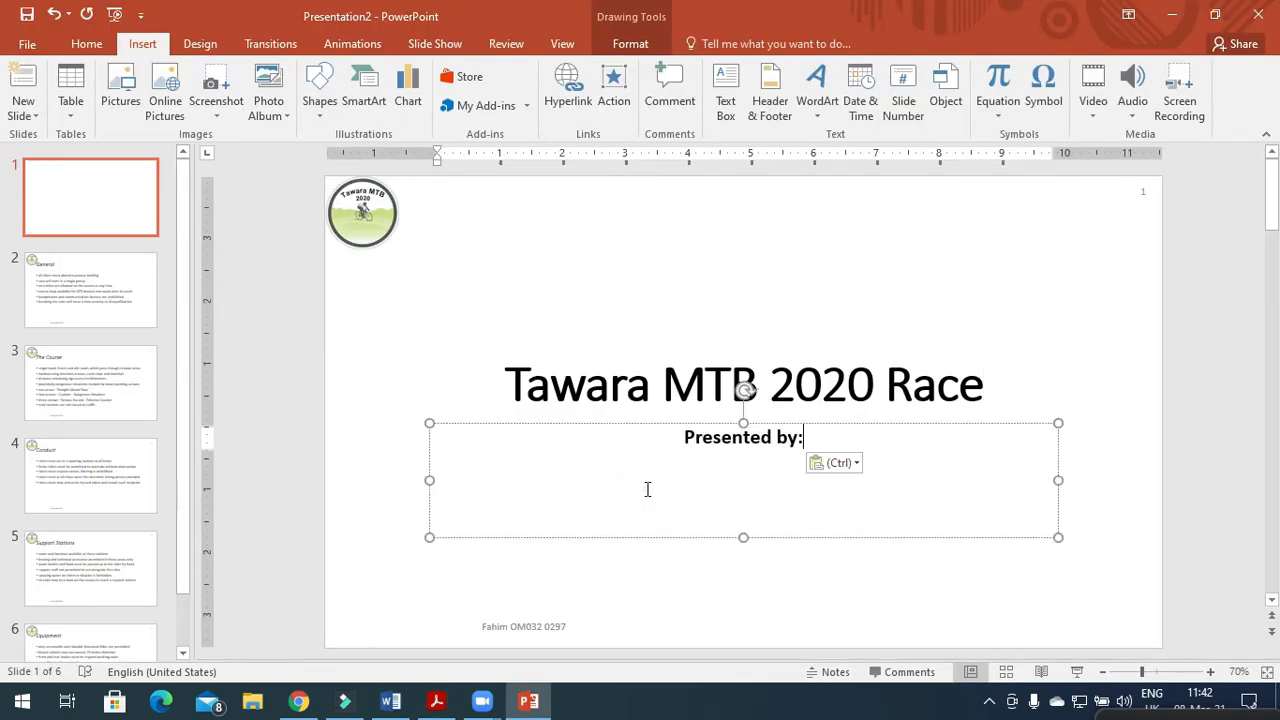
type("F")
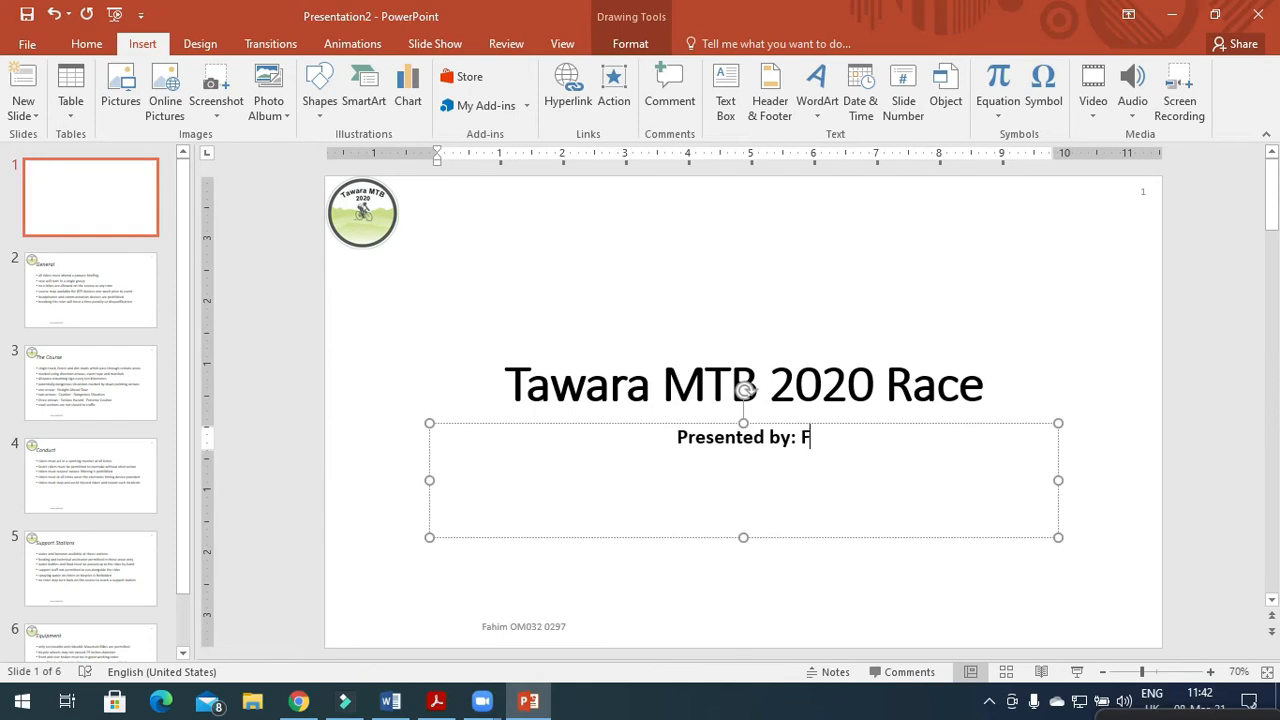
type("ahim")
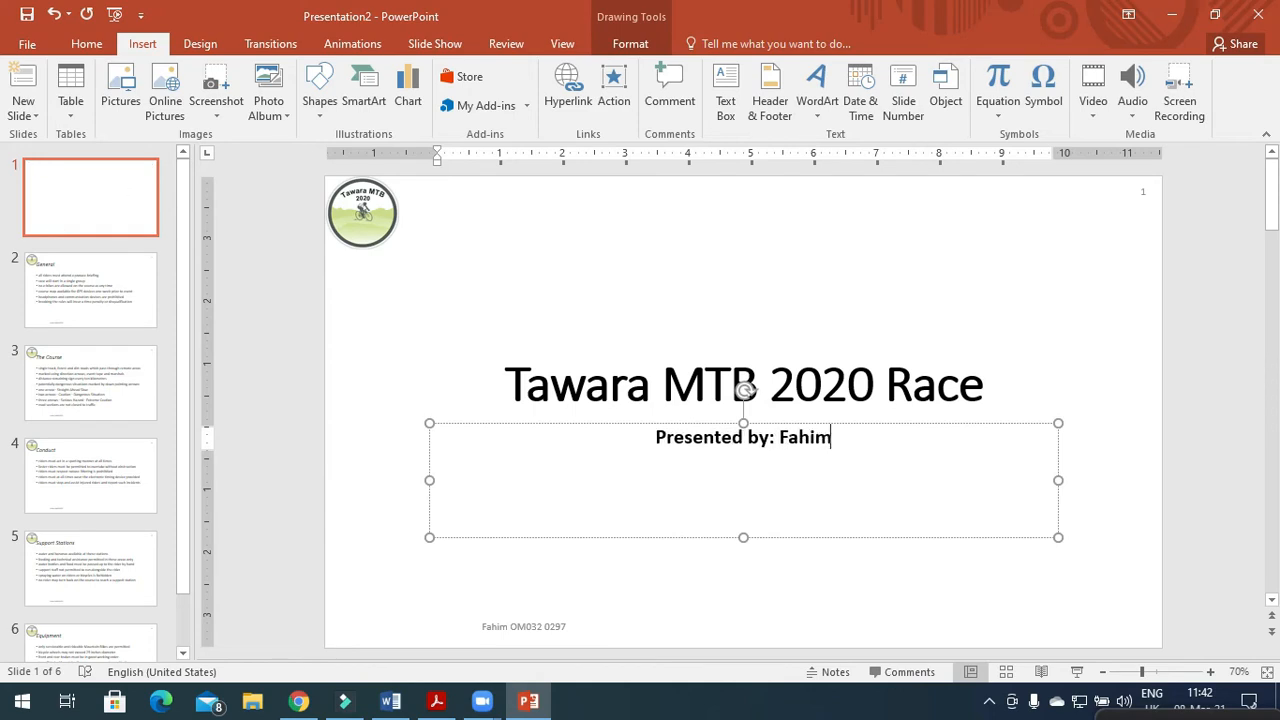
type("Ihsan")
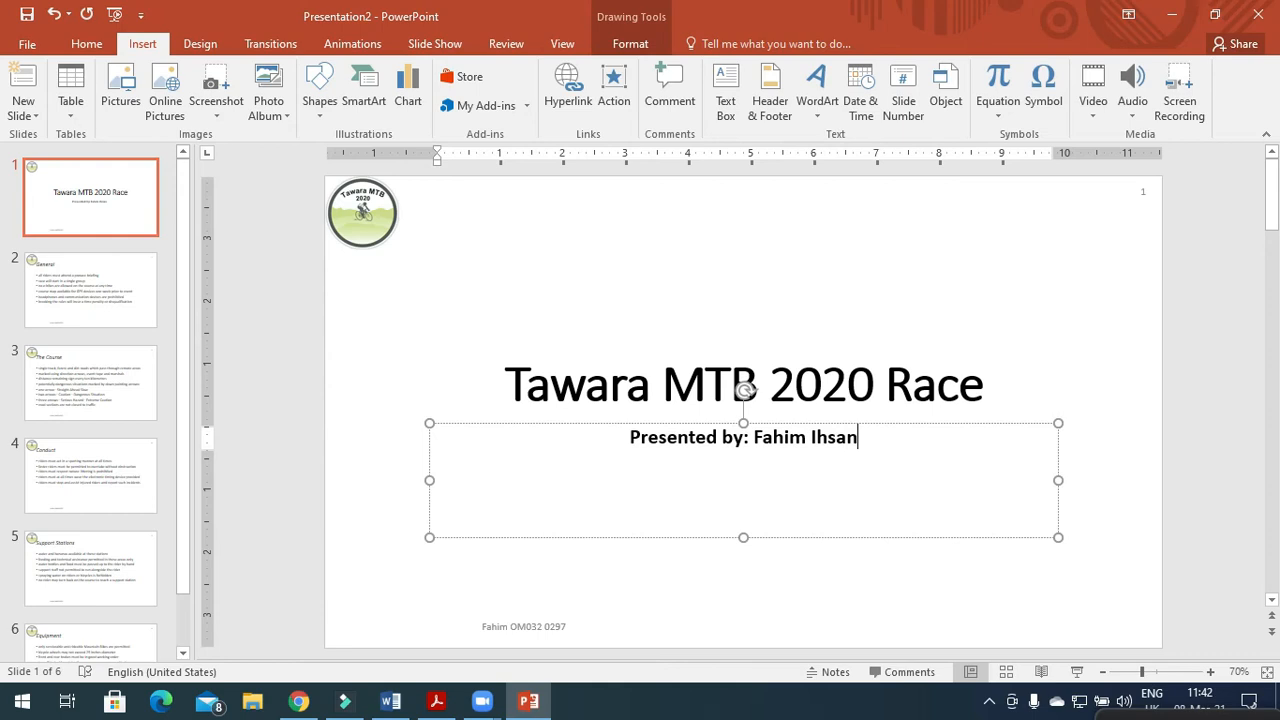
left_click(442, 700)
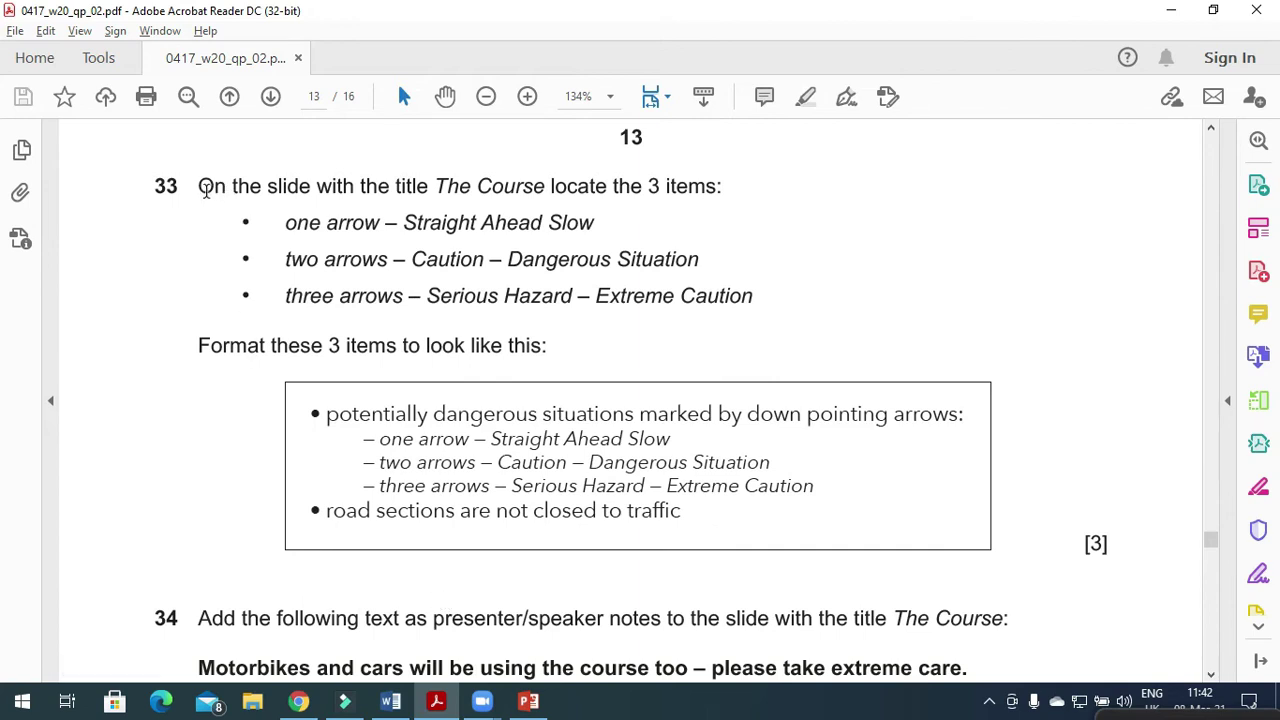
left_click_drag(198, 186, 428, 186)
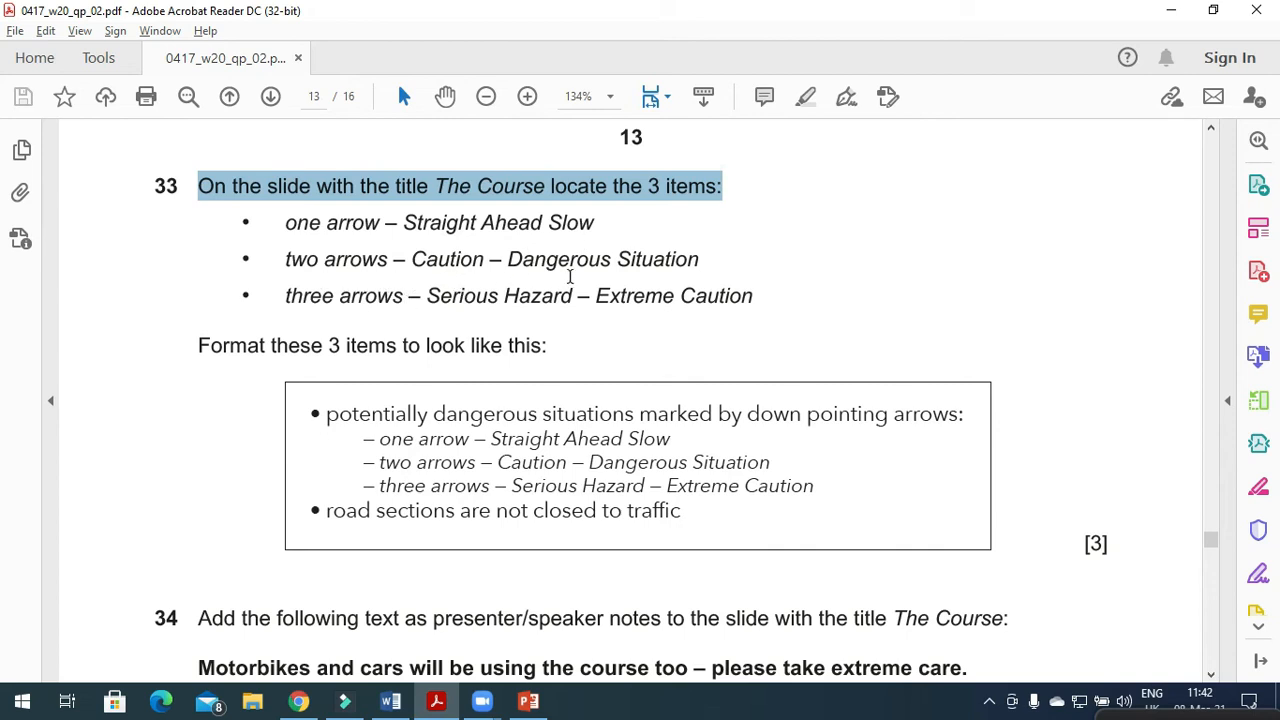
mouse_move(302, 308)
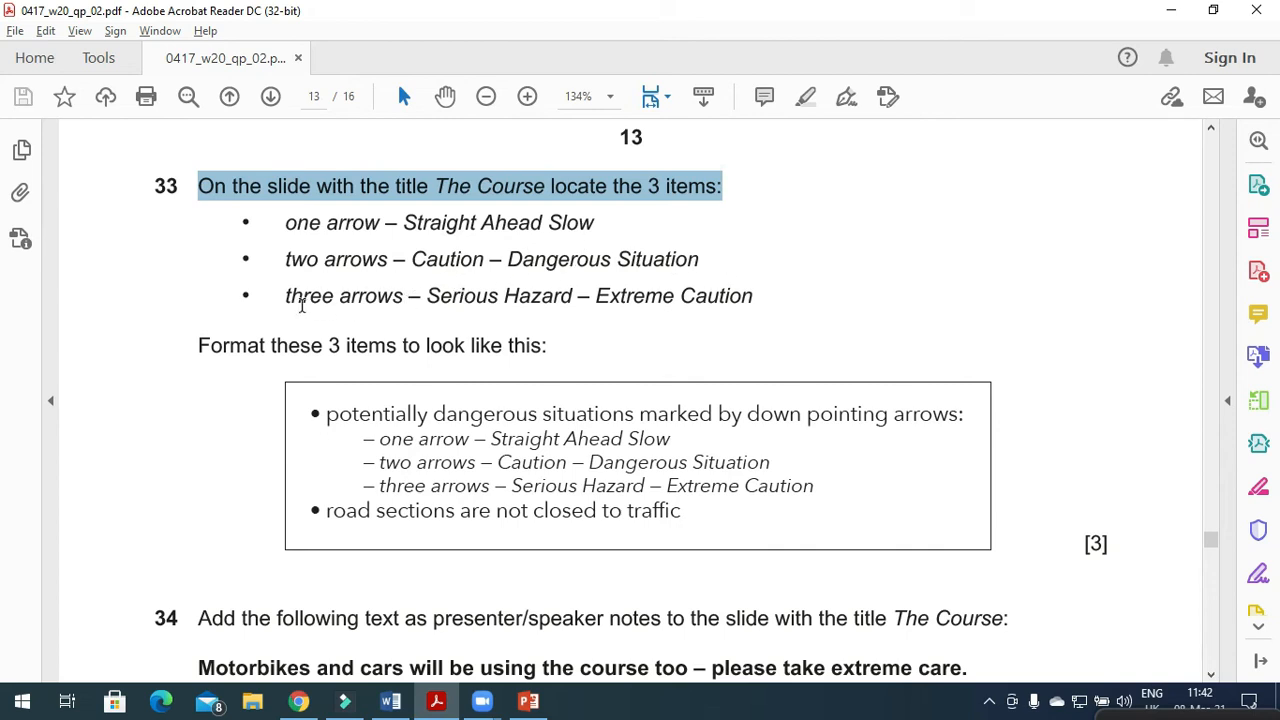
mouse_move(536, 310)
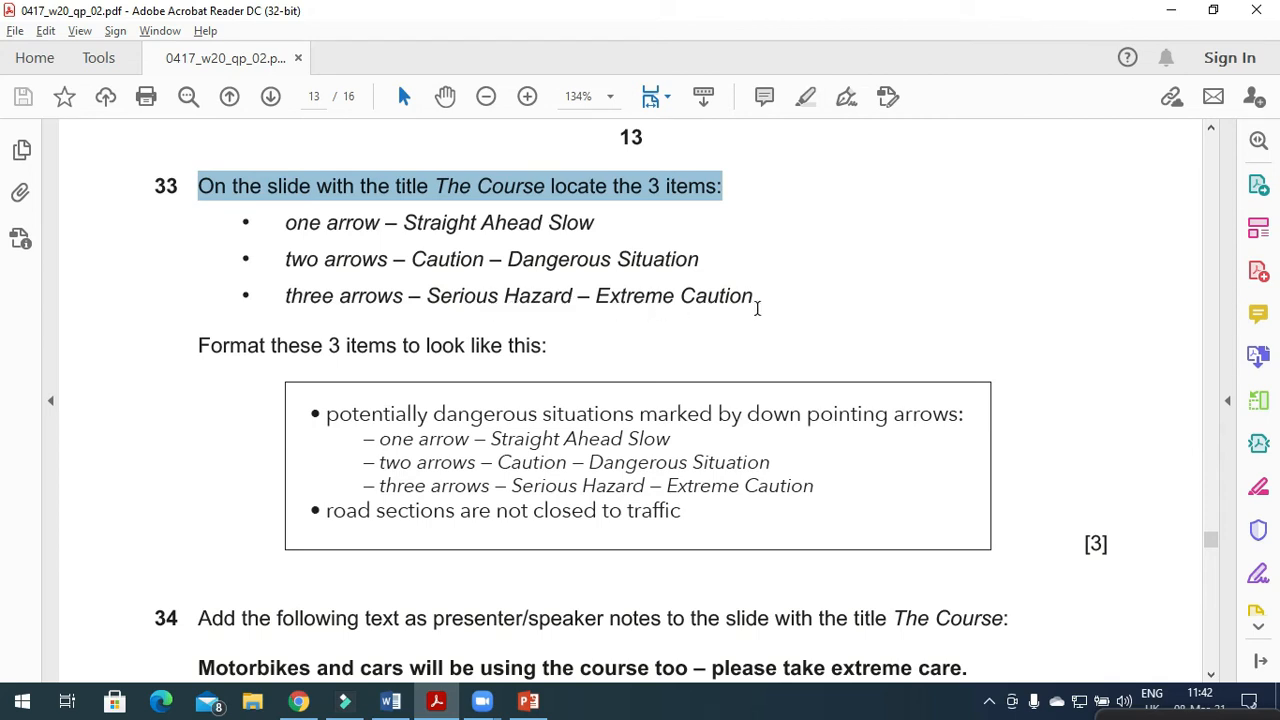
mouse_move(252, 368)
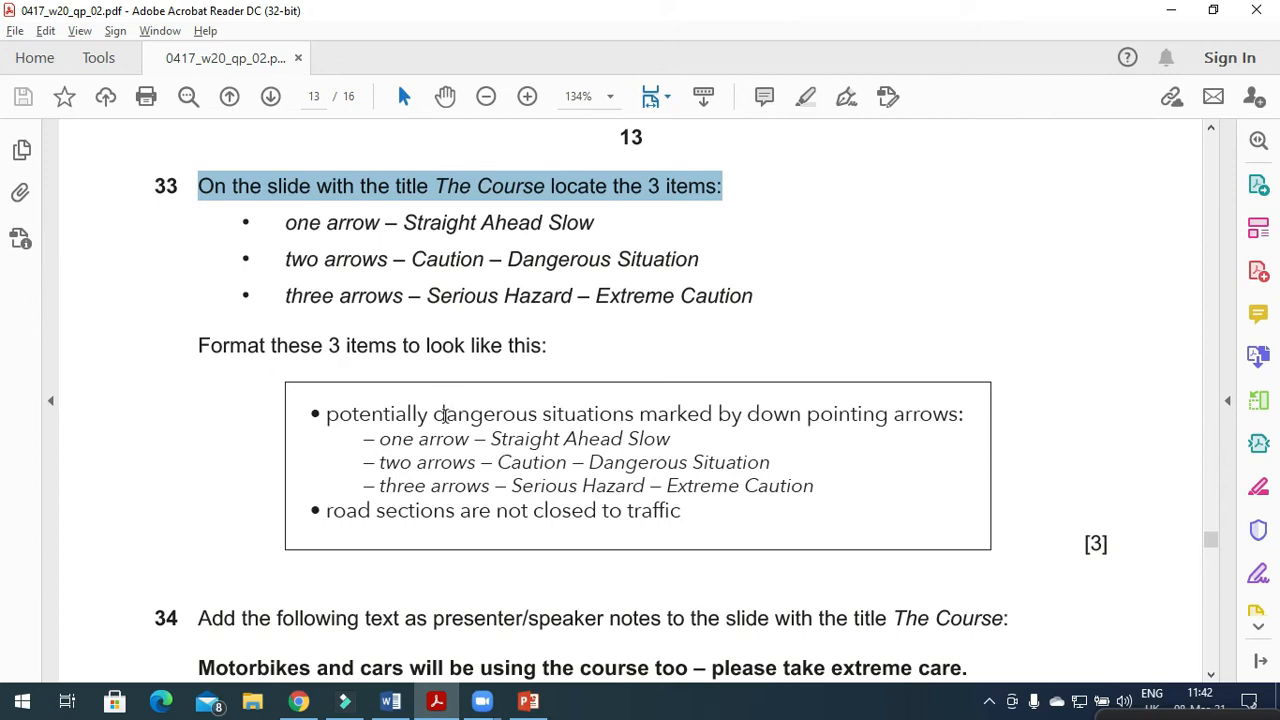
mouse_move(444, 696)
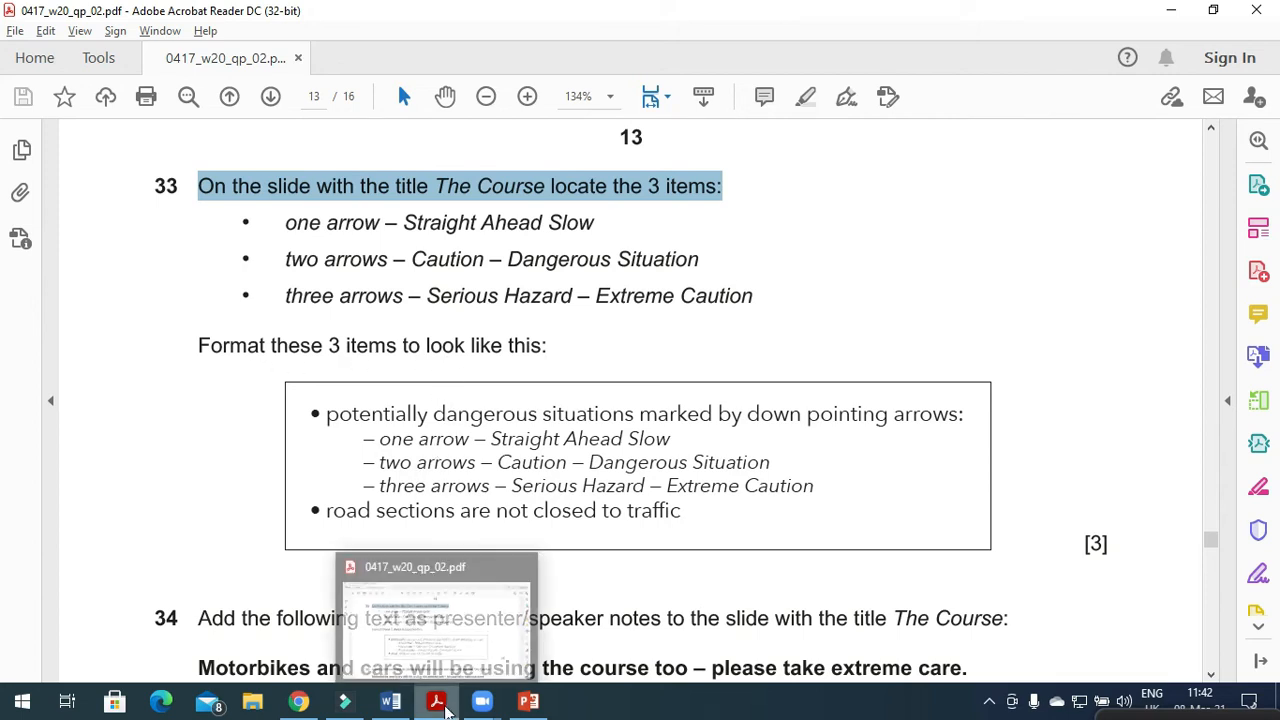
Step: Go to The Course slide and re-read the formatting instructions
left_click(524, 698)
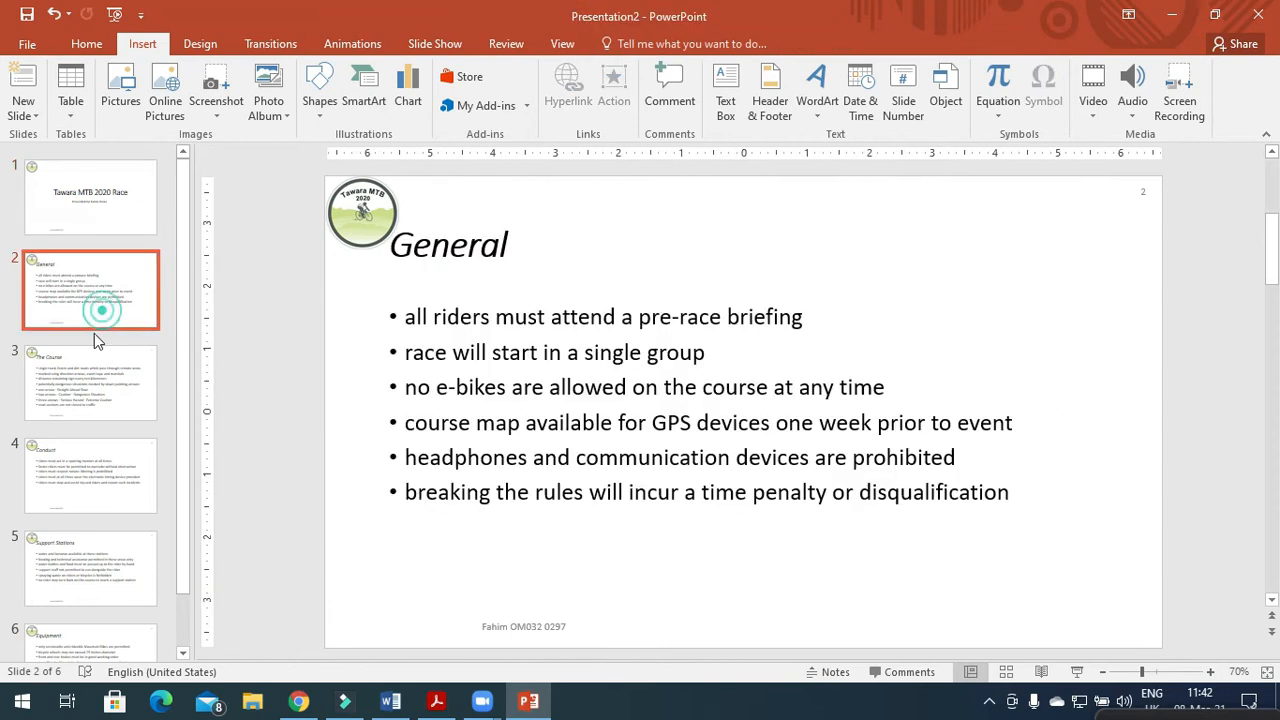
mouse_move(70, 384)
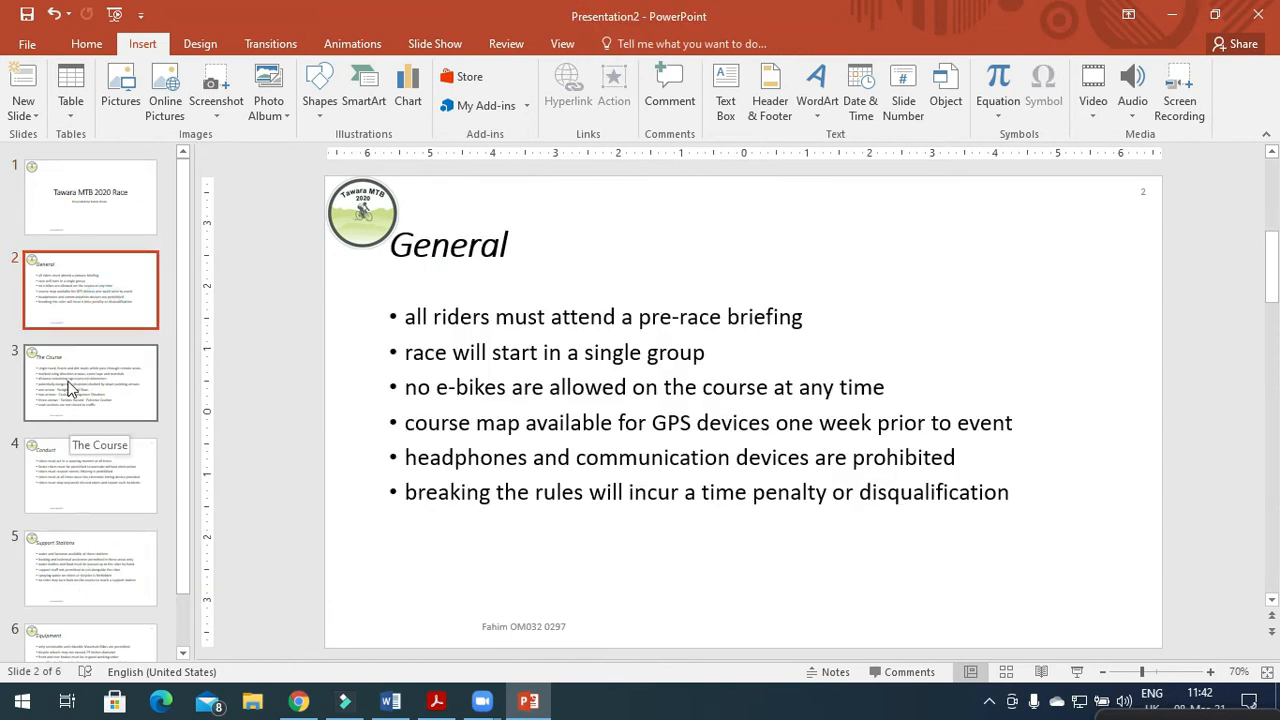
left_click(90, 384)
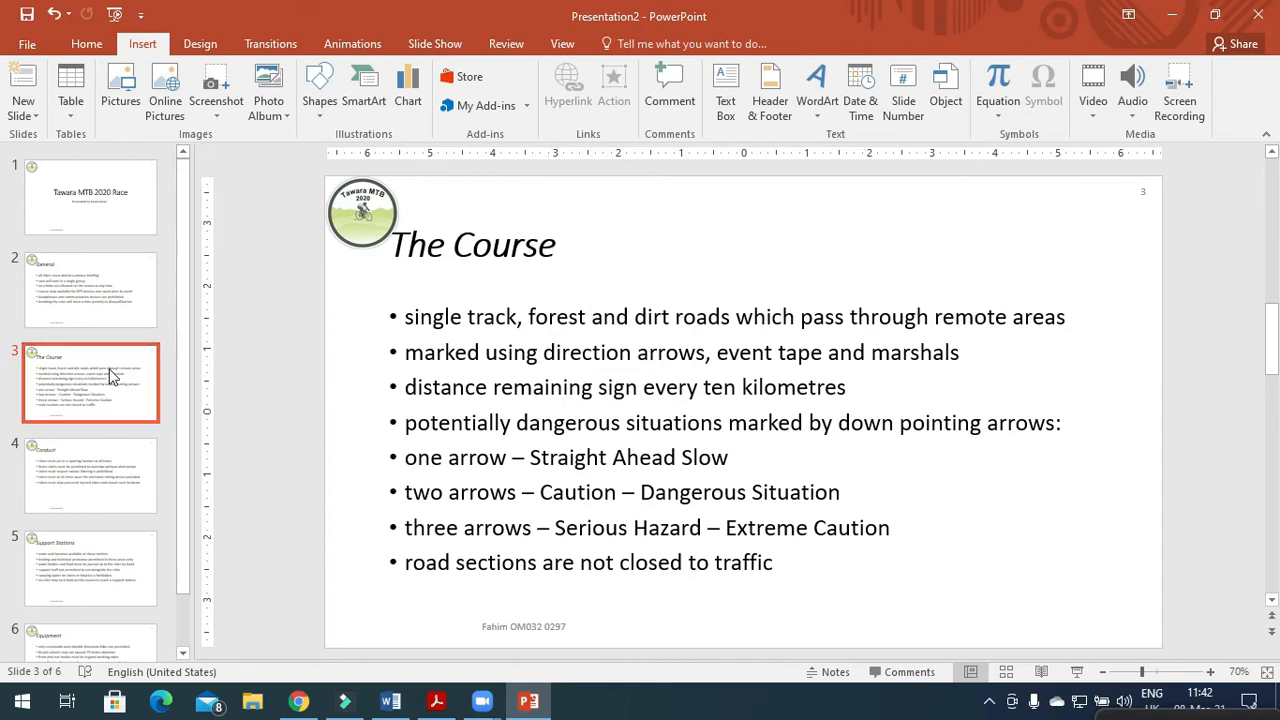
left_click(526, 700)
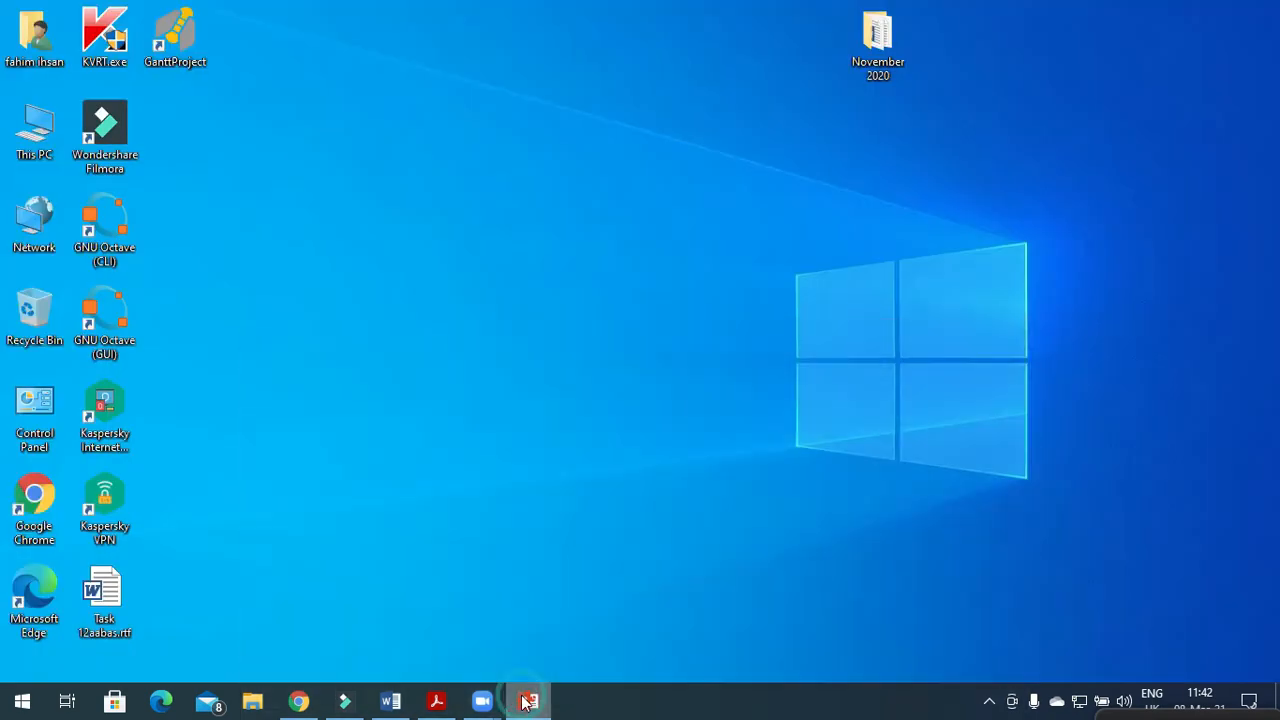
left_click(436, 700)
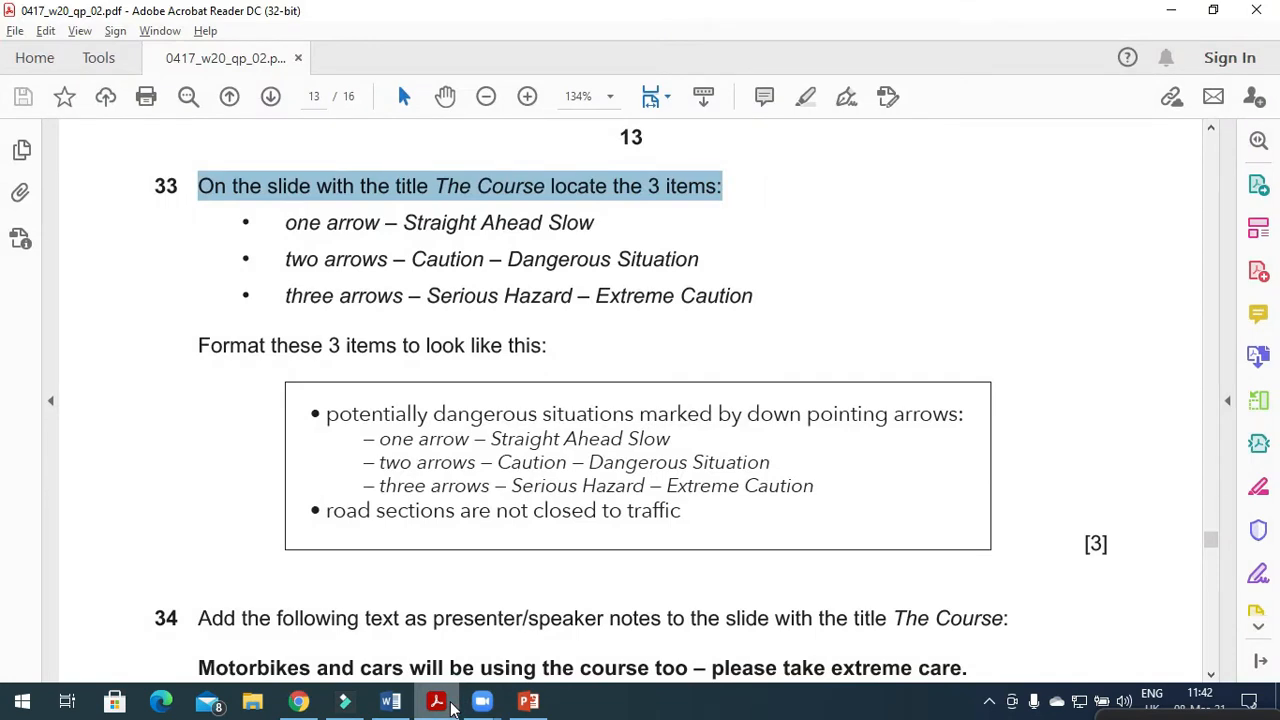
left_click(528, 700)
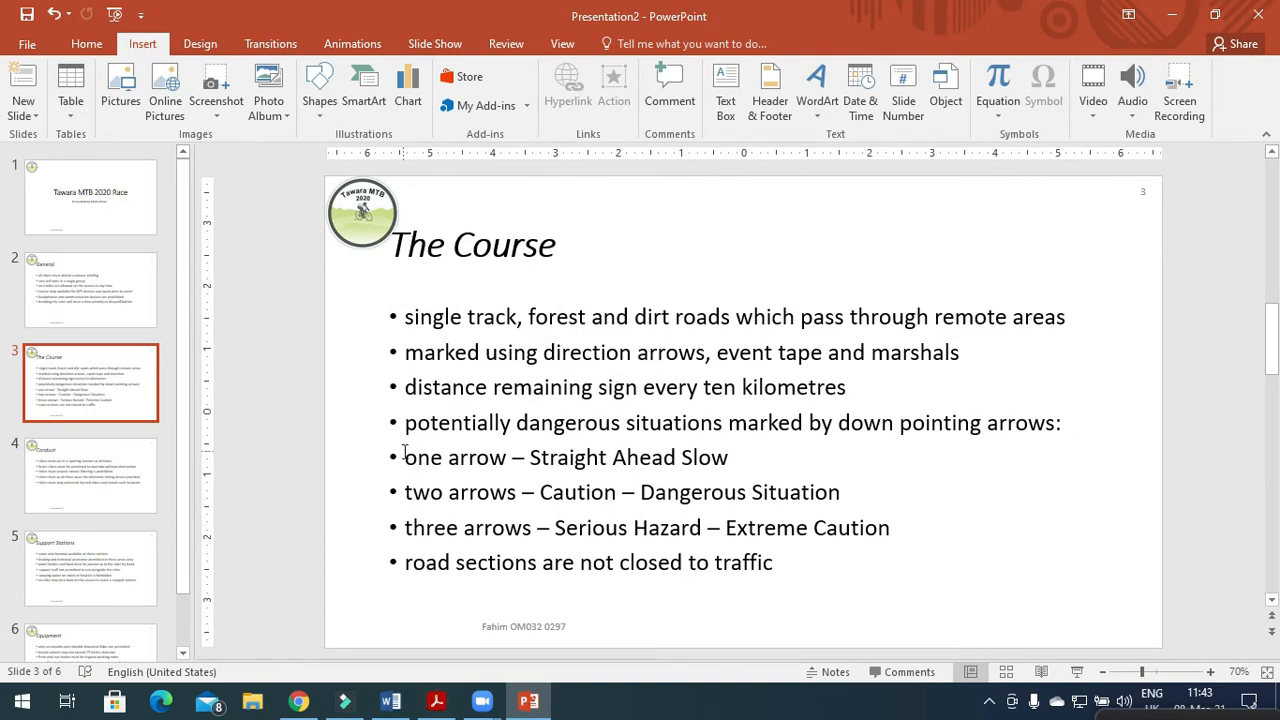
Step: Select the three arrow item lines to demote them under the dangerous situations bullet
left_click_drag(404, 456, 890, 528)
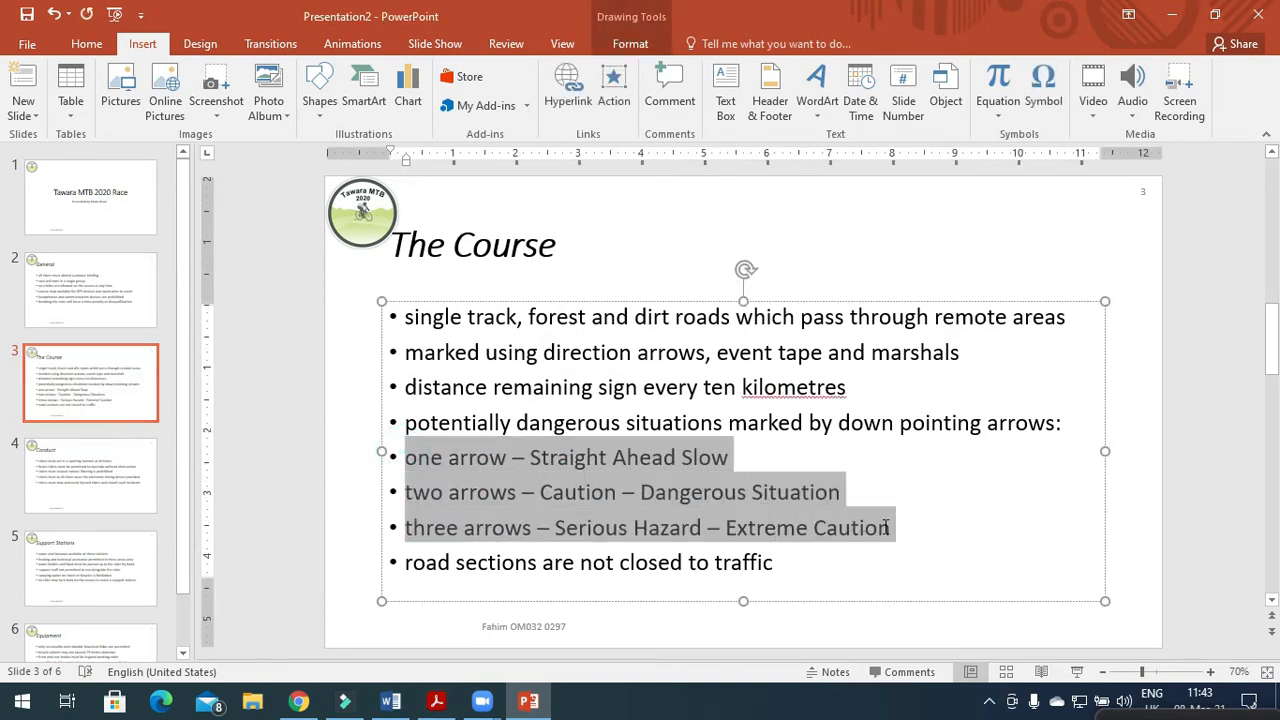
left_click(436, 700)
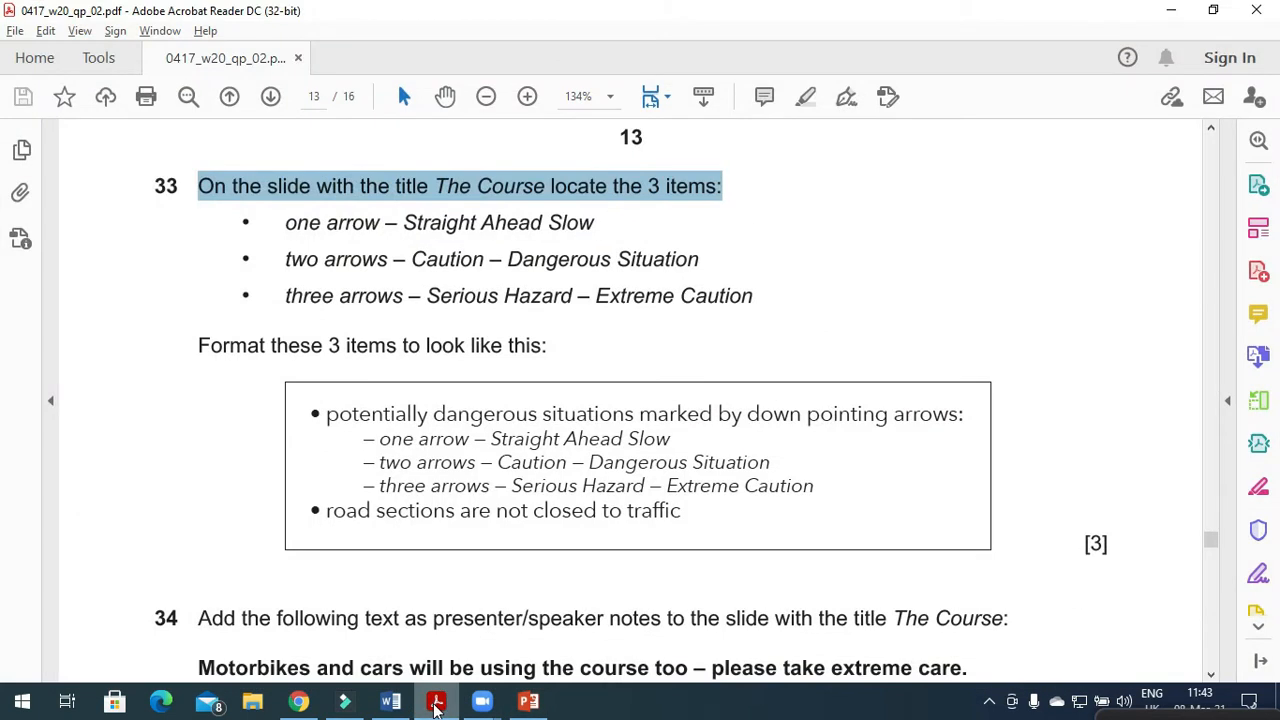
left_click(436, 700)
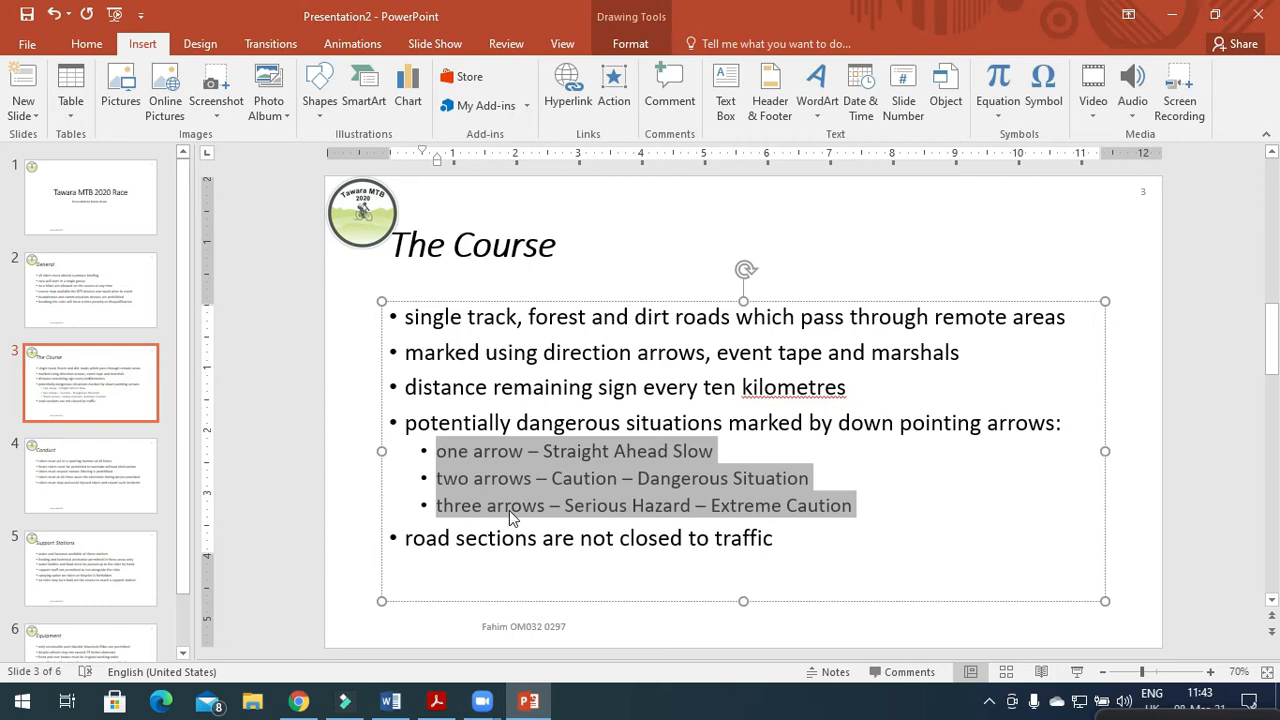
Step: Apply dash bullets to the three indented arrow items from the Home tab Bullets gallery
left_click(86, 44)
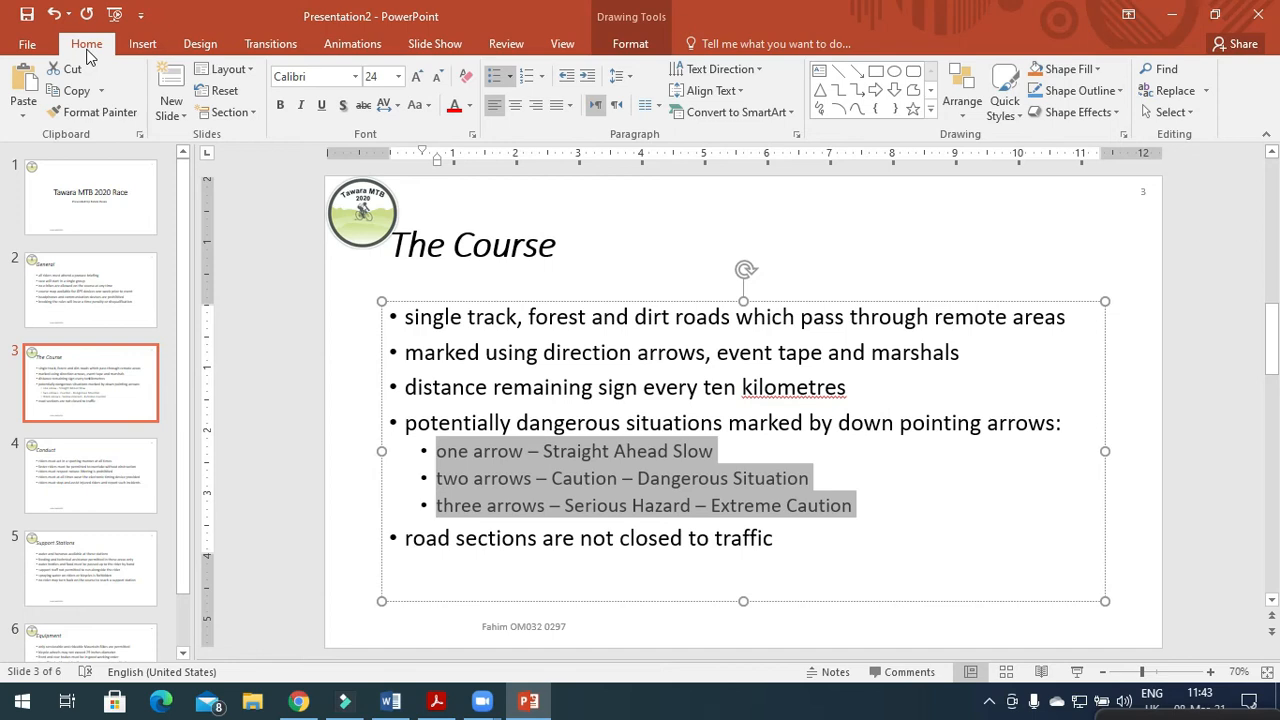
mouse_move(336, 328)
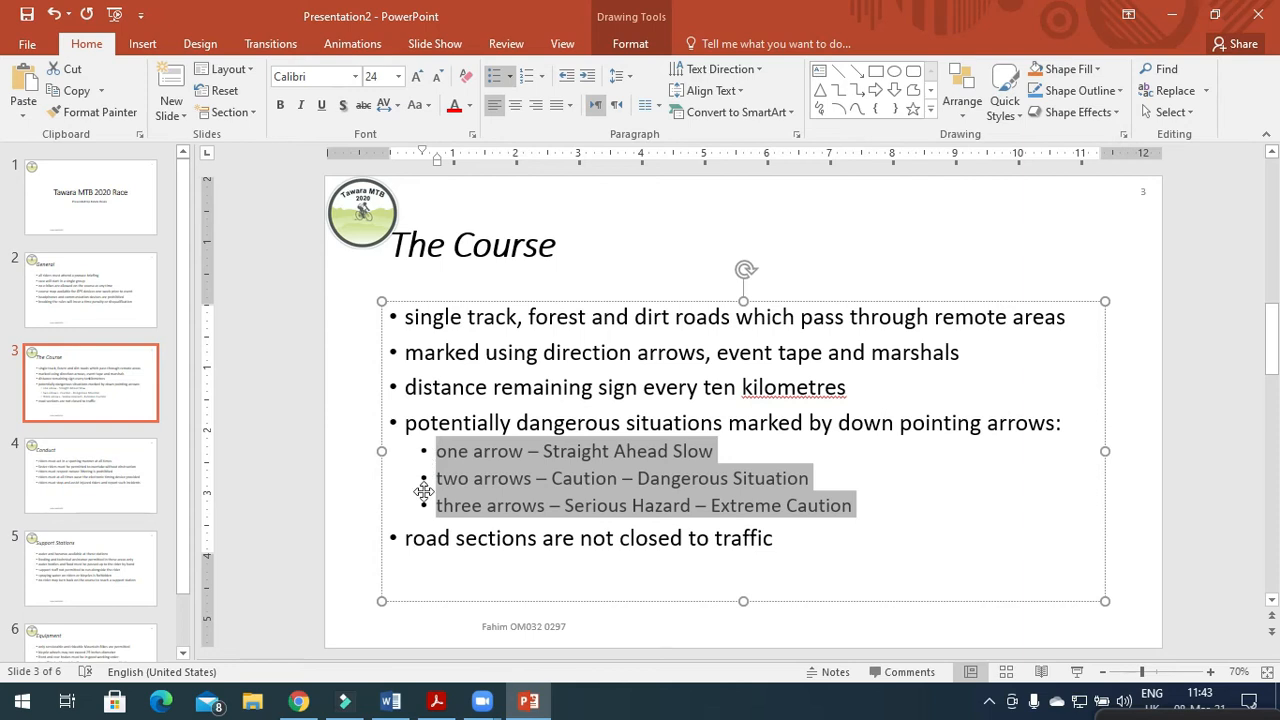
left_click(500, 76)
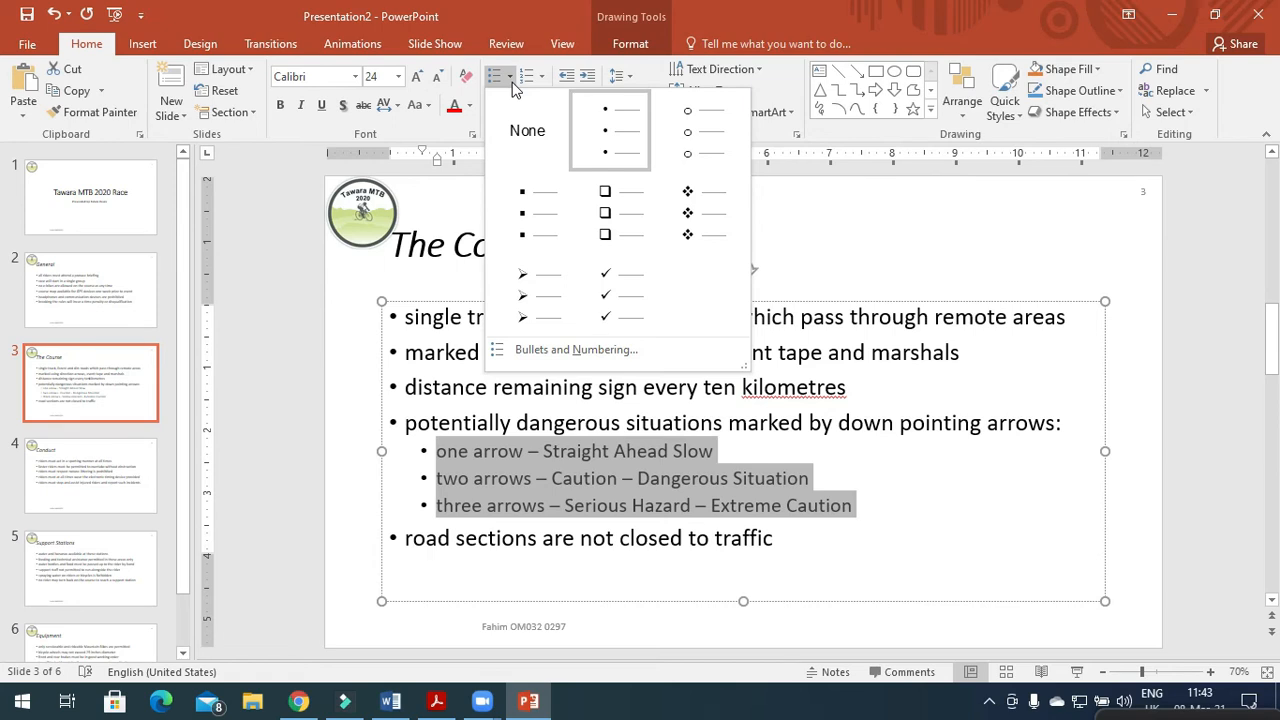
left_click(528, 130)
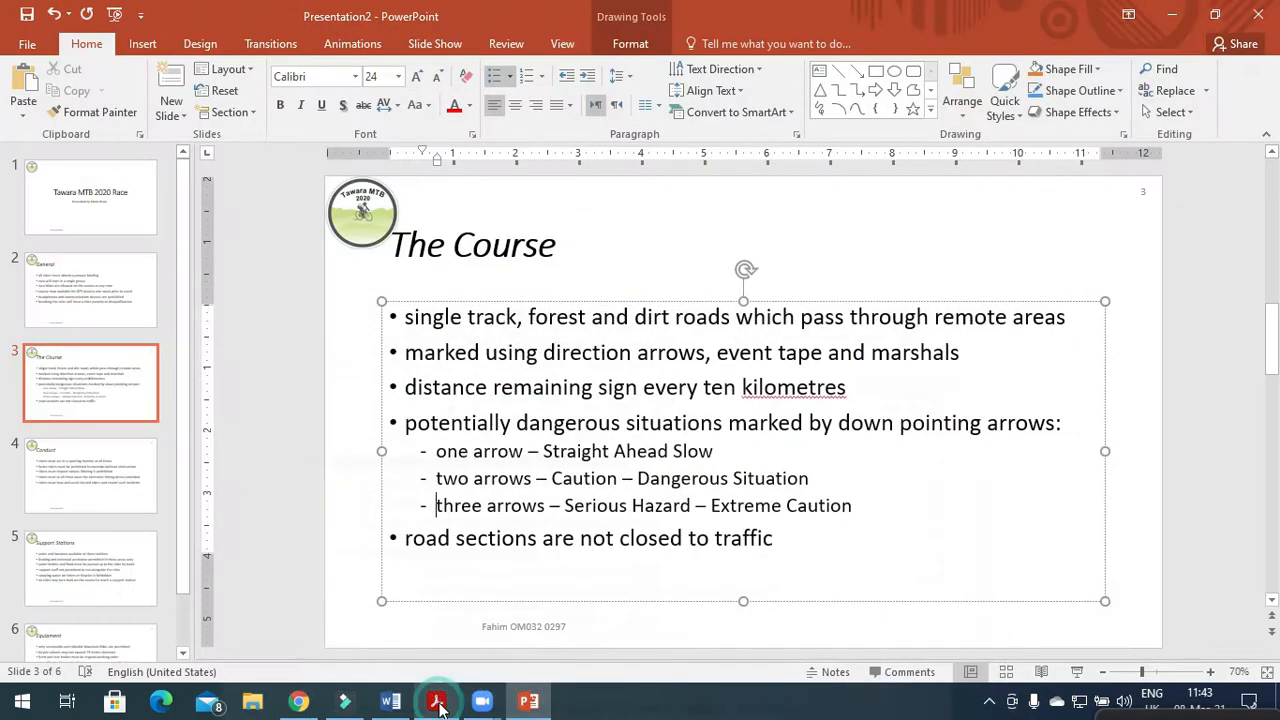
left_click(436, 700)
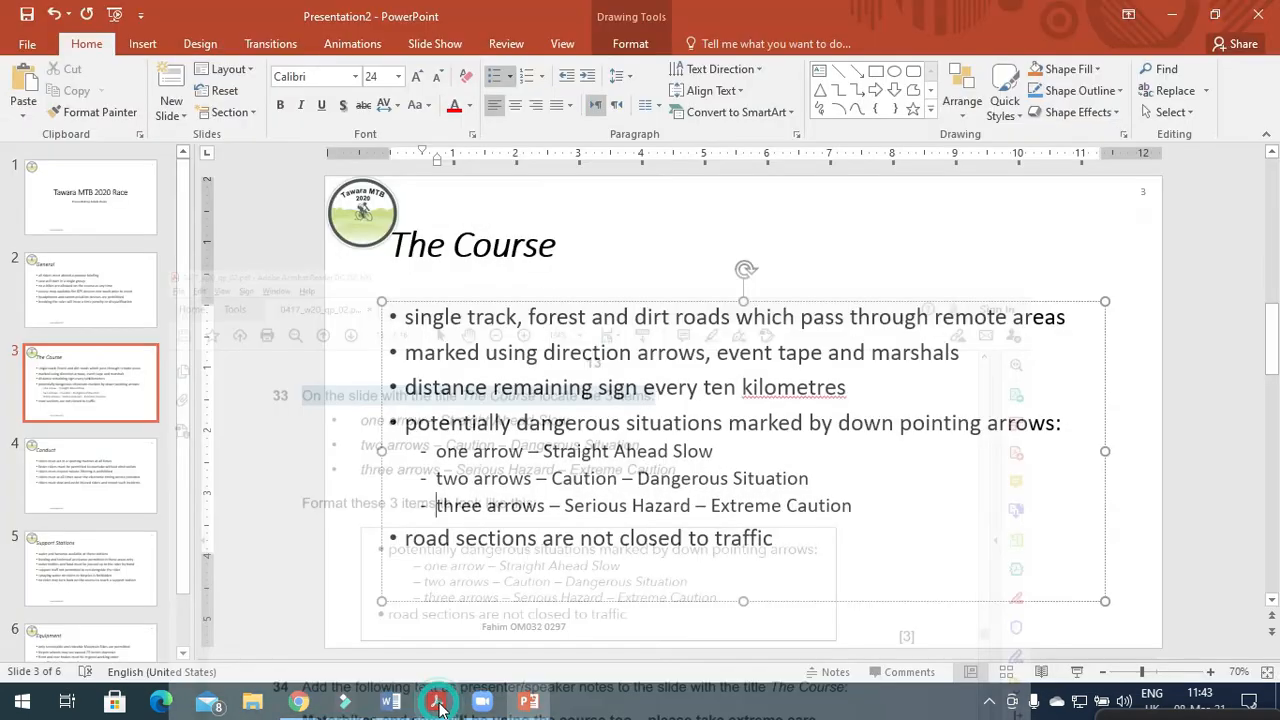
left_click(444, 710)
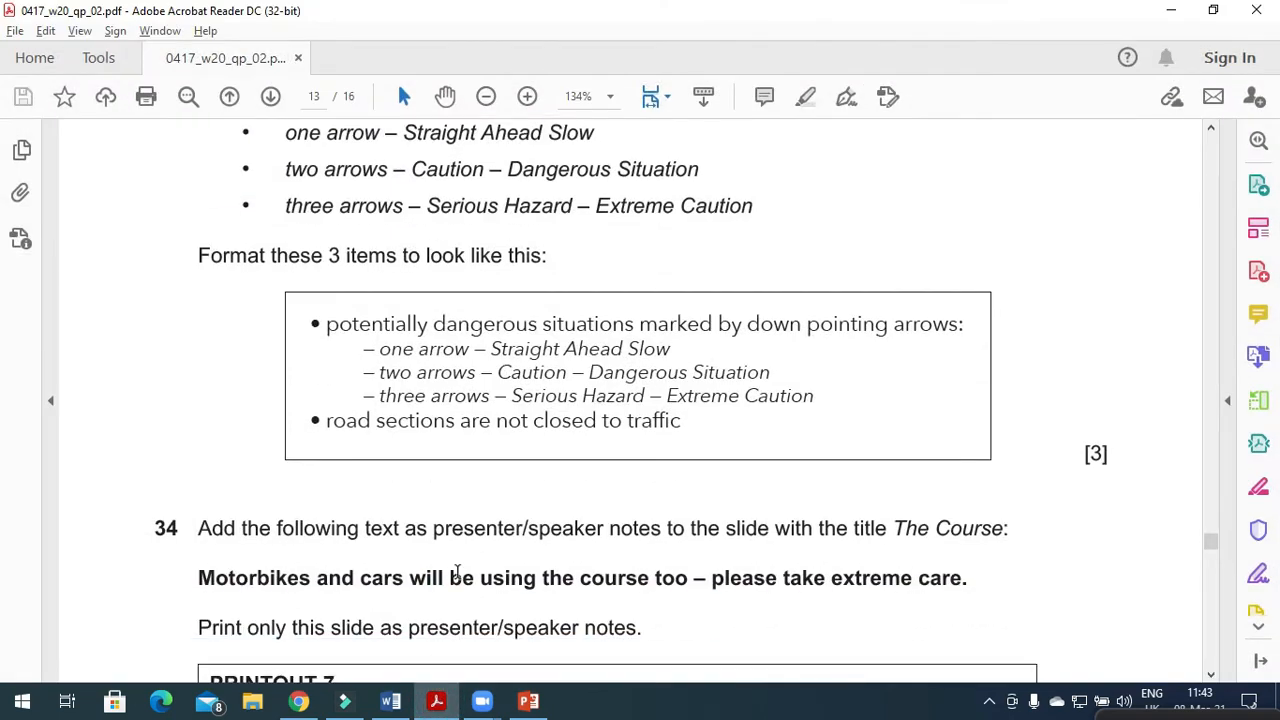
scroll("down", 3)
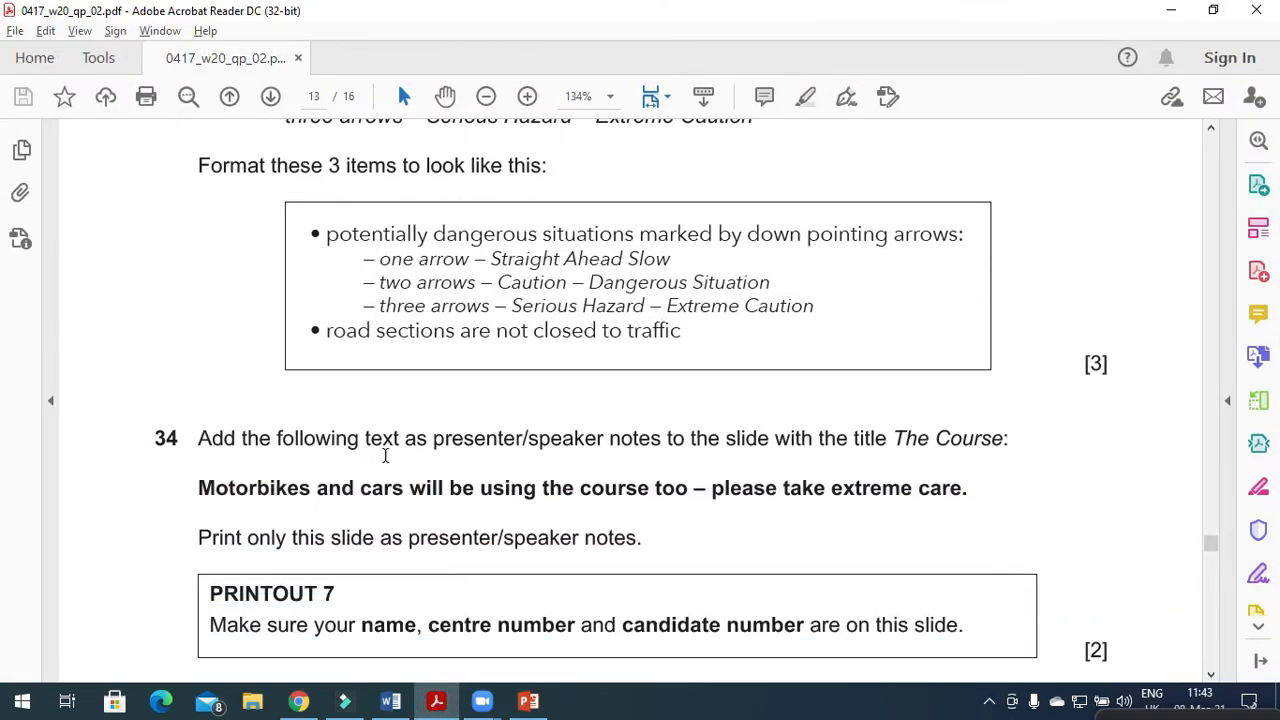
mouse_move(738, 456)
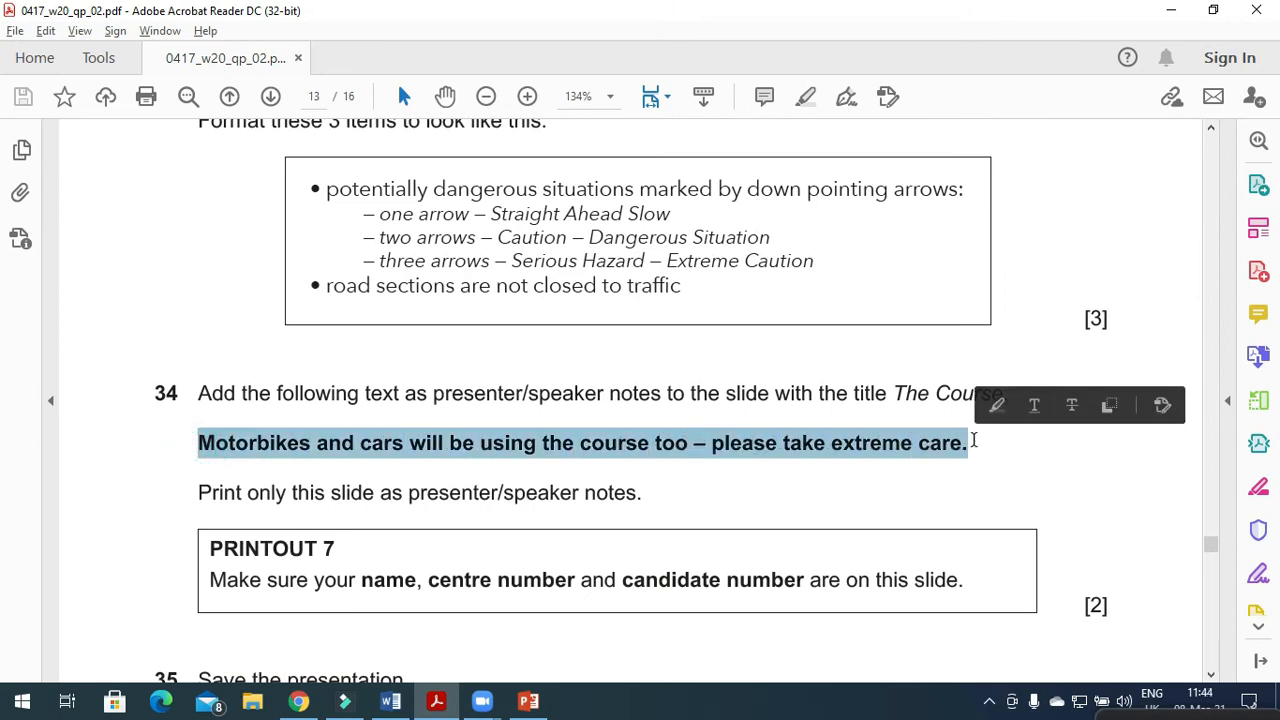
Step: Select The Course slide and switch to the Notes Page view
left_click(524, 700)
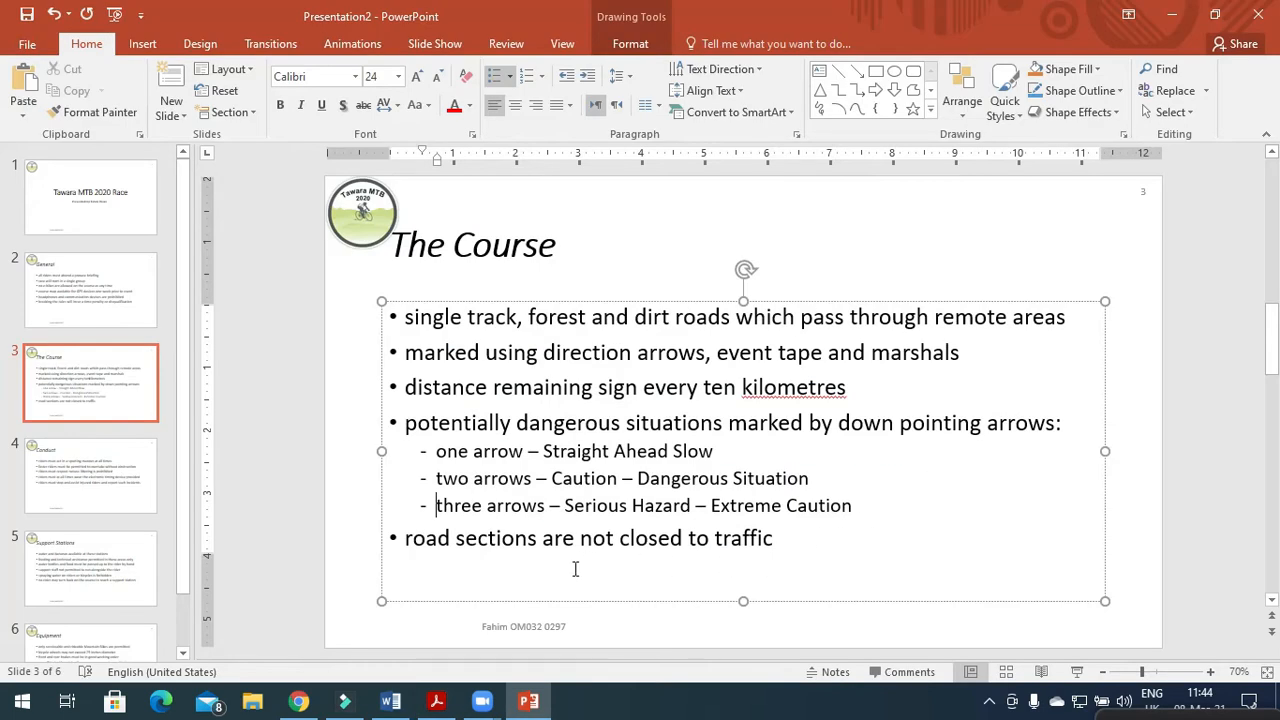
left_click(90, 476)
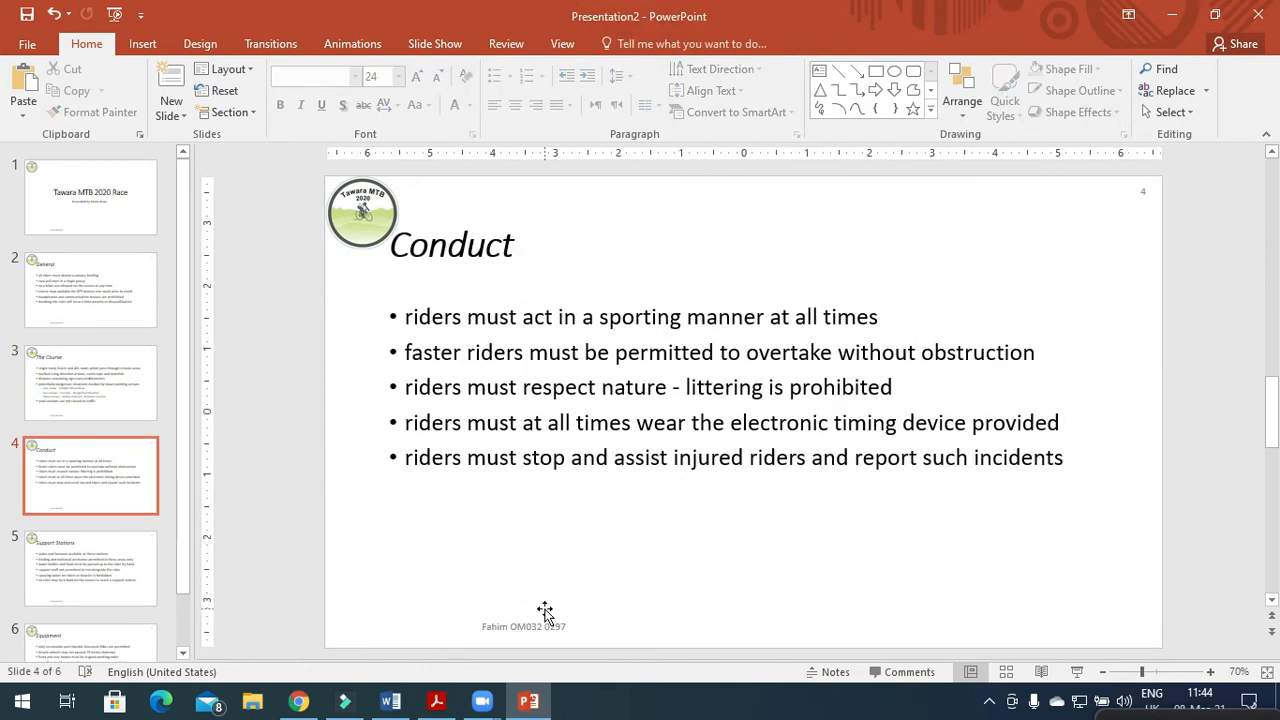
left_click(90, 288)
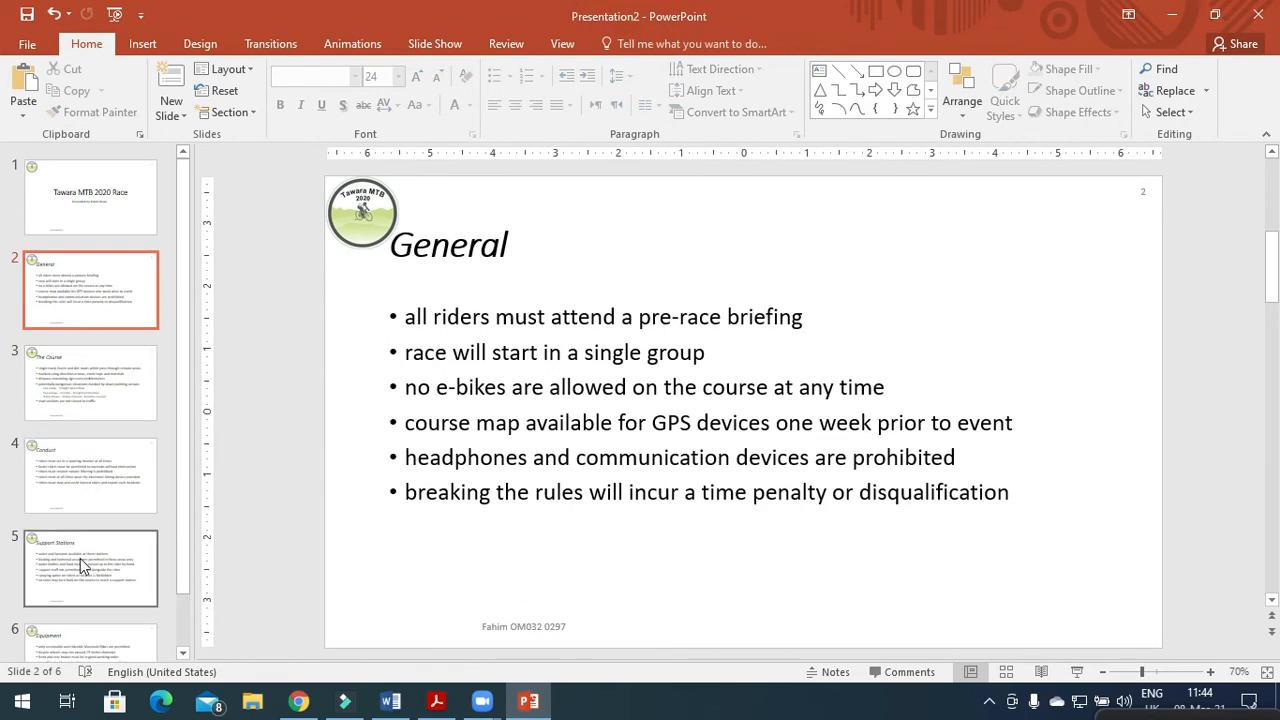
left_click(90, 382)
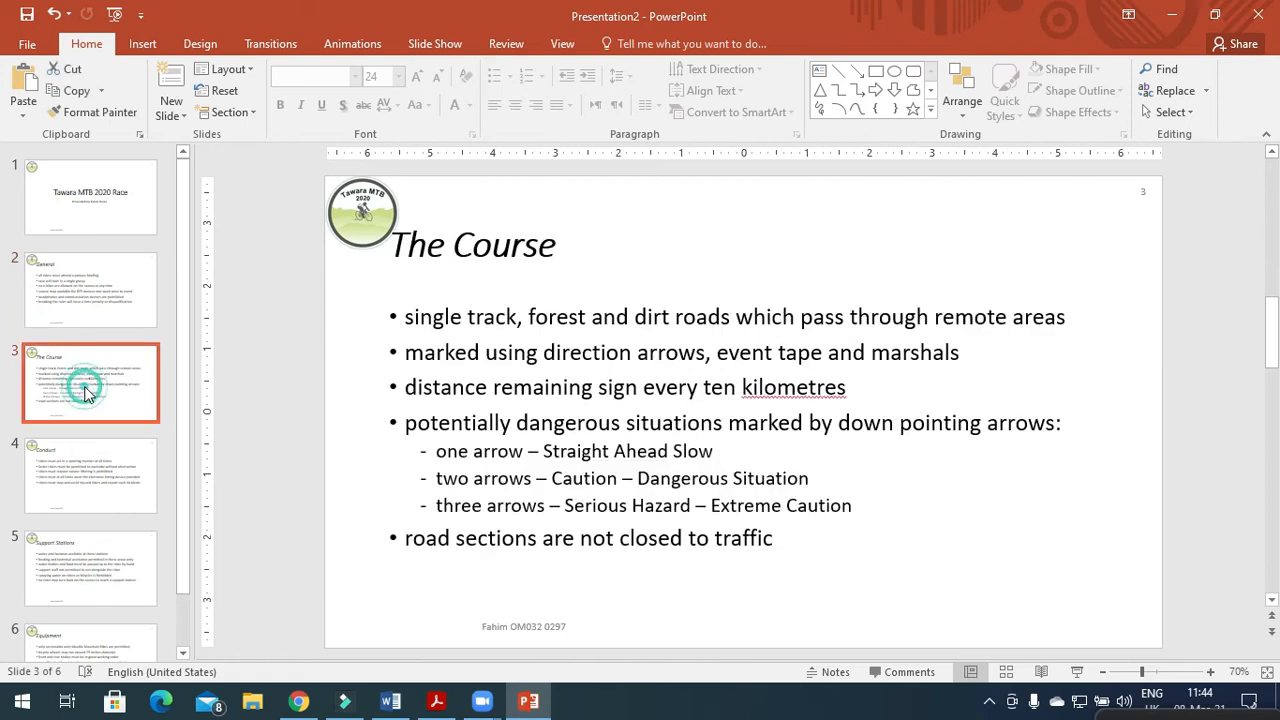
left_click(562, 44)
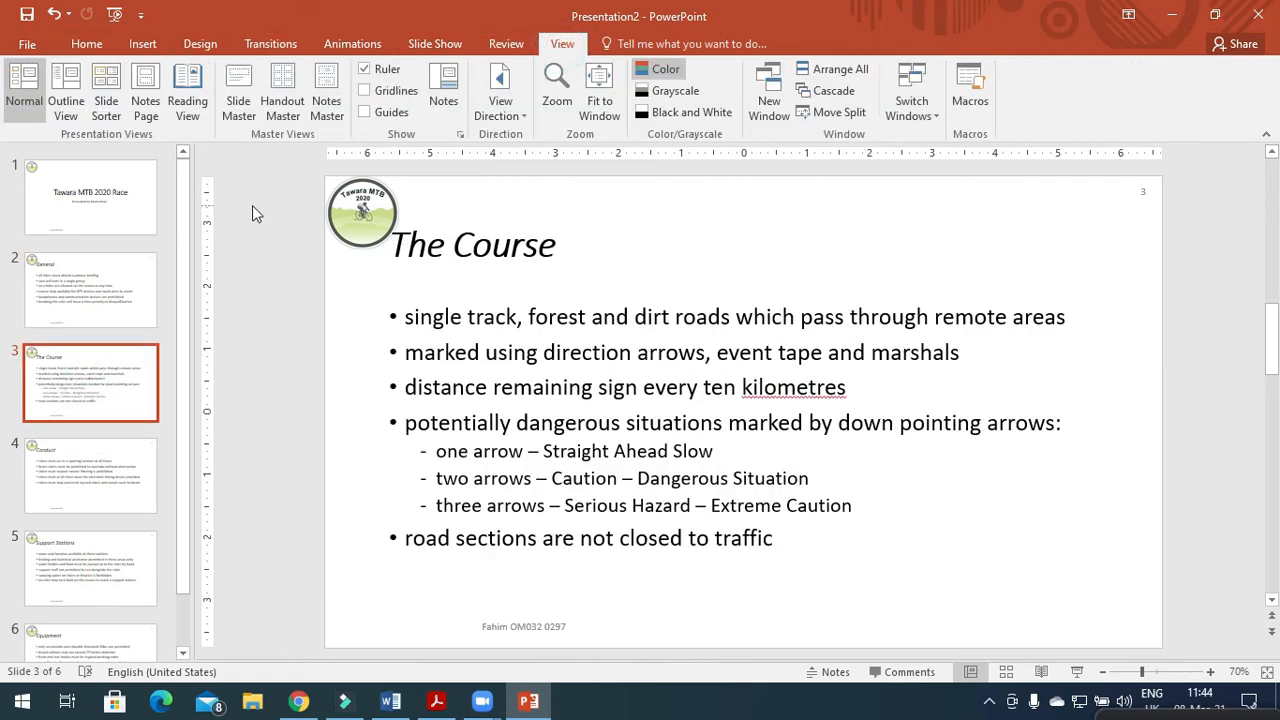
left_click(144, 90)
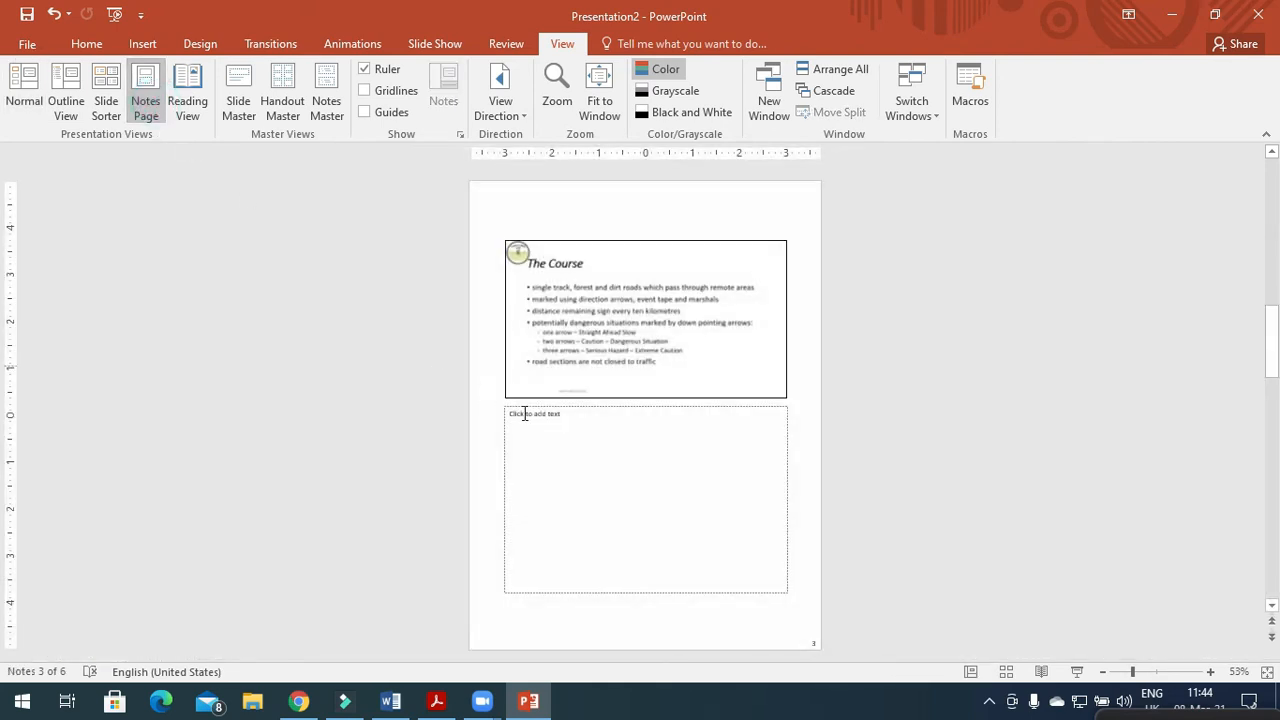
Step: Add the note 'Motorbikes and cars will be using the course too – please take extreme care.'
type("Motorbikes and cars will be using the course too – please take extreme care.")
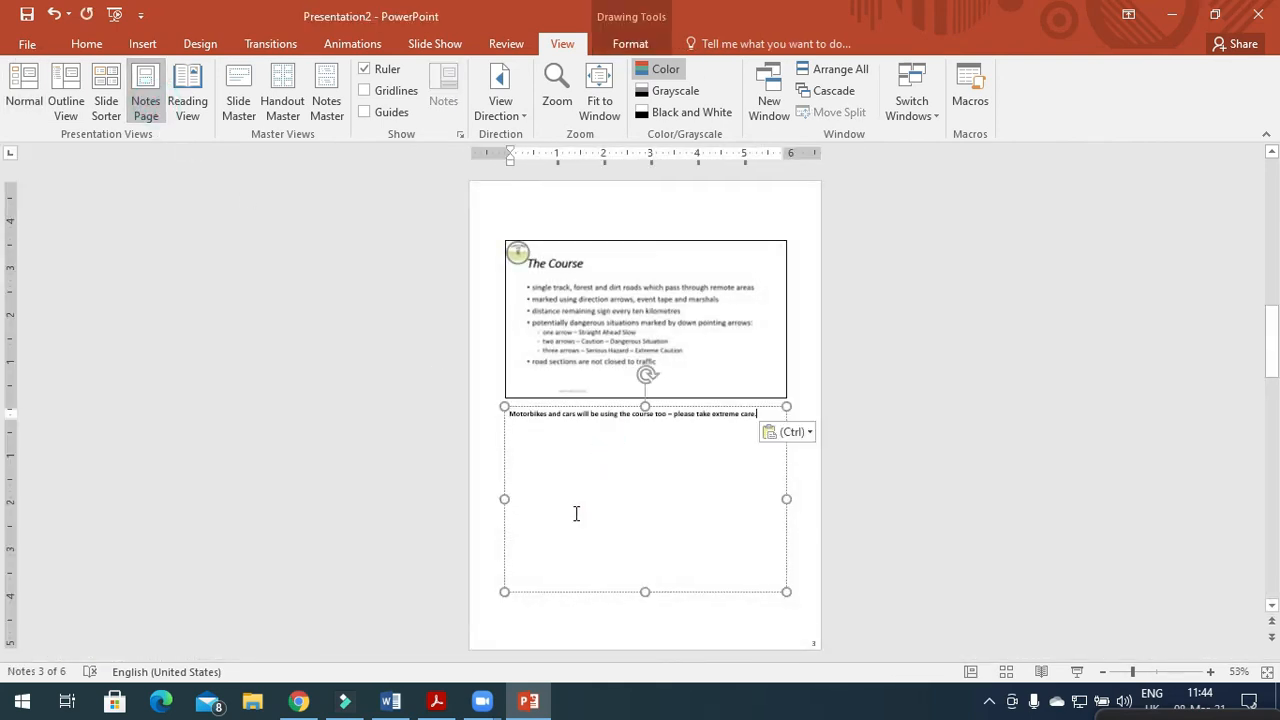
left_click(436, 700)
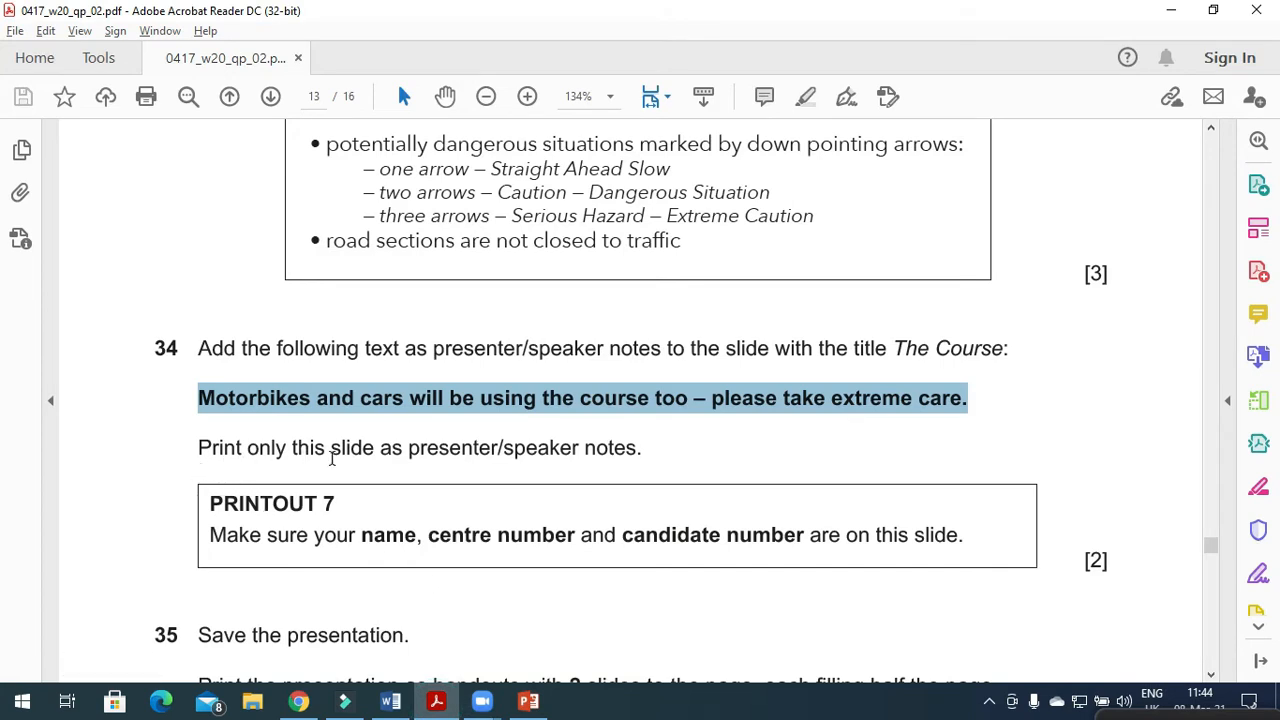
mouse_move(622, 460)
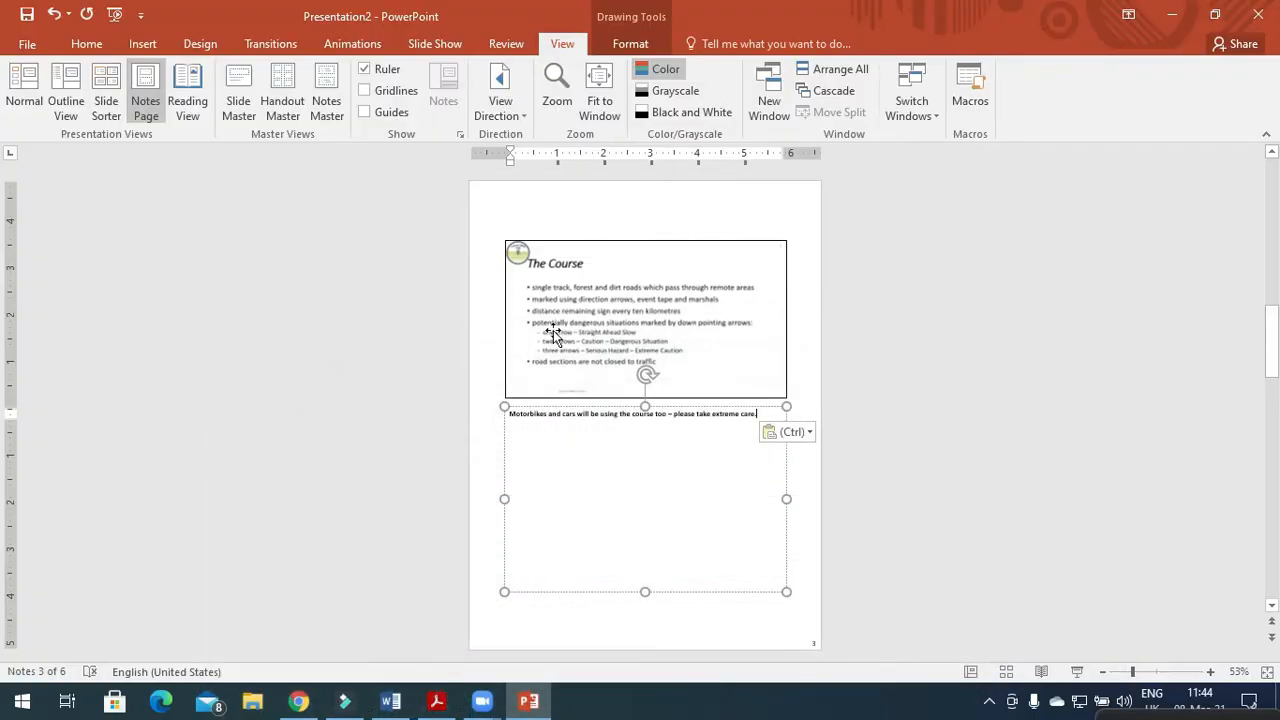
Step: Bring up File > Print previewing The Course slide as slide 3 of 6
left_click(40, 44)
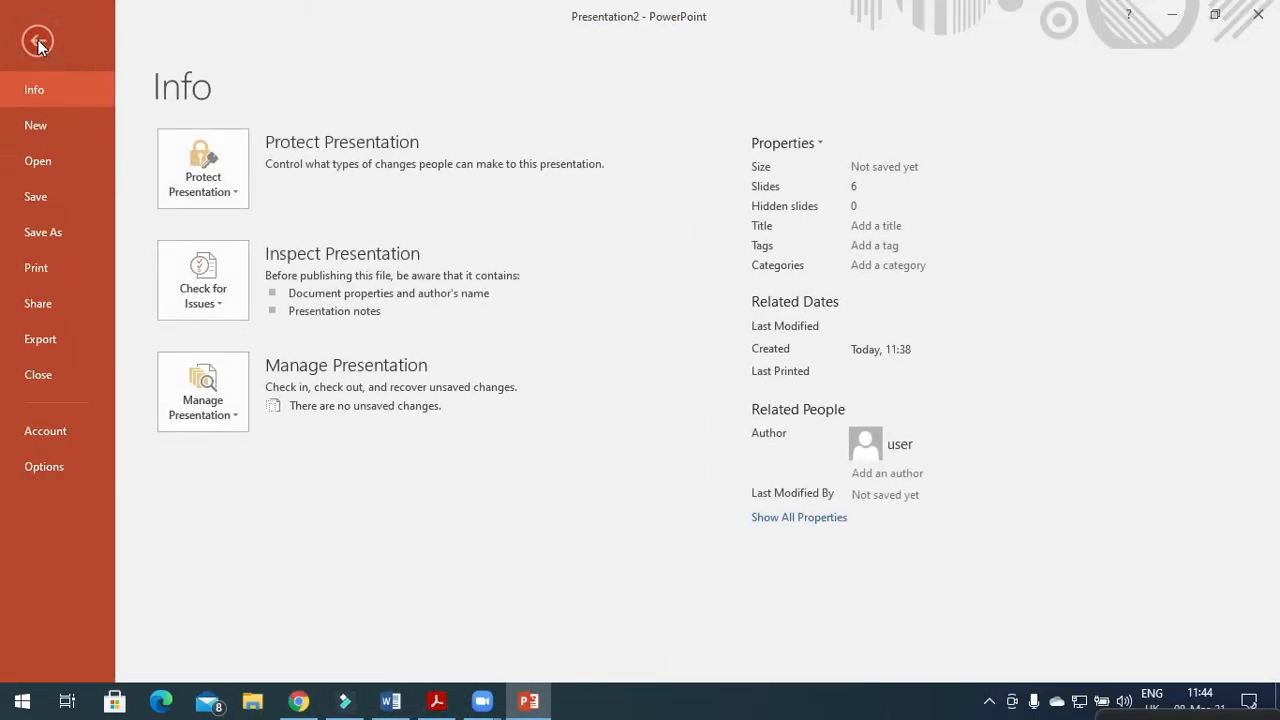
left_click(36, 268)
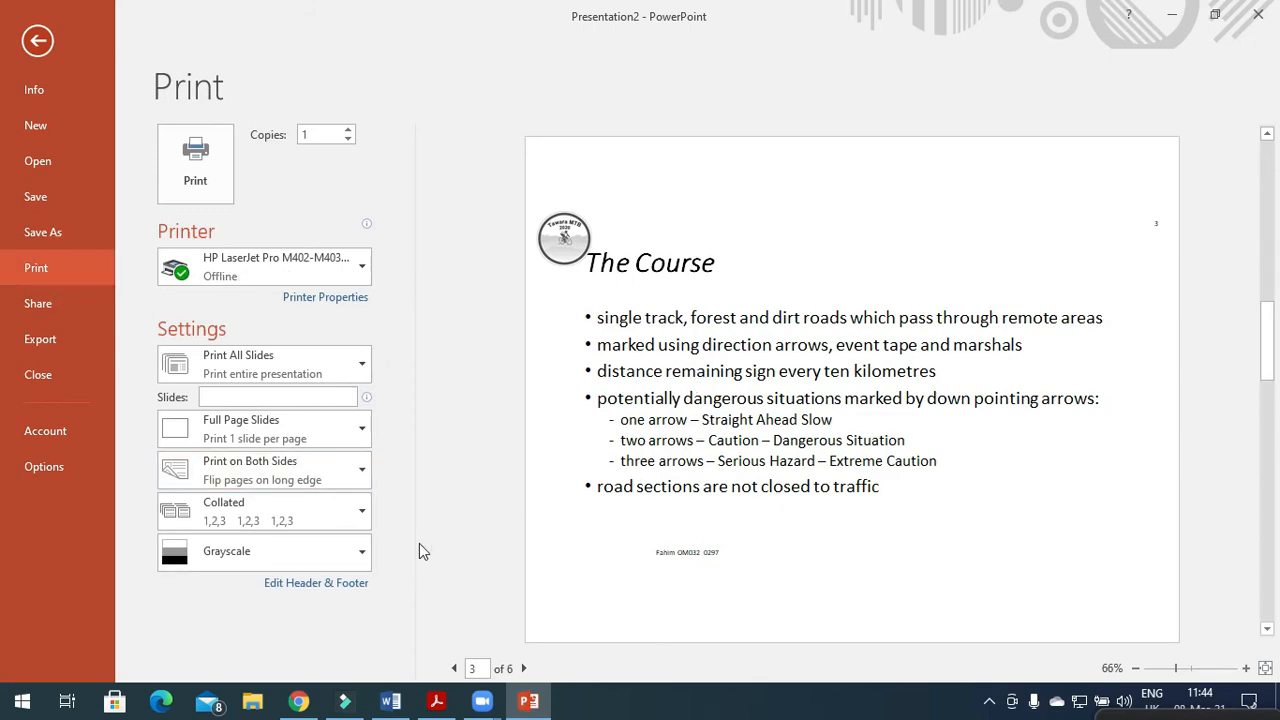
mouse_move(364, 378)
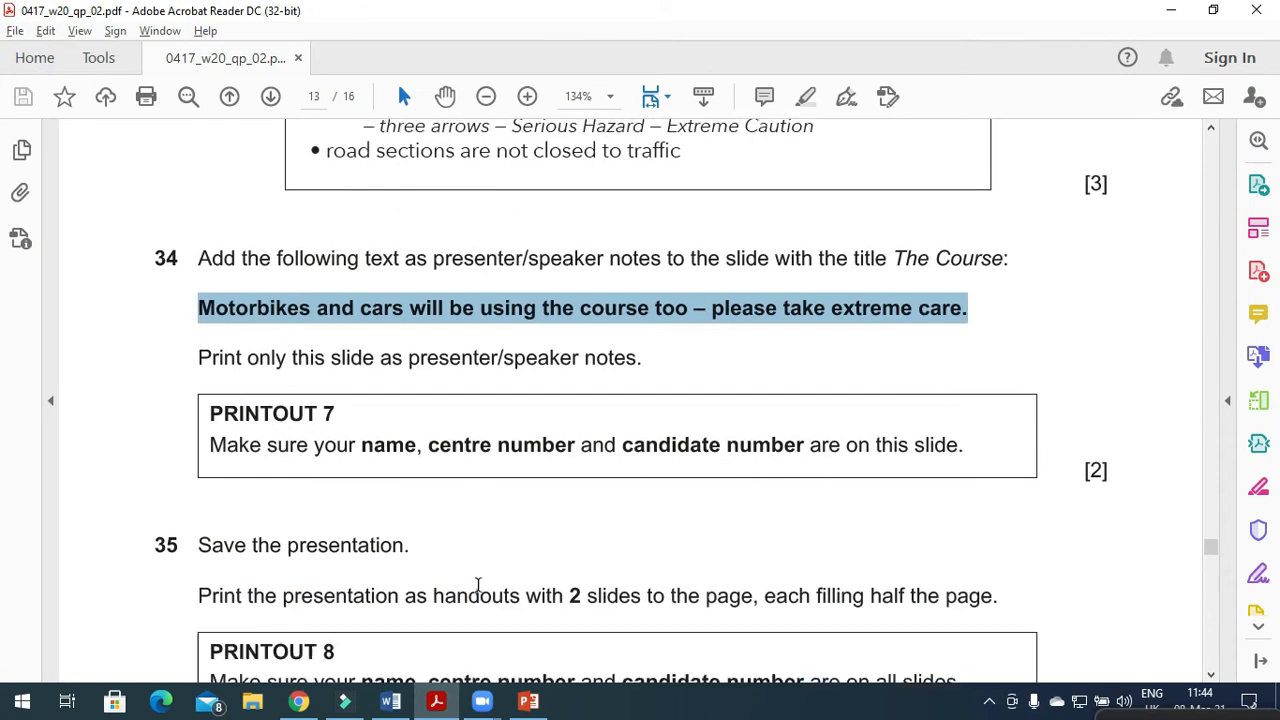
Step: Scroll the PDF down to question 35 on saving and printing two-slide handouts
scroll("down", 3)
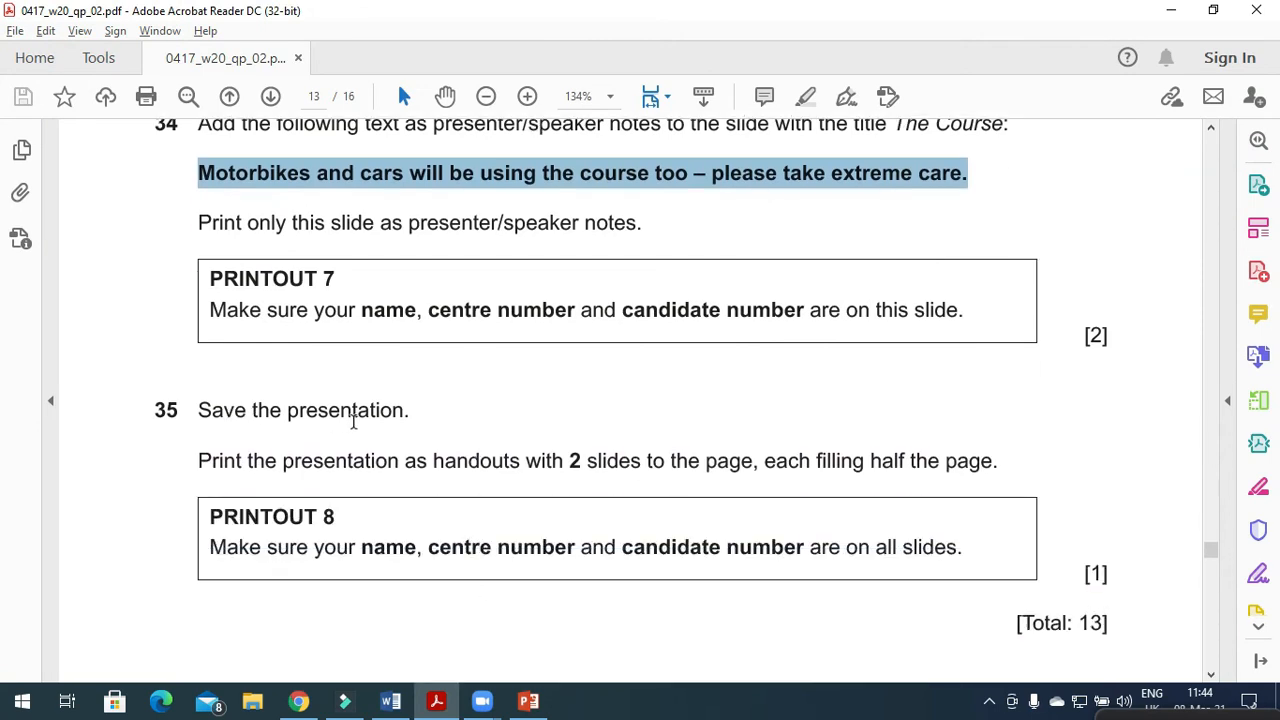
mouse_move(300, 464)
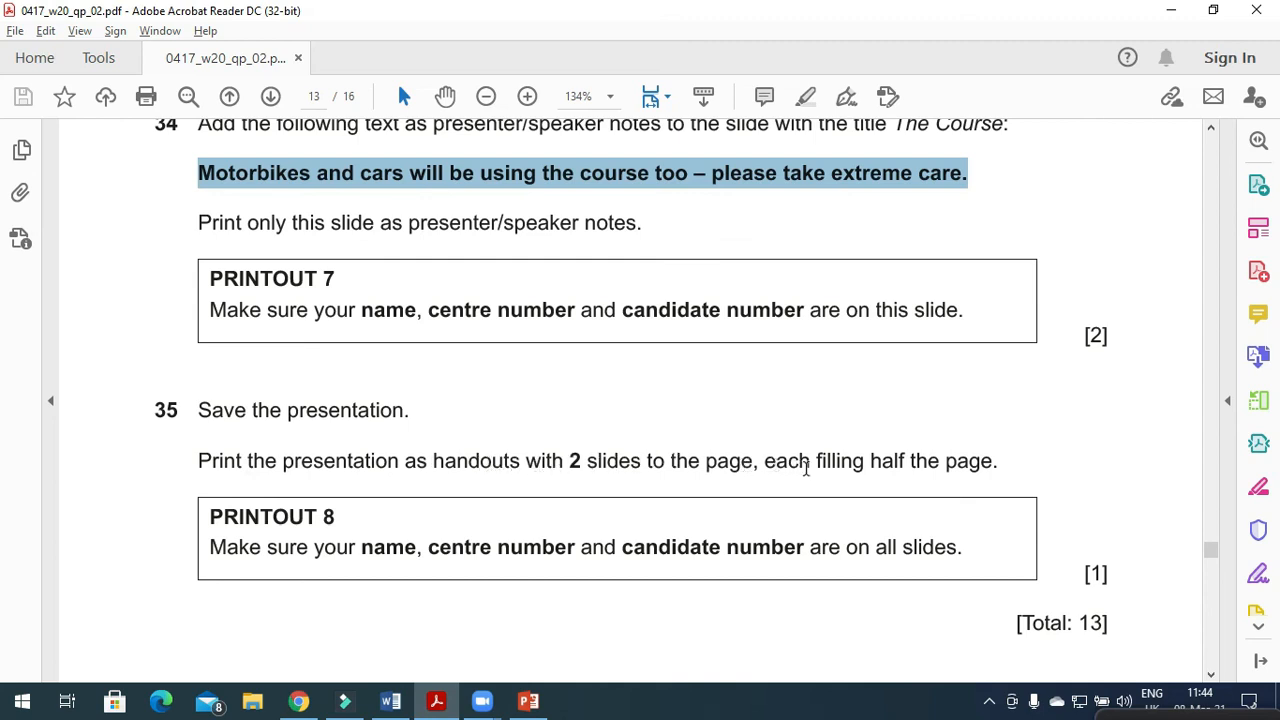
mouse_move(442, 700)
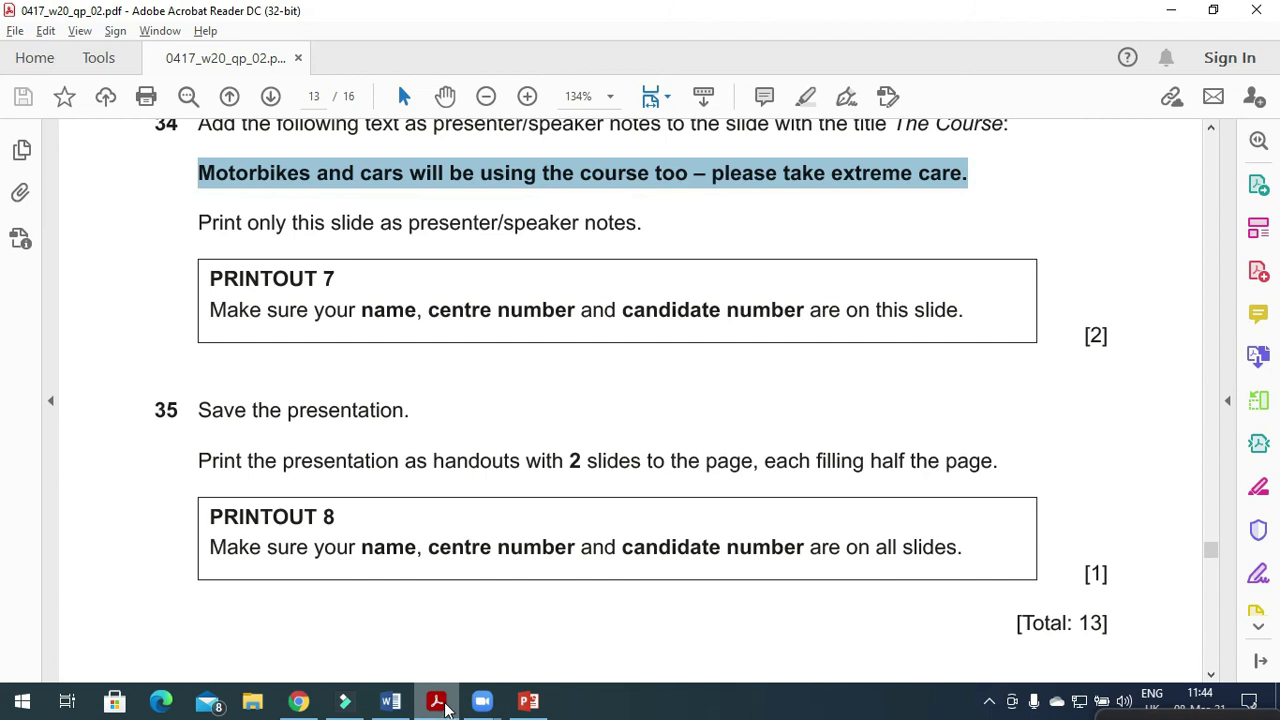
Step: Set the print layout to Handouts with 2 slides per page
left_click(528, 700)
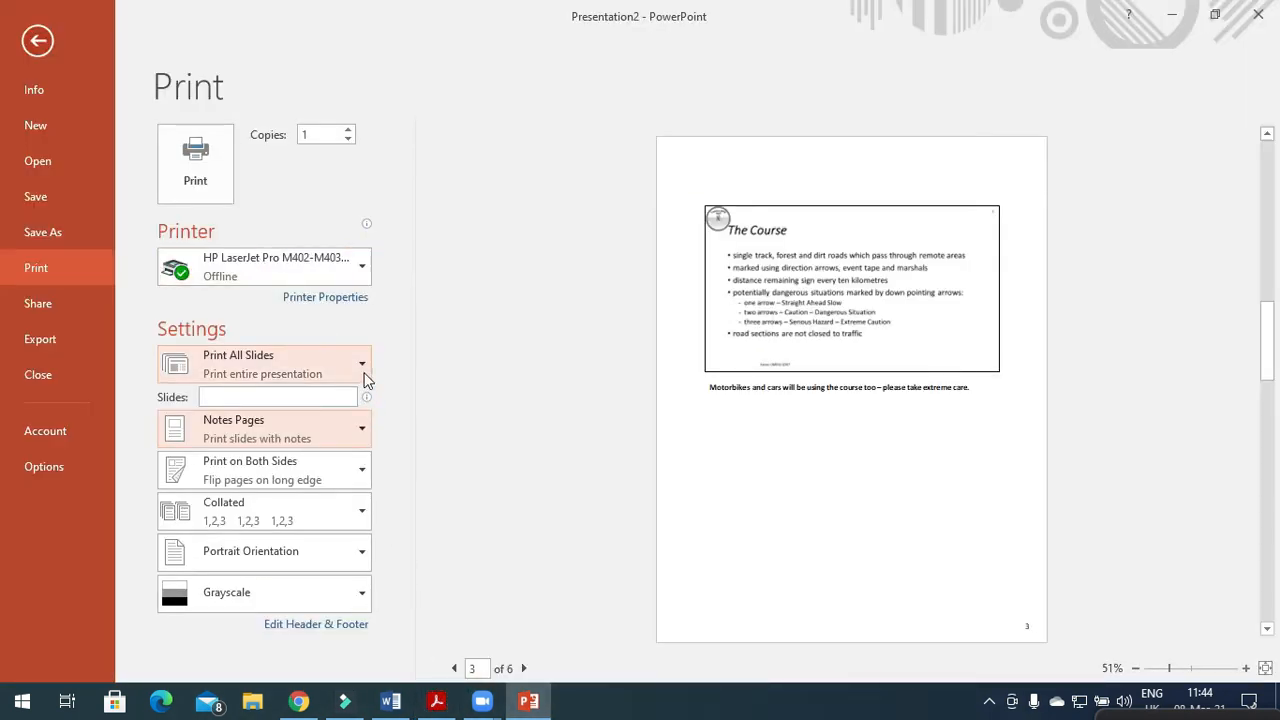
mouse_move(366, 470)
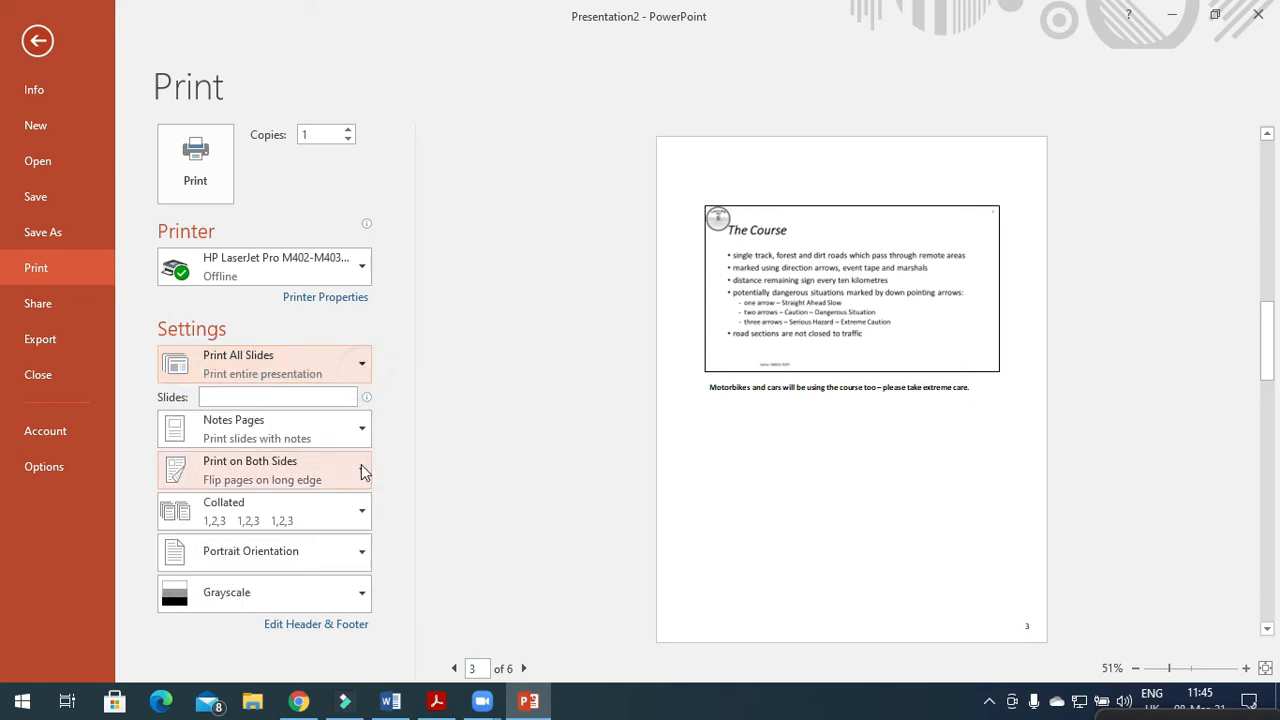
mouse_move(336, 428)
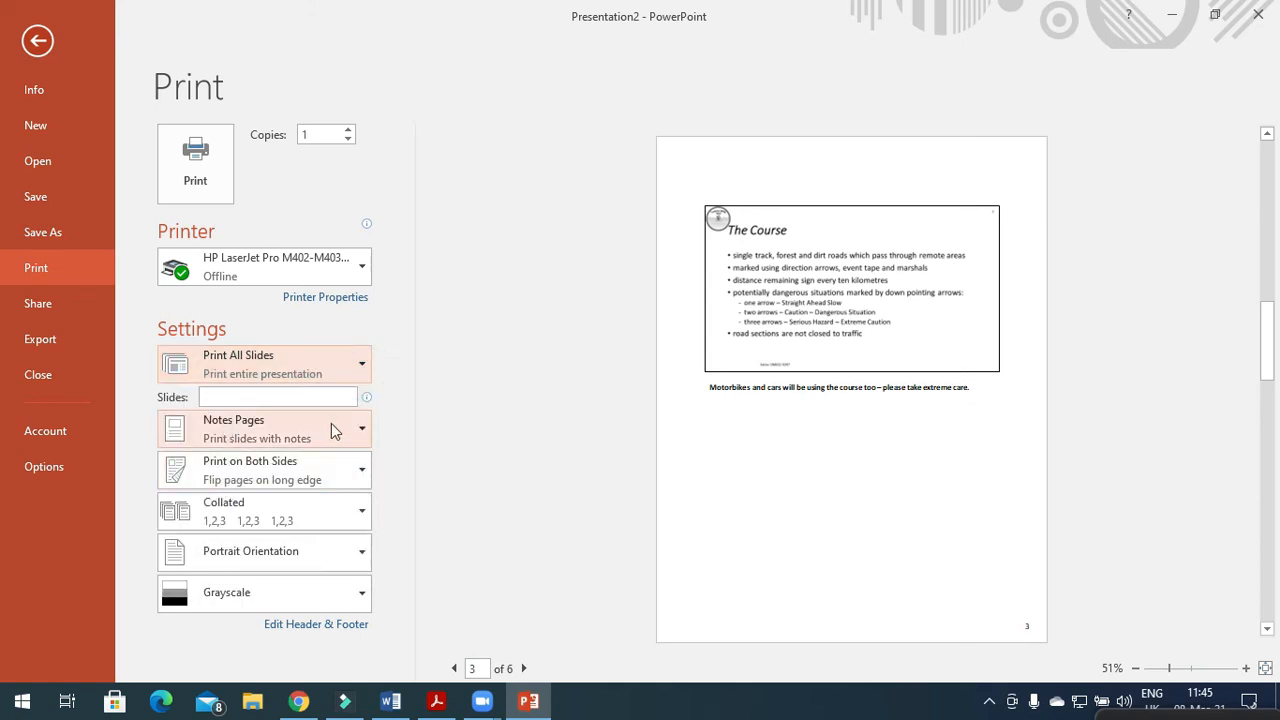
left_click(264, 428)
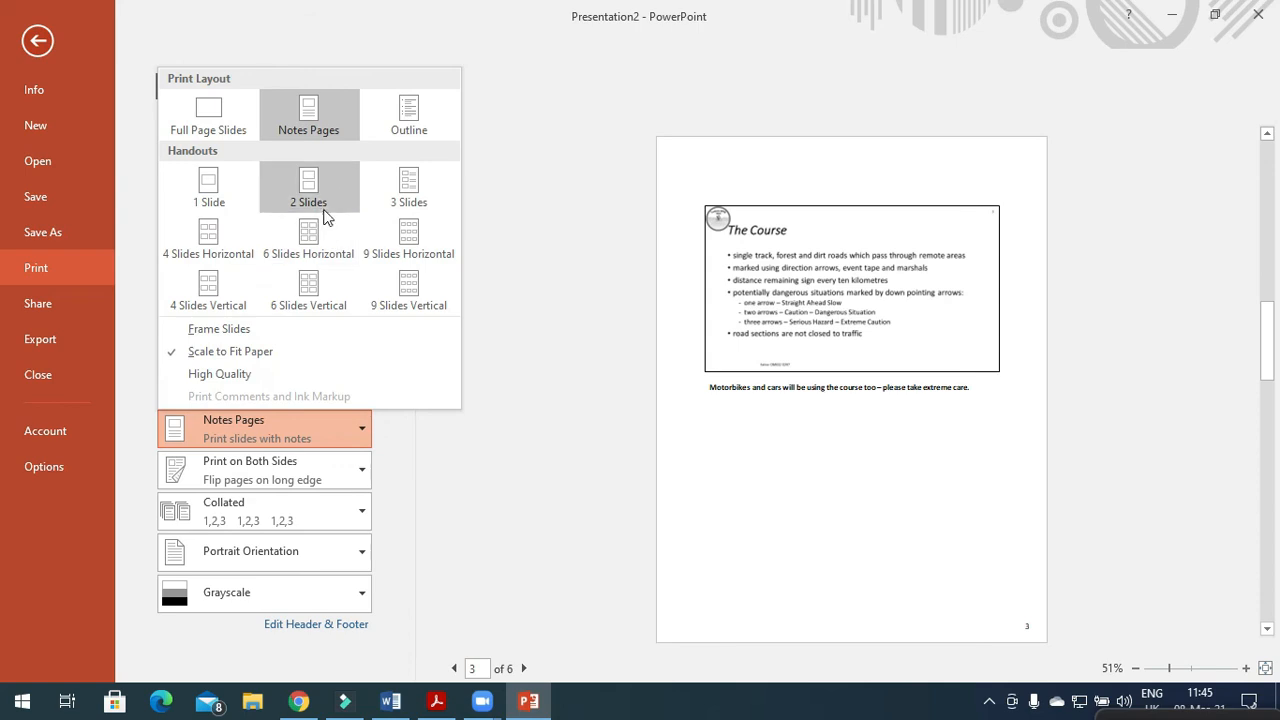
left_click(308, 188)
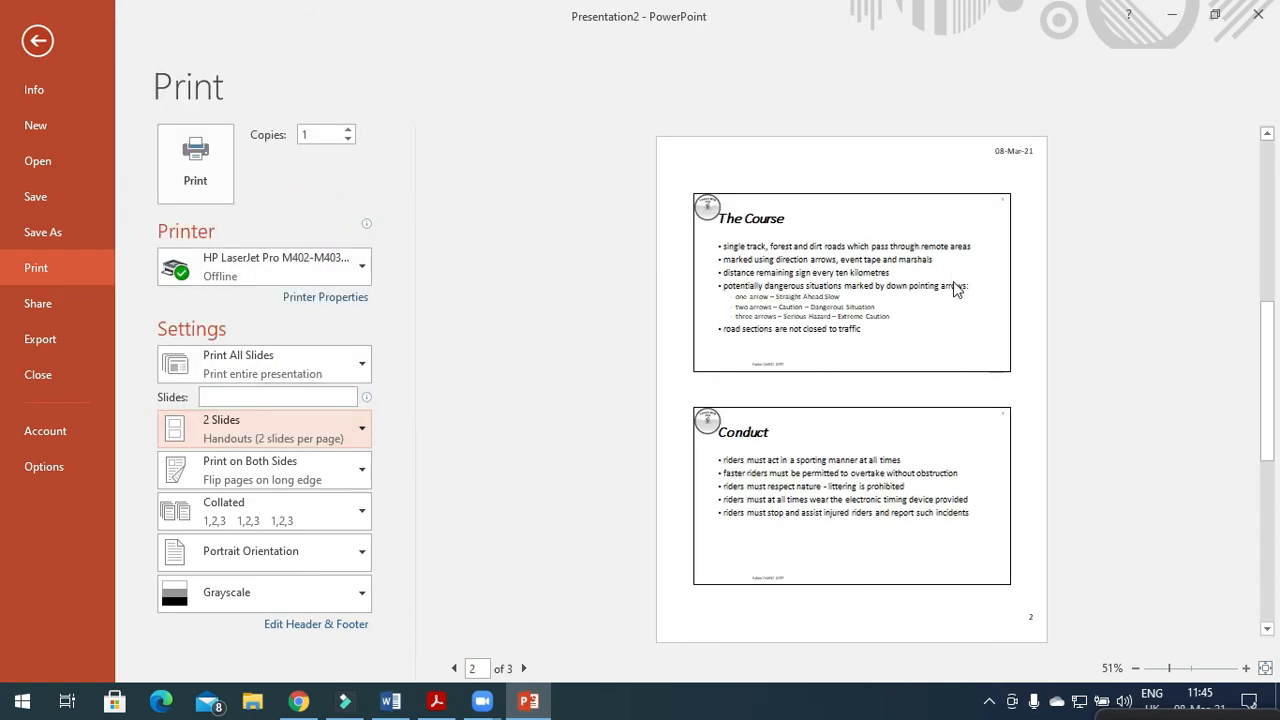
mouse_move(262, 376)
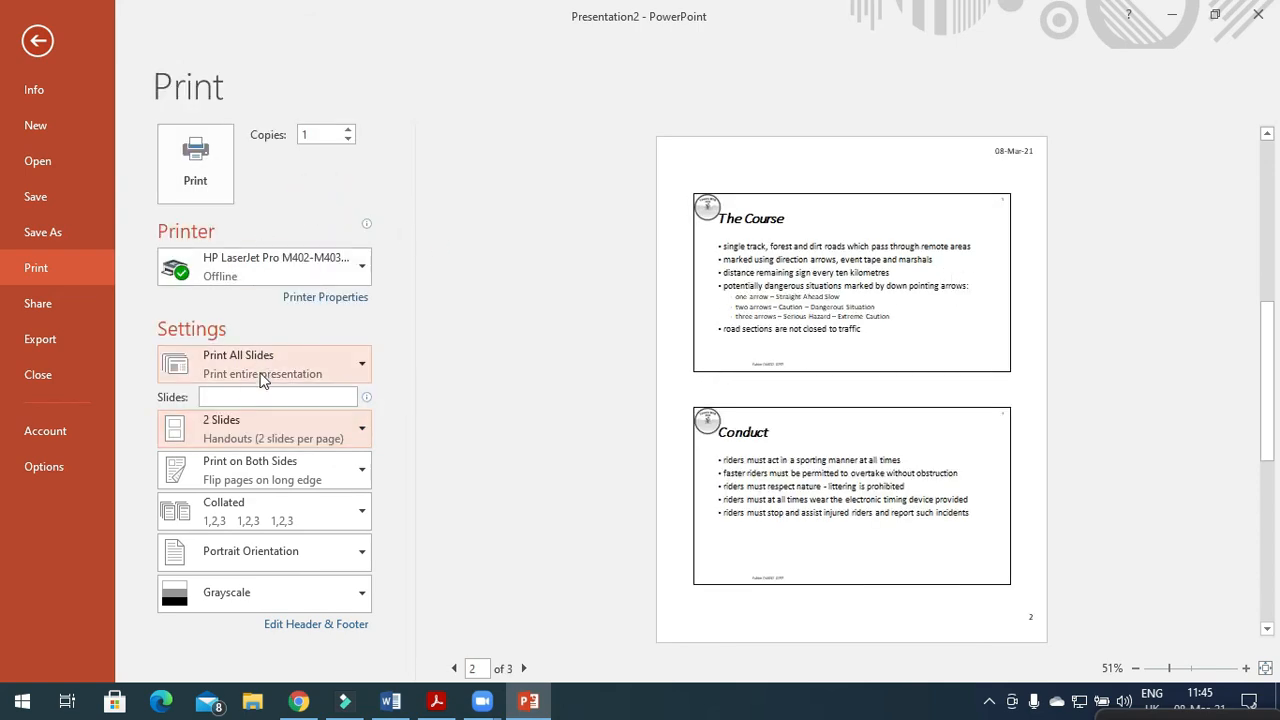
Step: Step through the preview of all three handout pages
left_click(454, 668)
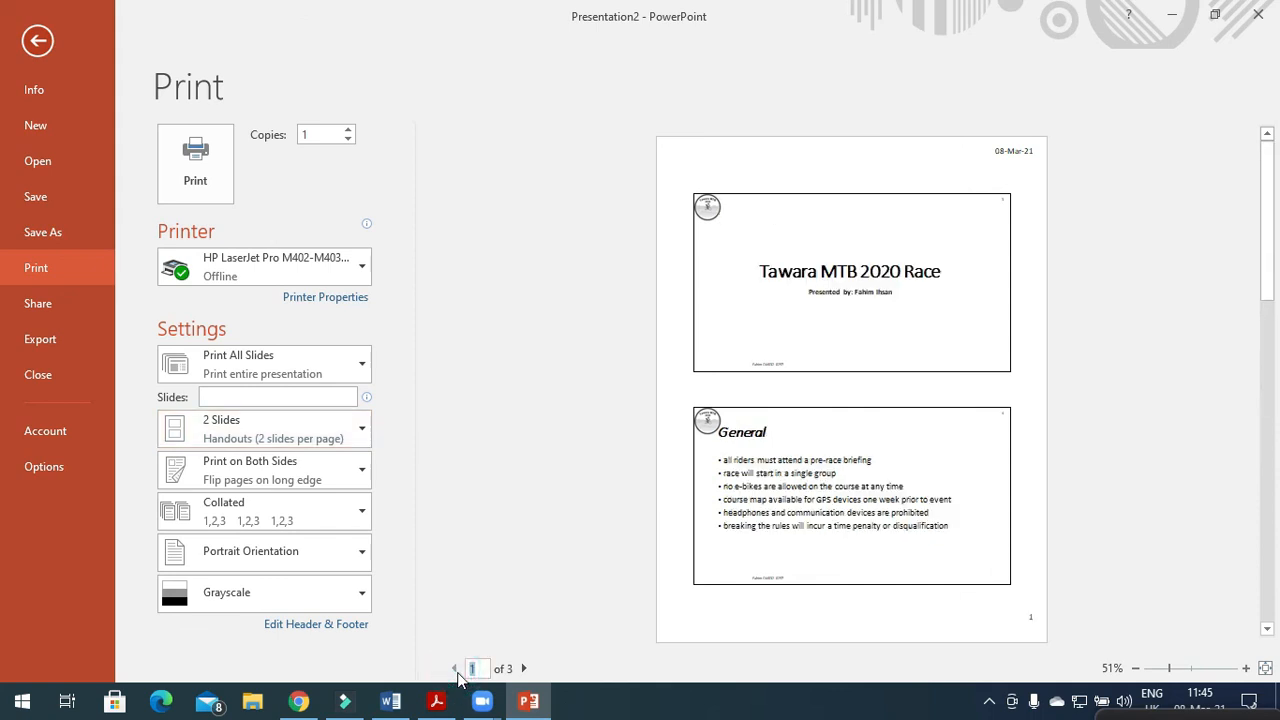
left_click(524, 668)
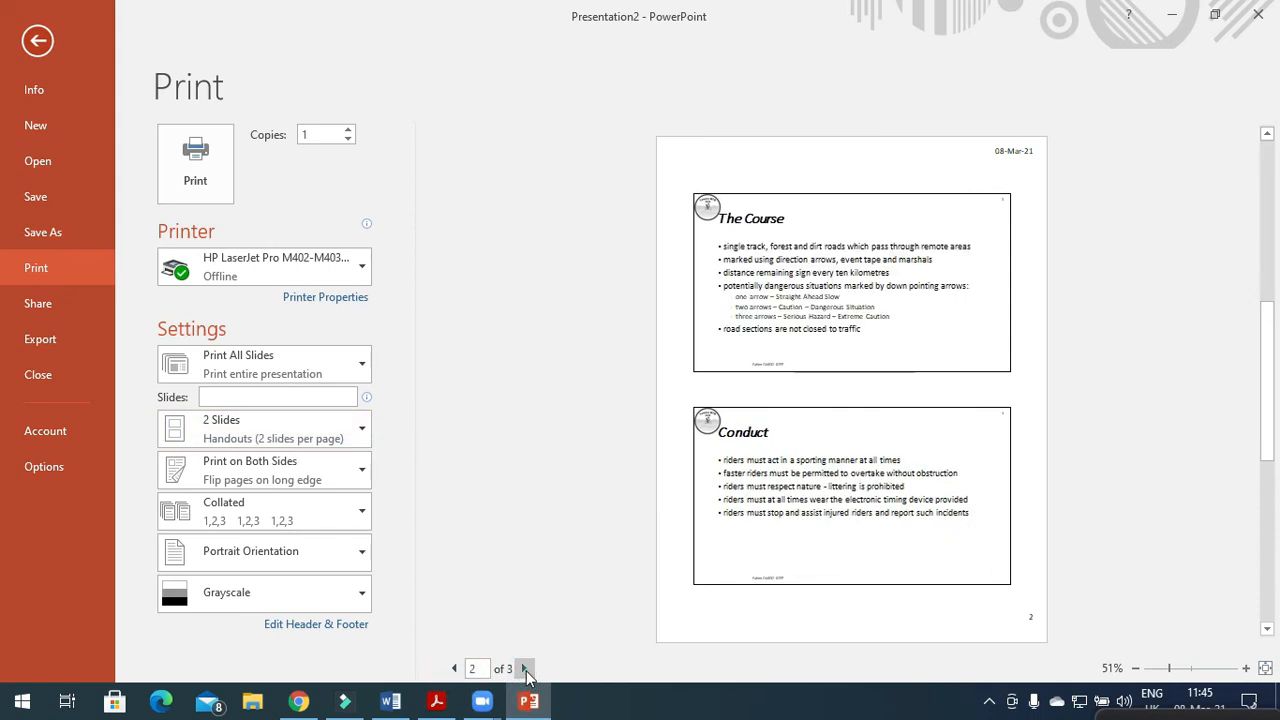
left_click(526, 668)
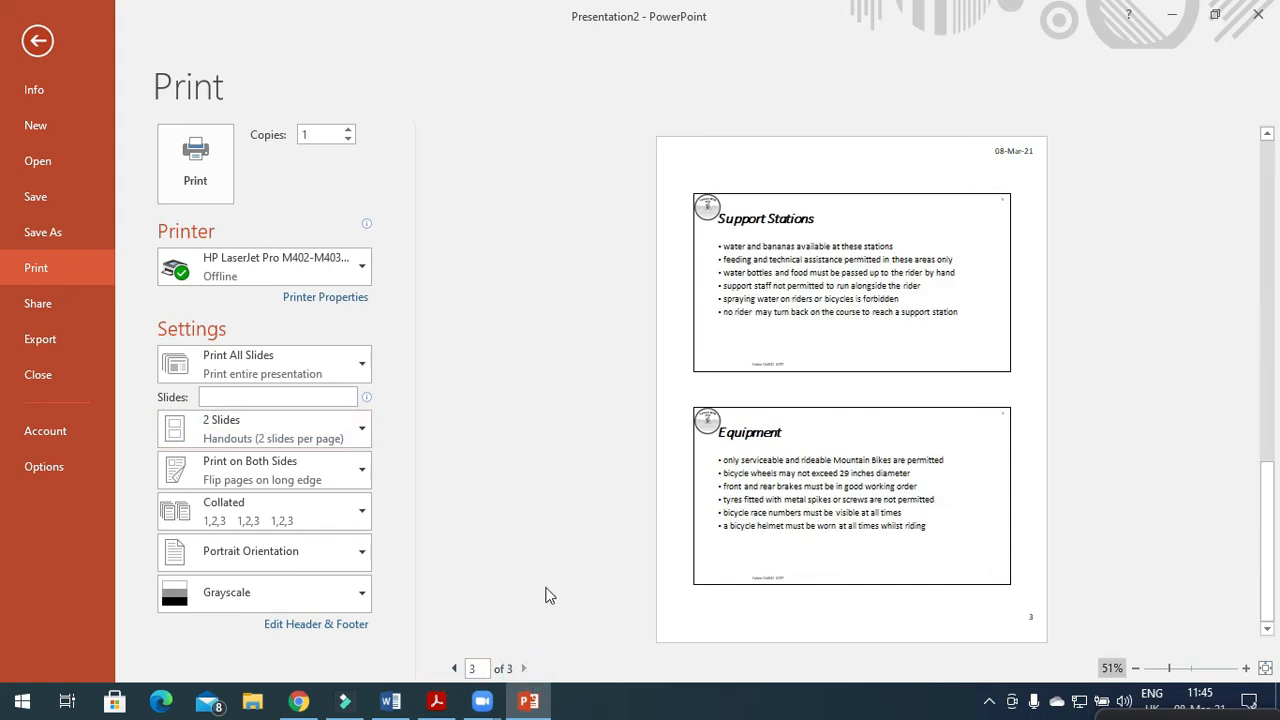
mouse_move(38, 160)
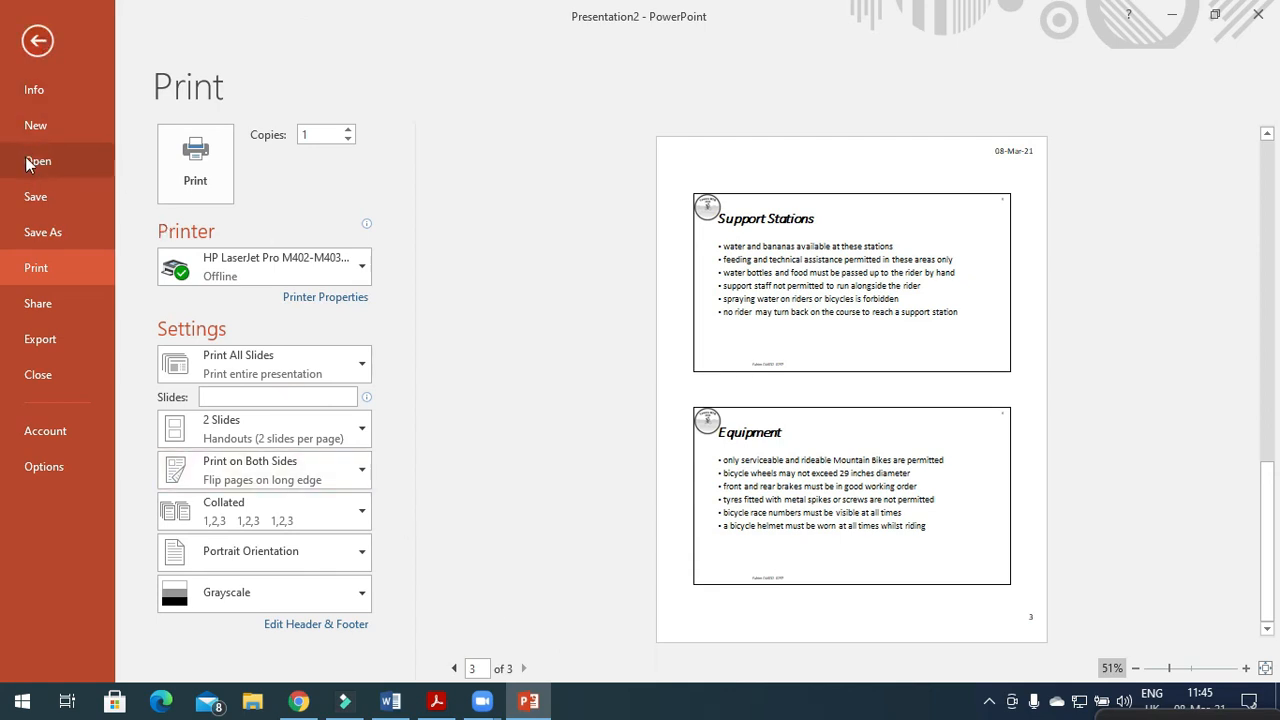
Step: Save the presentation as Tawara MTB 2020 Race.pptx in the new folder inside November 2020
left_click(42, 232)
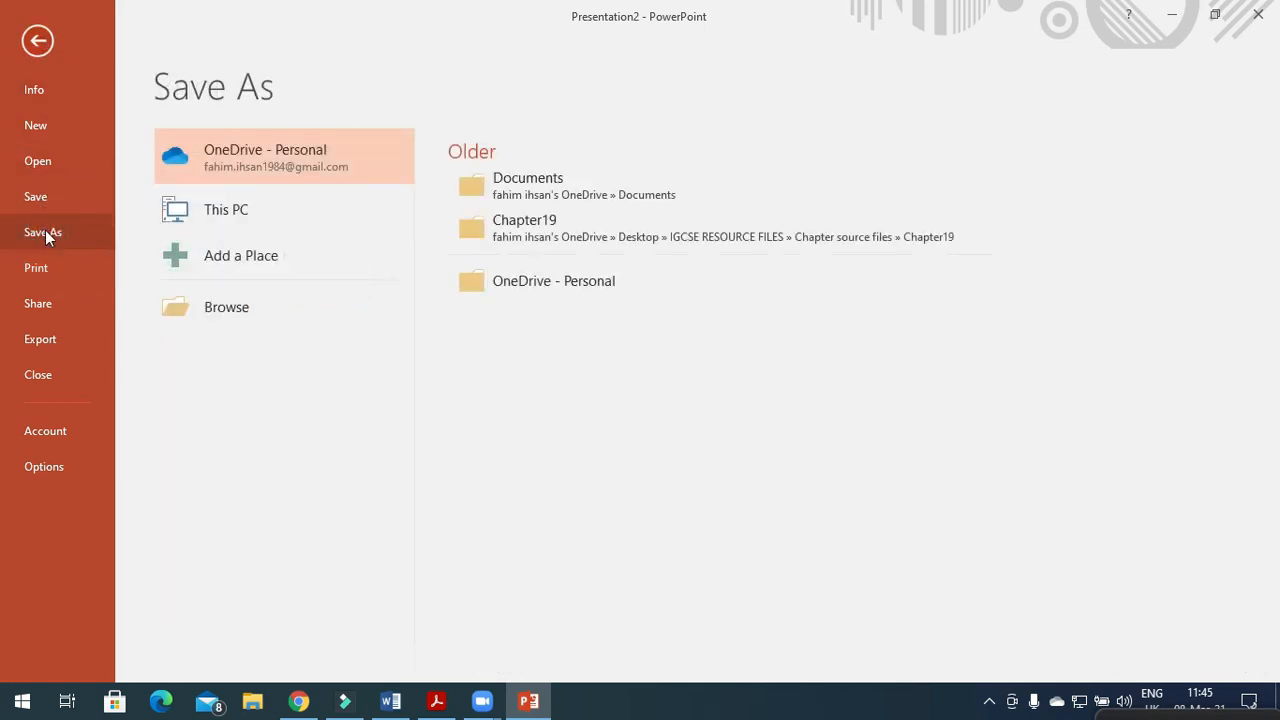
left_click(226, 308)
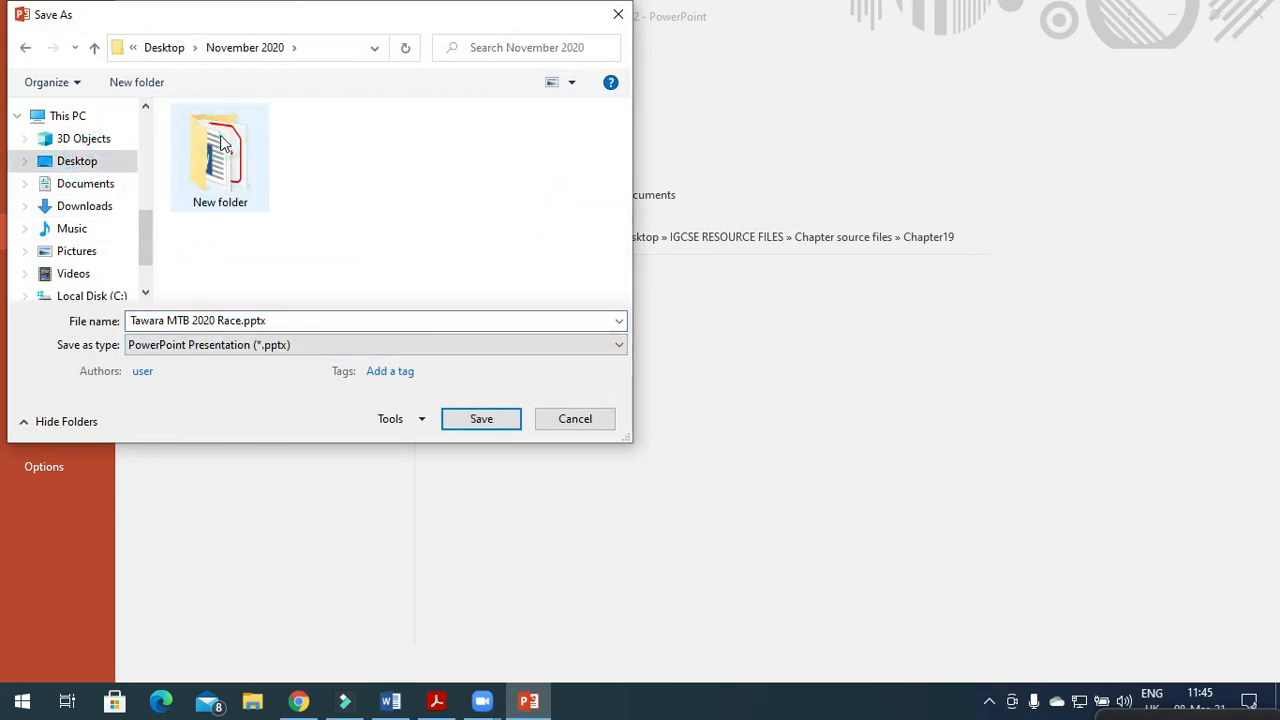
double_click(220, 150)
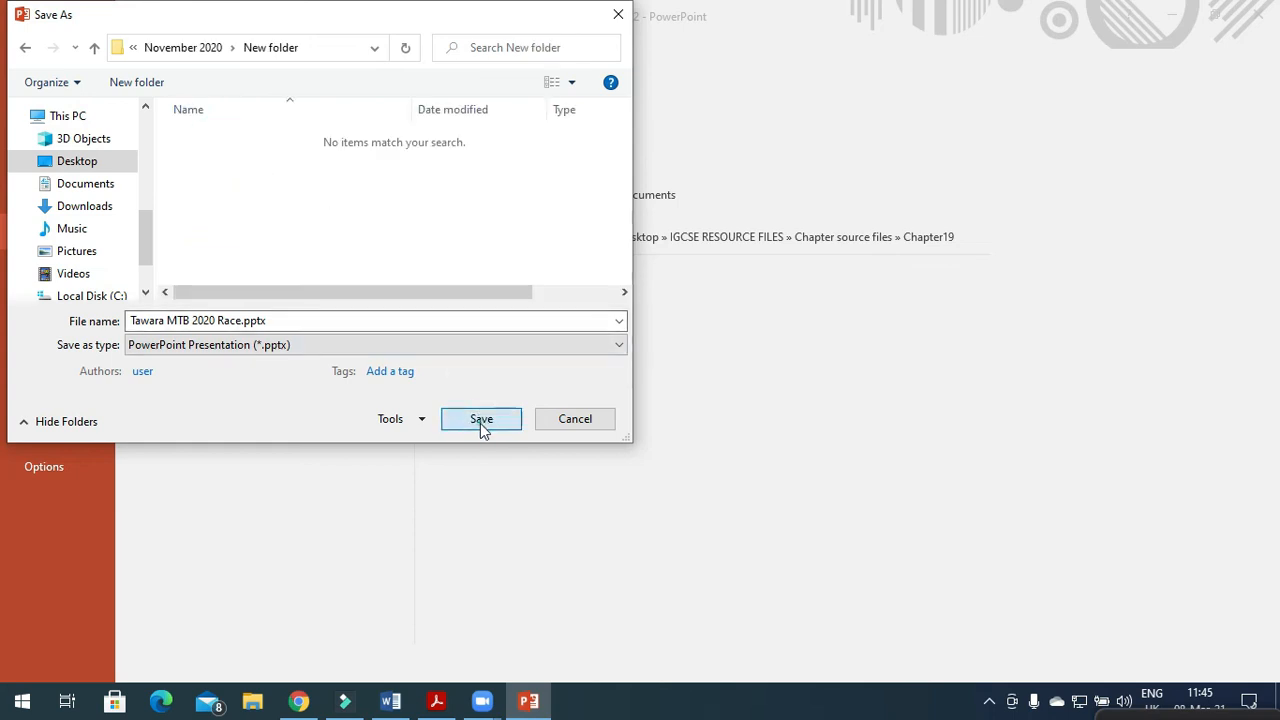
left_click(480, 418)
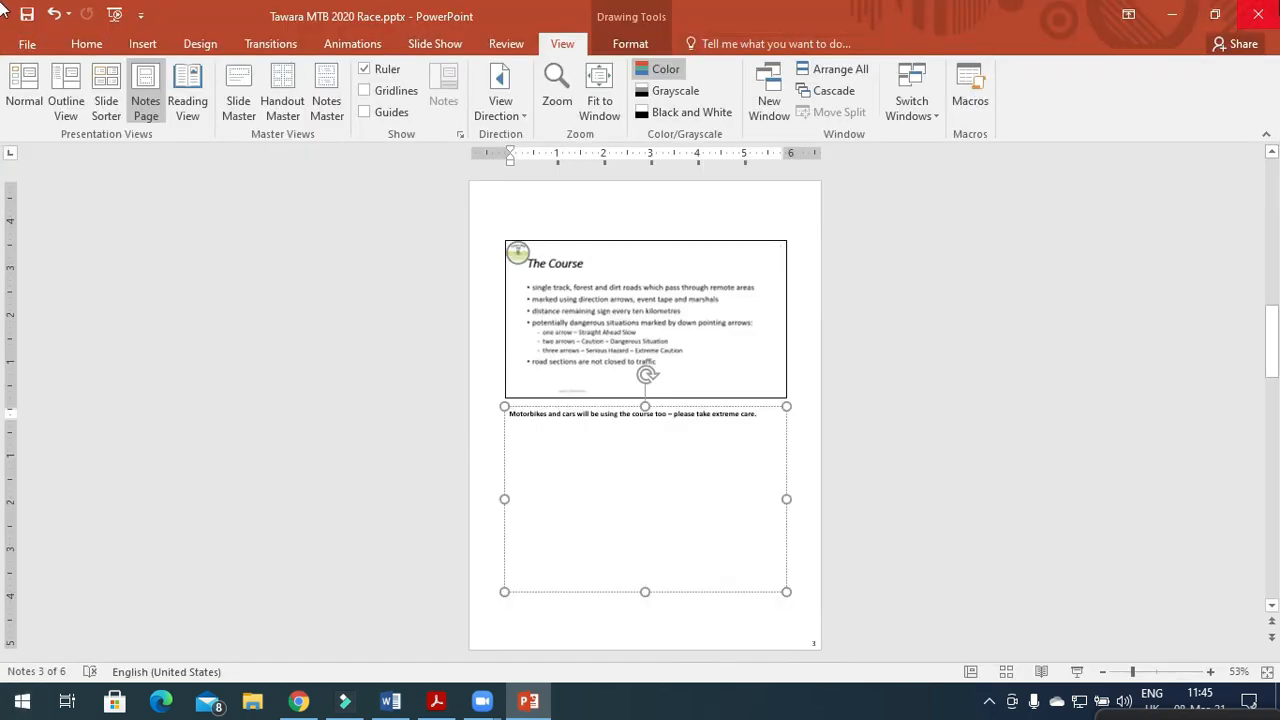
left_click(436, 700)
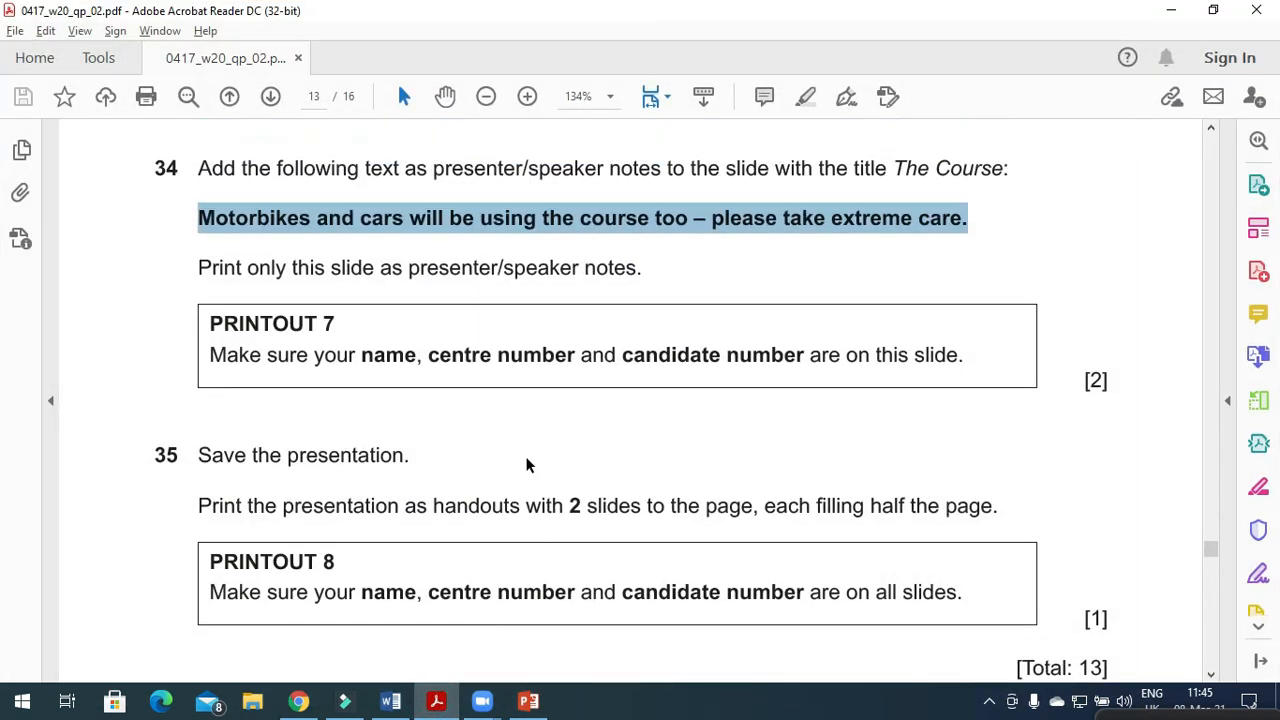
scroll("down", 3)
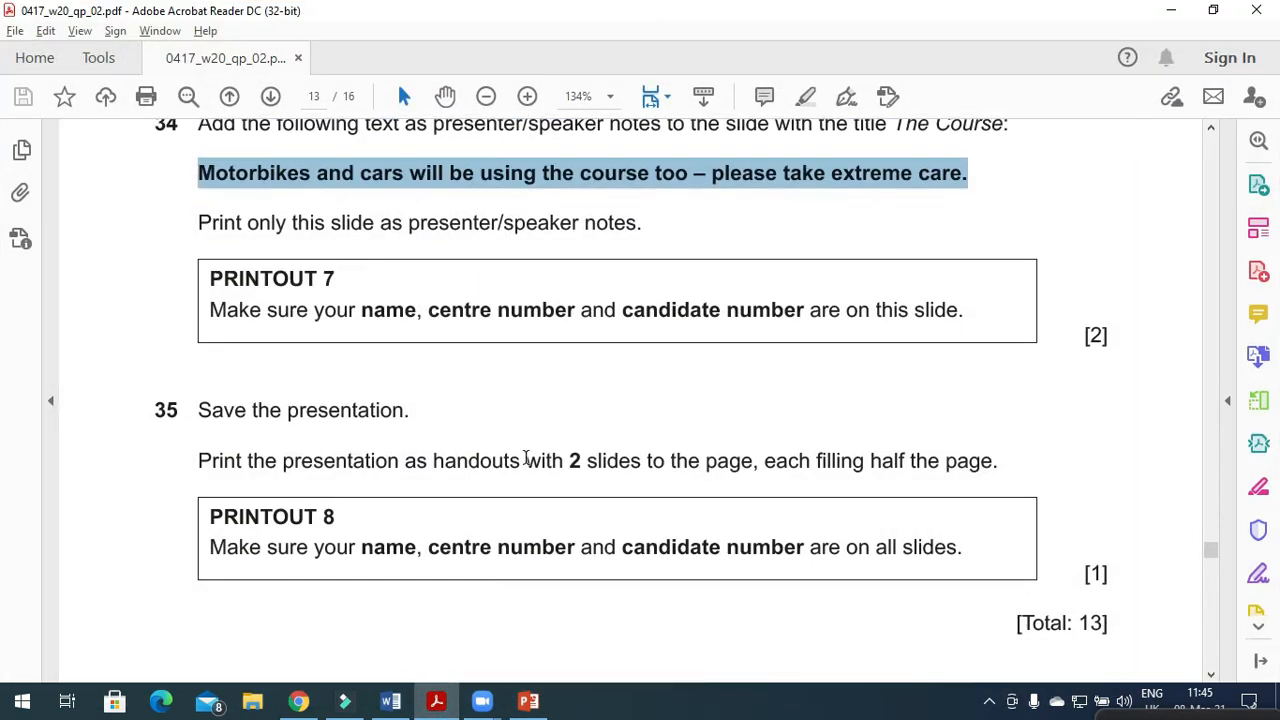